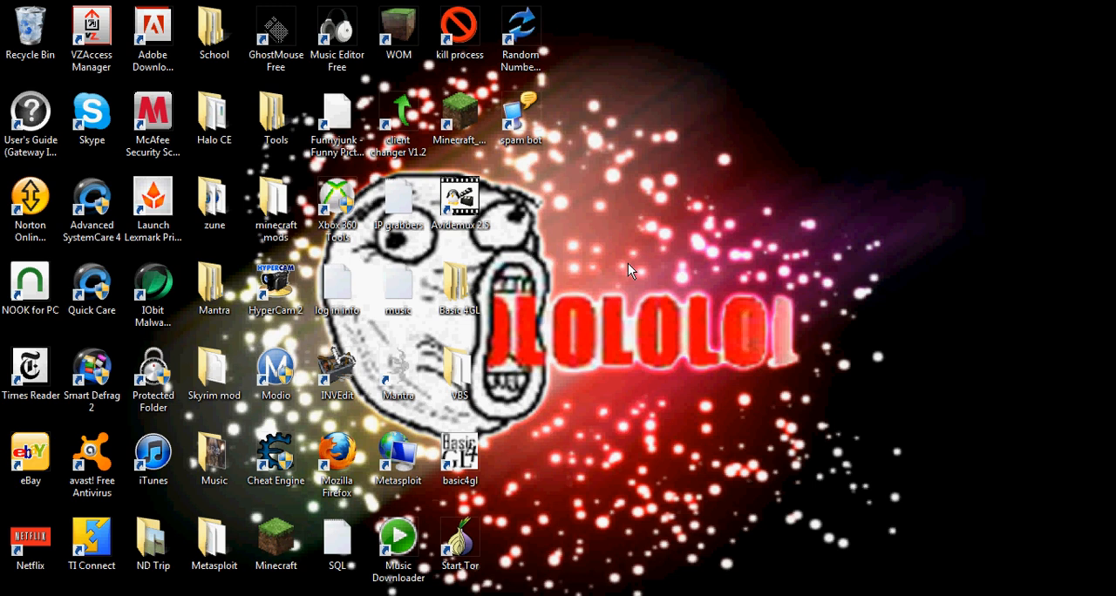
mouse_move(629, 128)
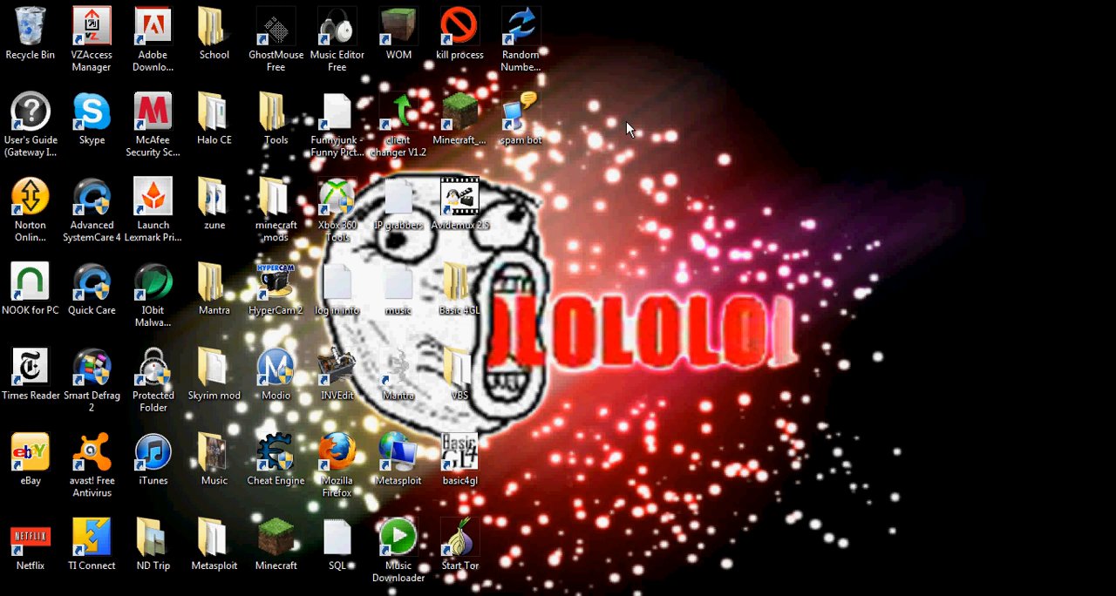
Launch the Random Number generator and move and widen its window
click(520, 29)
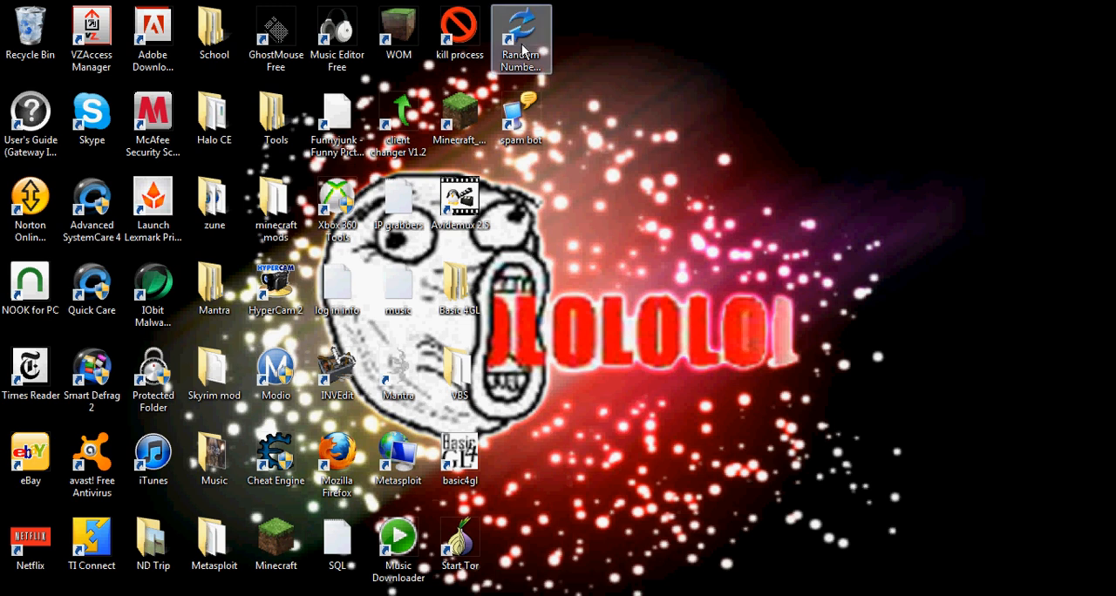
double_click(519, 24)
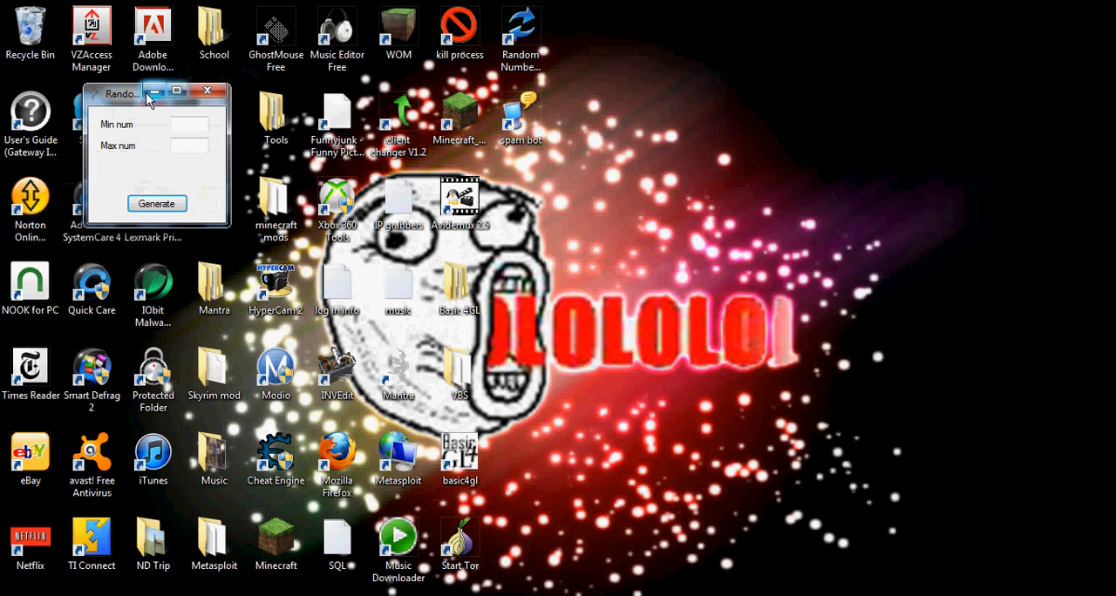
drag(120, 93, 565, 175)
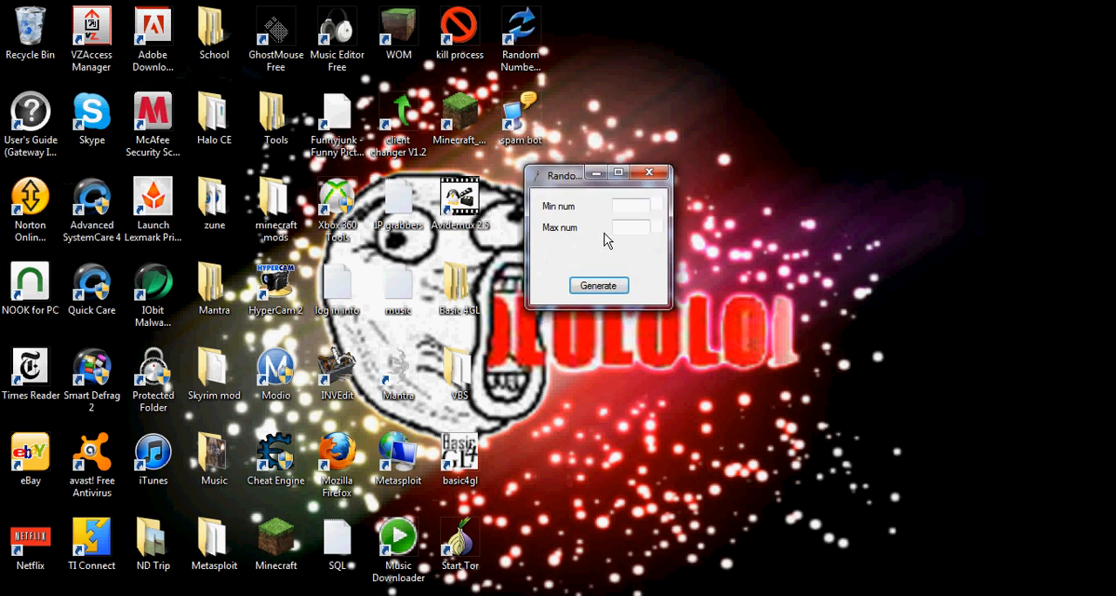
mouse_move(680, 294)
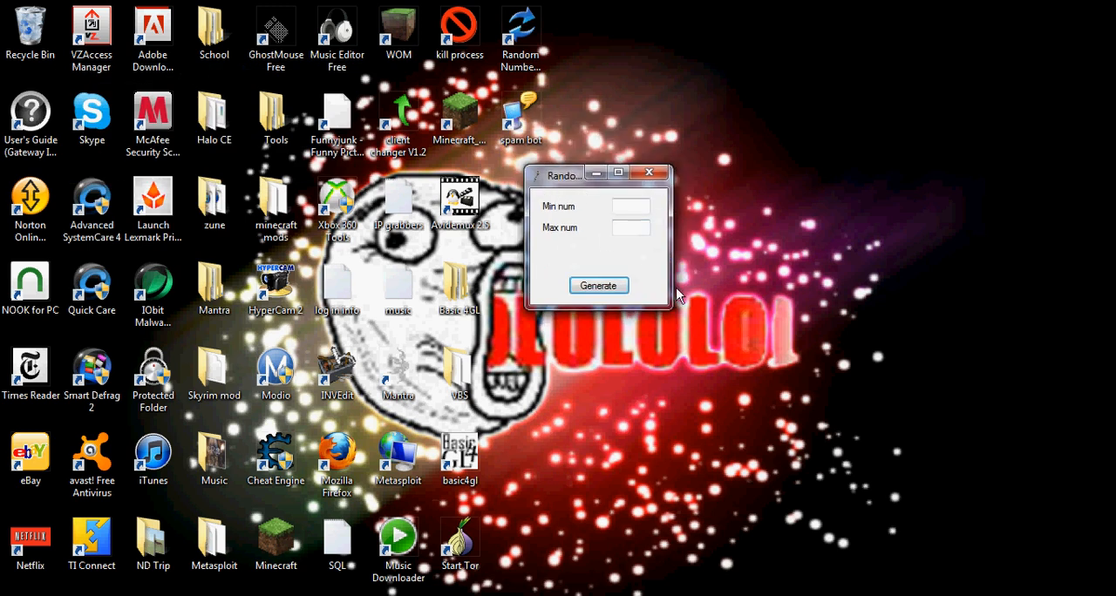
drag(673, 310, 883, 351)
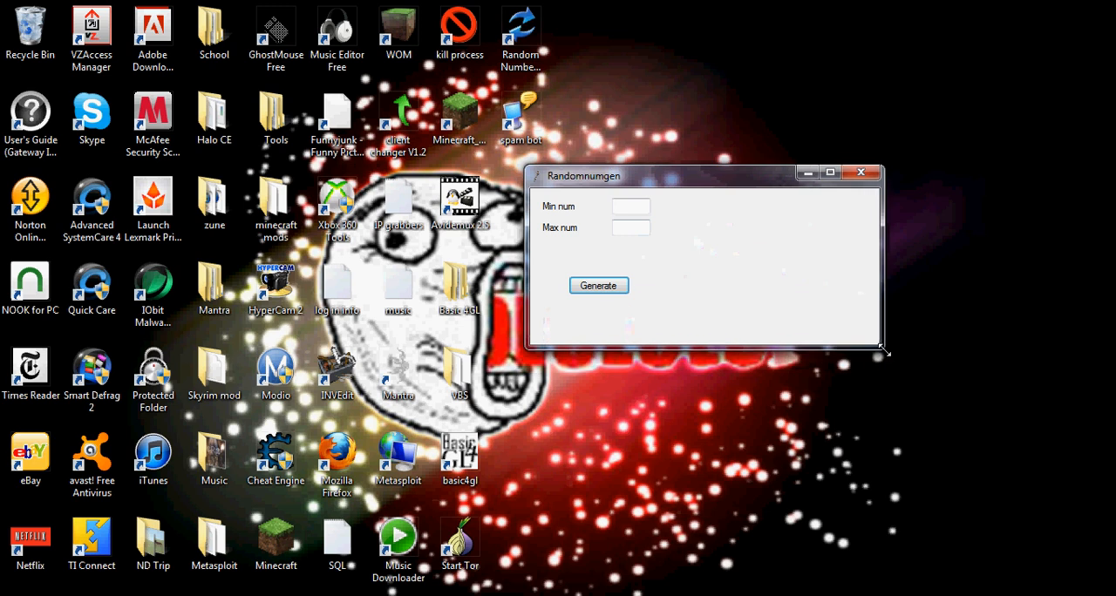
drag(883, 352, 880, 363)
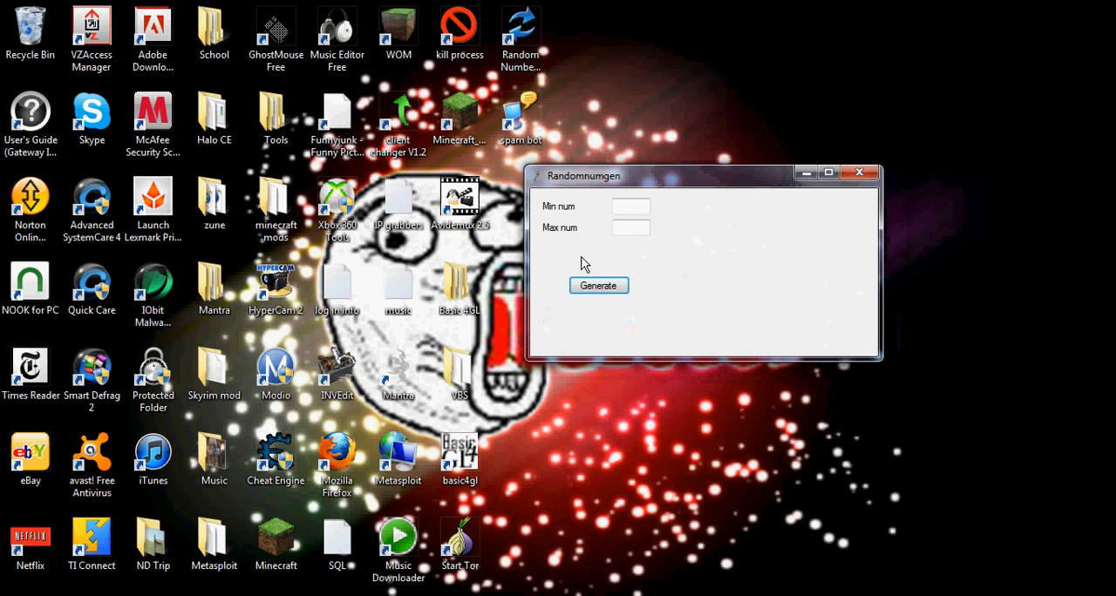
Enter a range of 1 to 10 and generate a number, getting 9
click(631, 206)
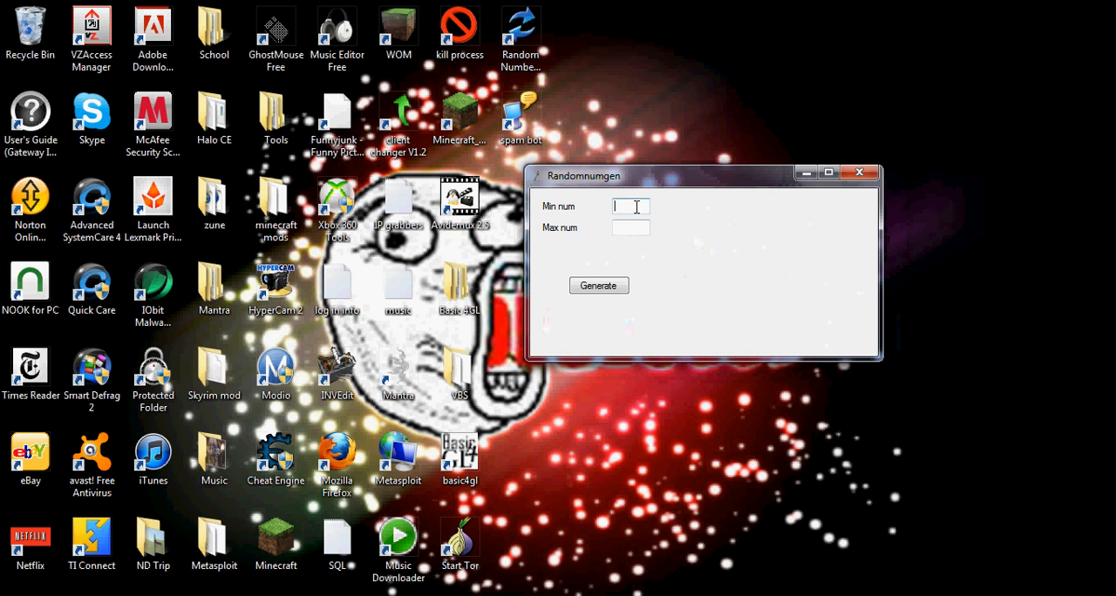
text(1)
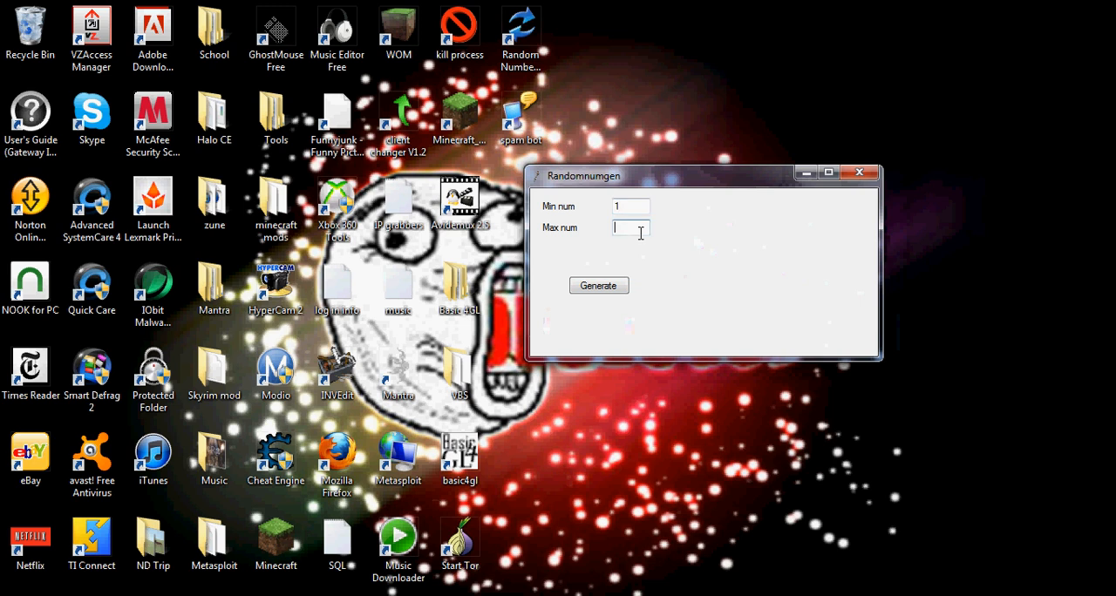
text(10)
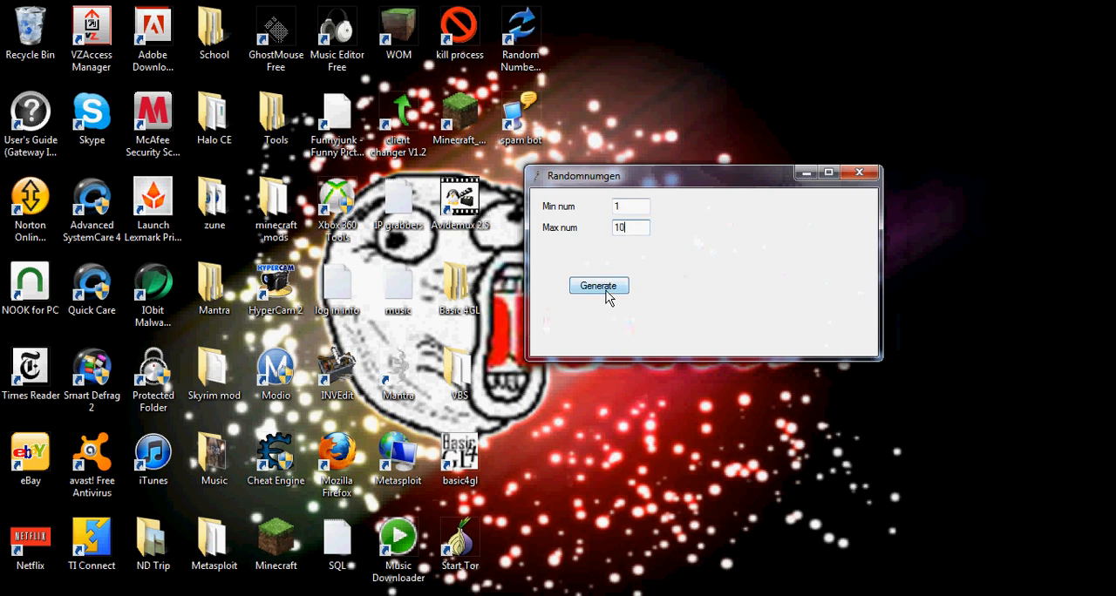
mouse_move(592, 262)
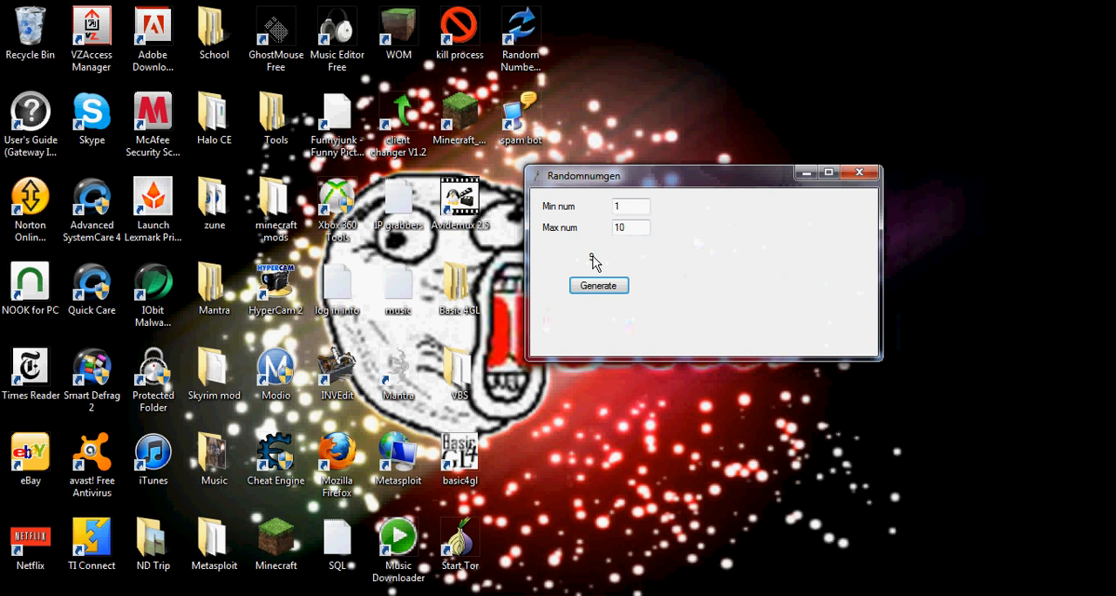
click(598, 285)
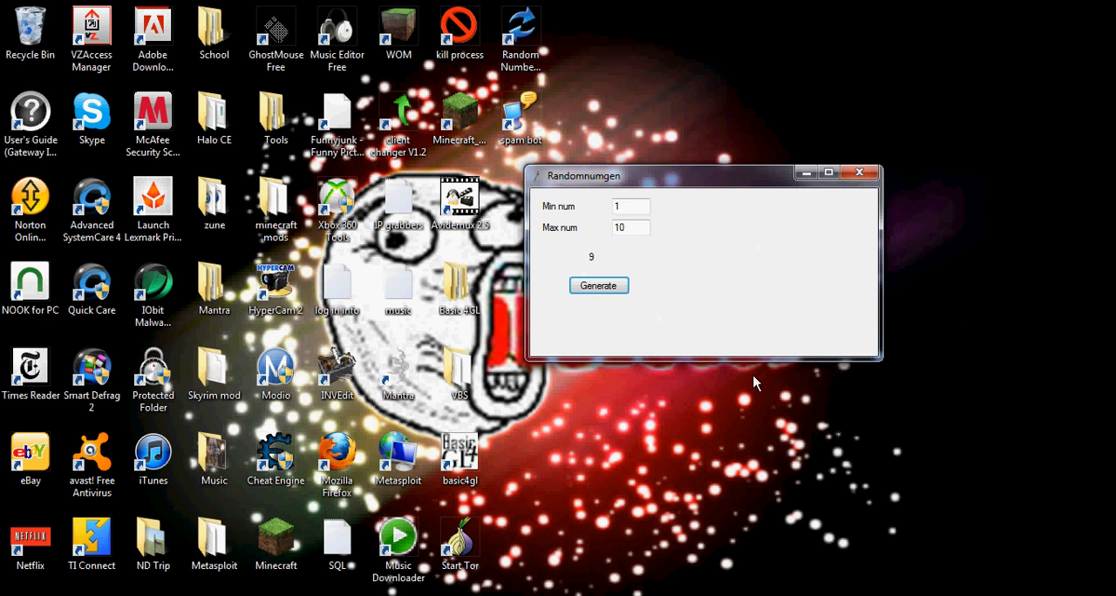
mouse_move(629, 266)
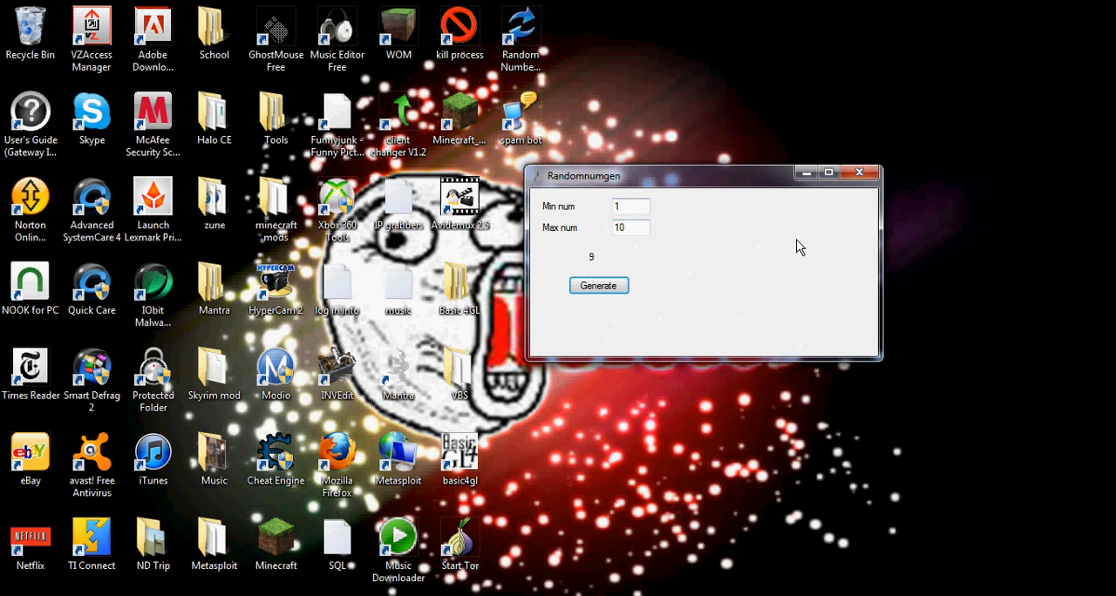
mouse_move(660, 325)
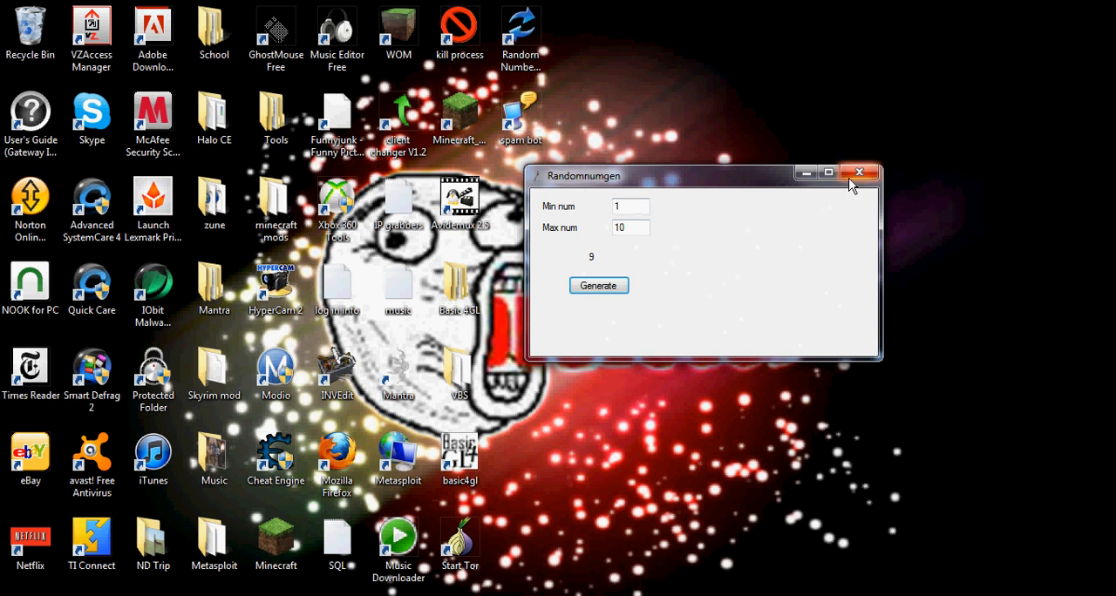
mouse_move(638, 157)
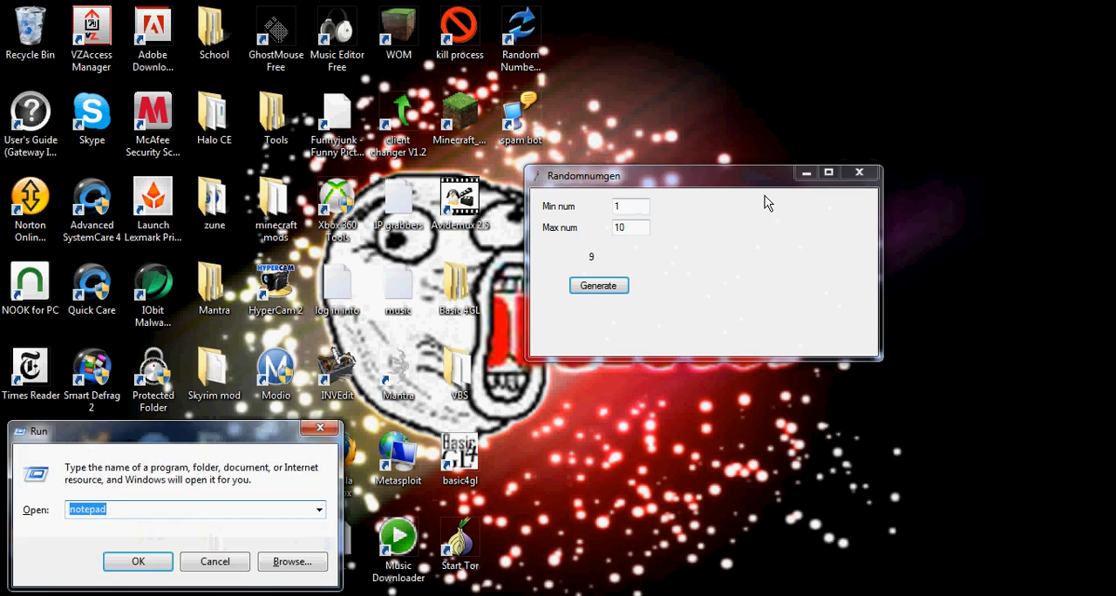
Run 'notepad' from the Run dialog and move the new Notepad window up
text(4)
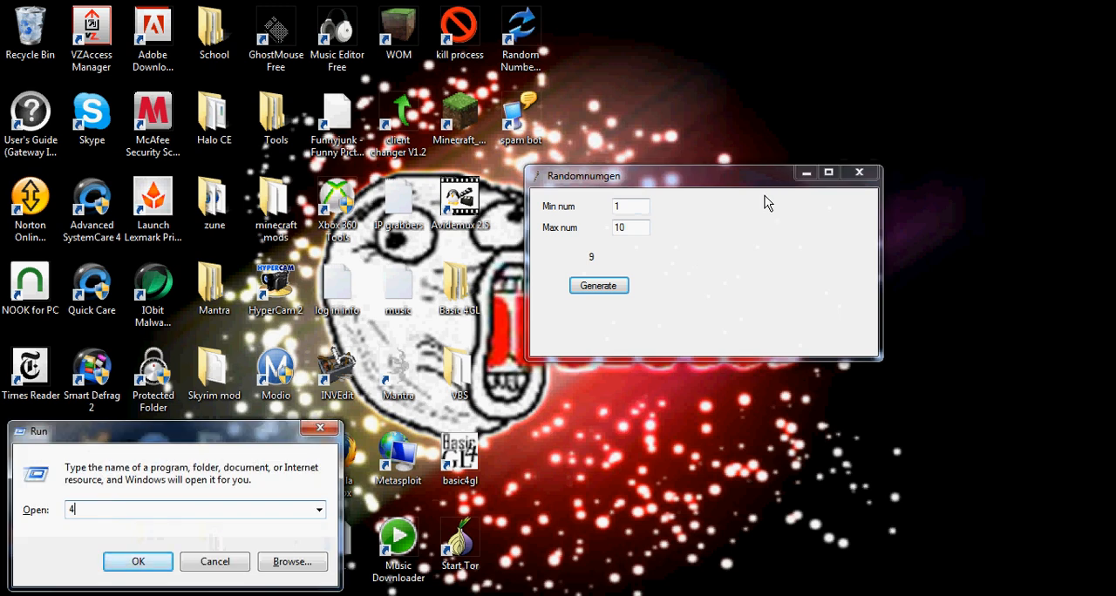
text(notepad)
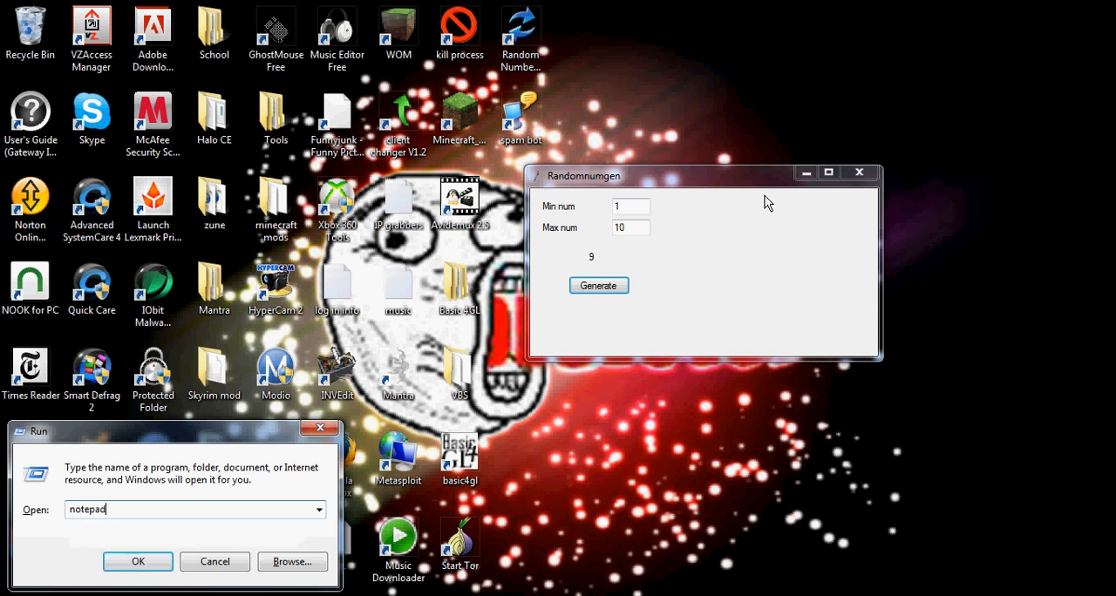
click(138, 561)
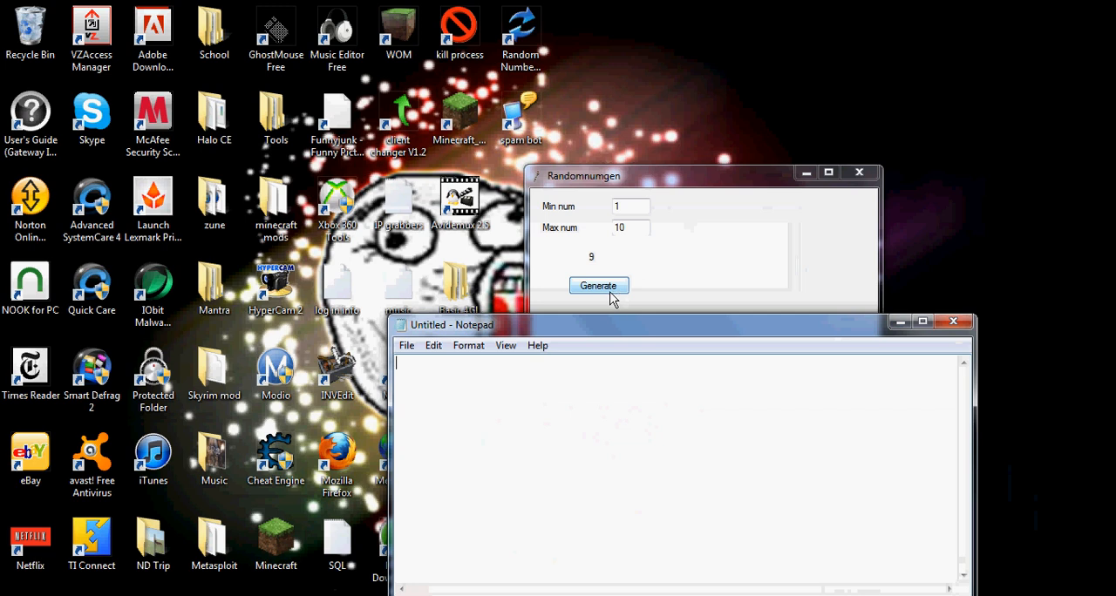
drag(581, 175, 745, 88)
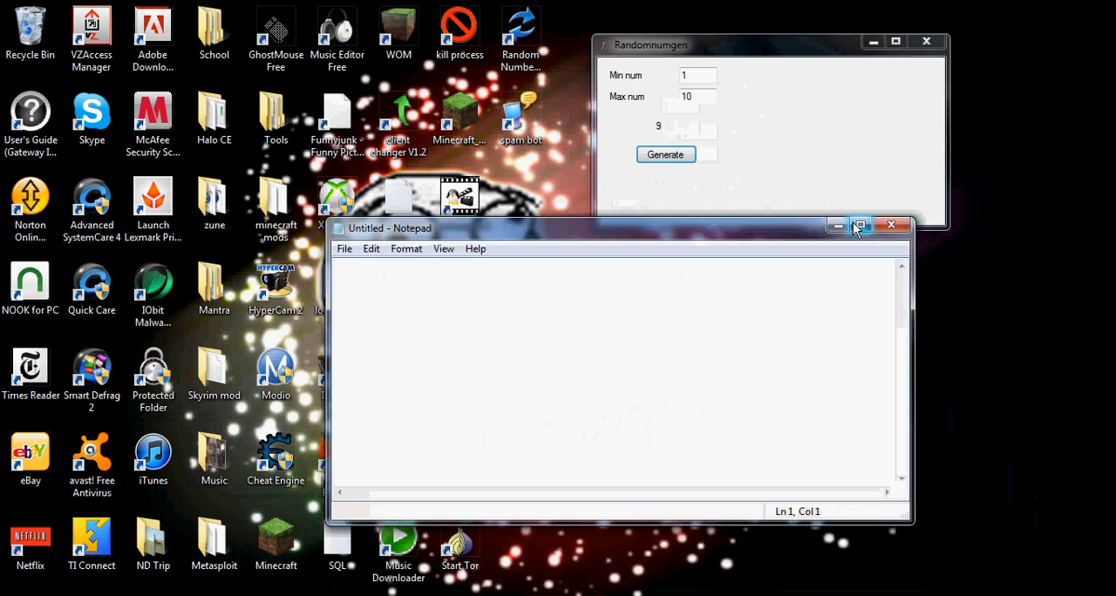
Maximize Notepad and write 'set randomnum as new random' on the first line
click(865, 225)
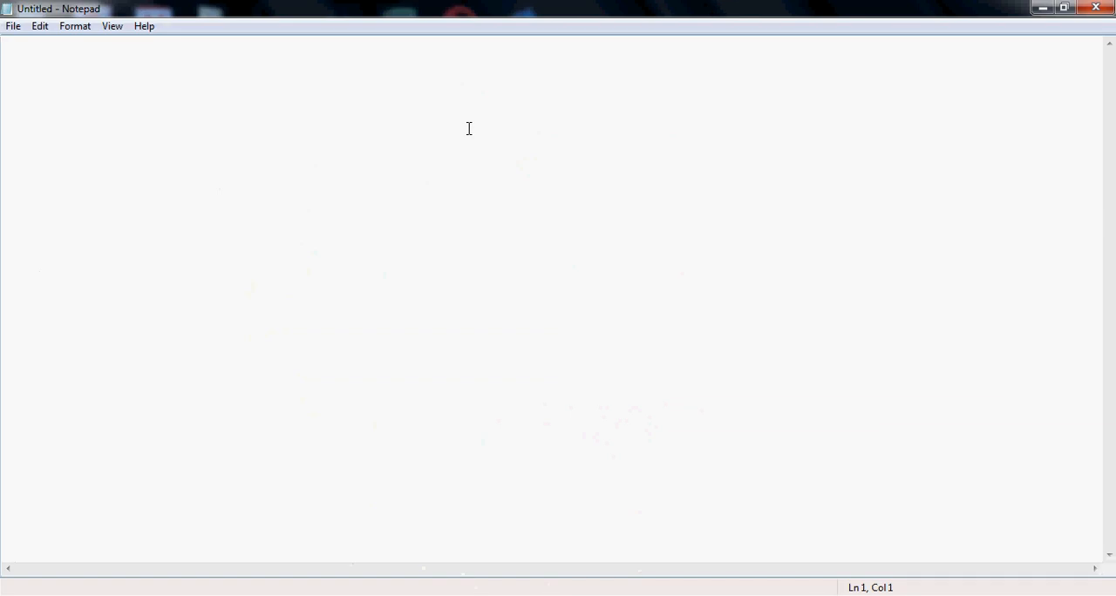
text(S)
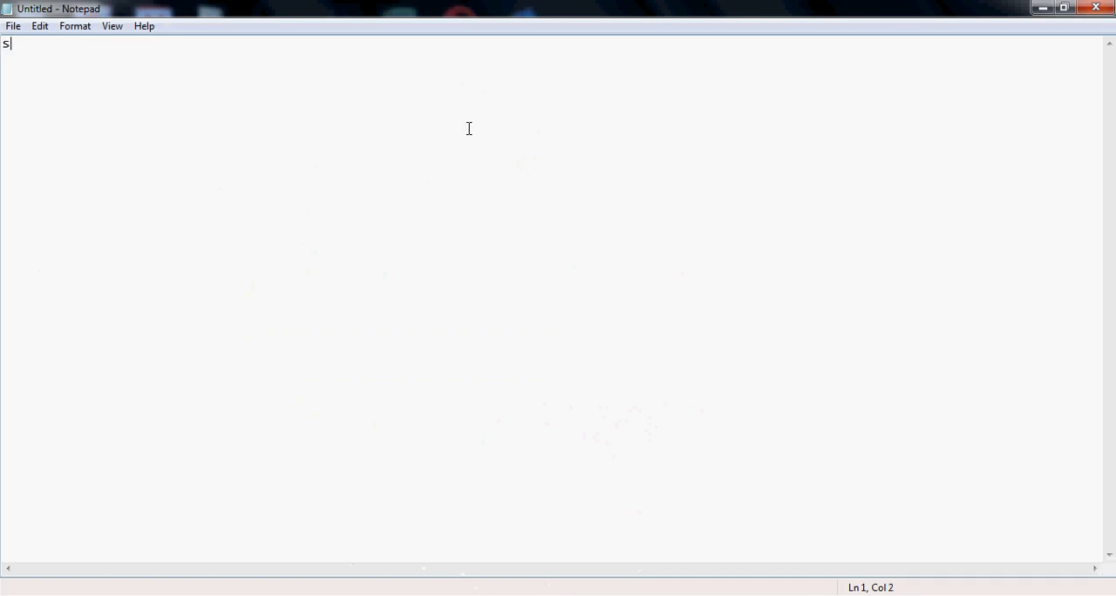
text(et)
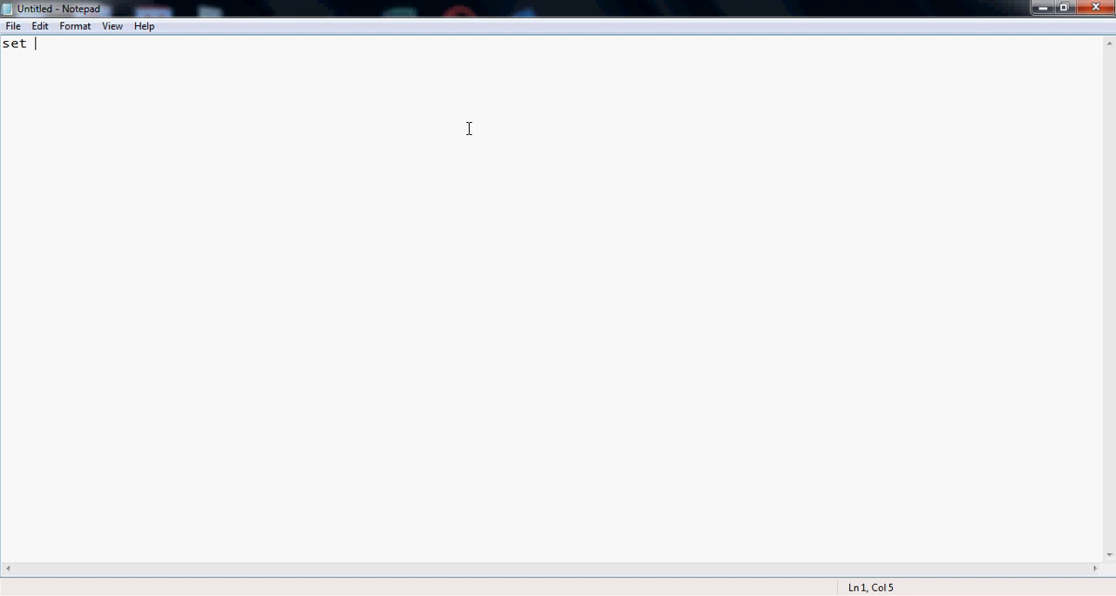
text(rando)
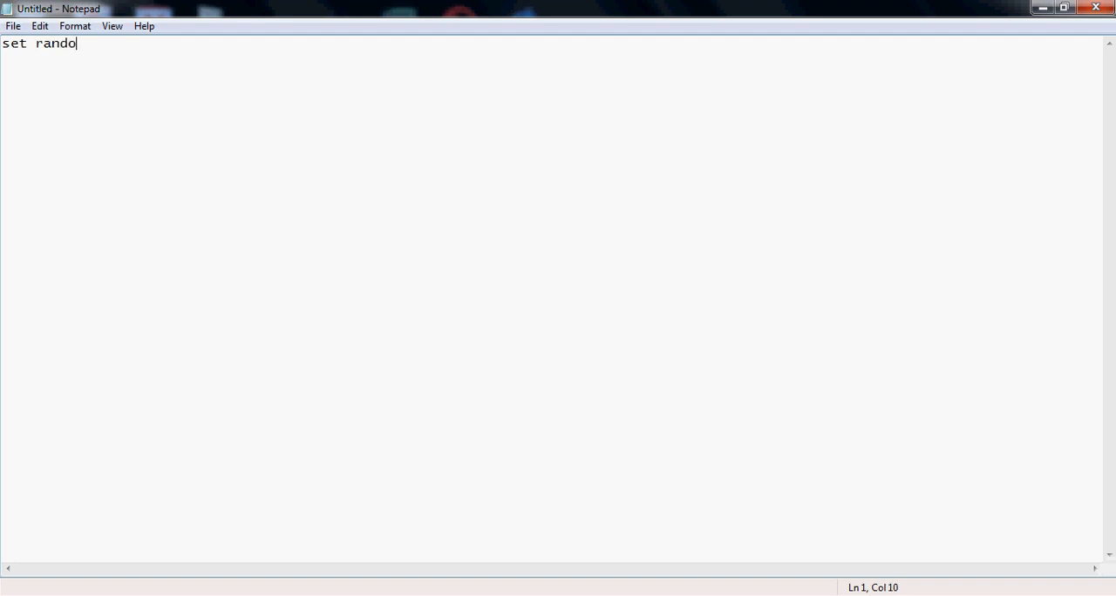
text(mnum as)
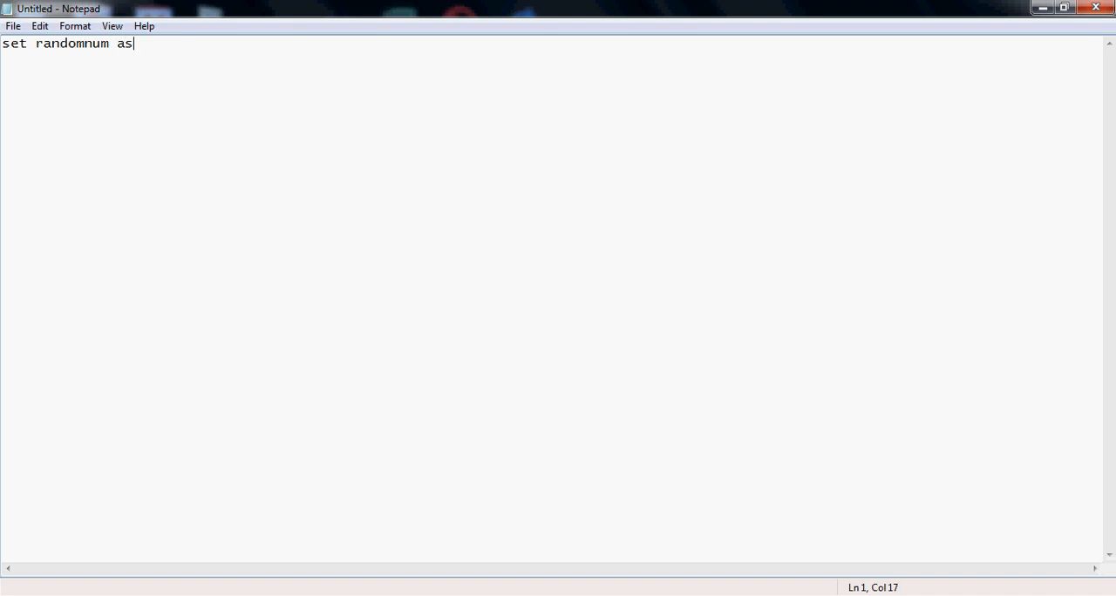
text(new ra)
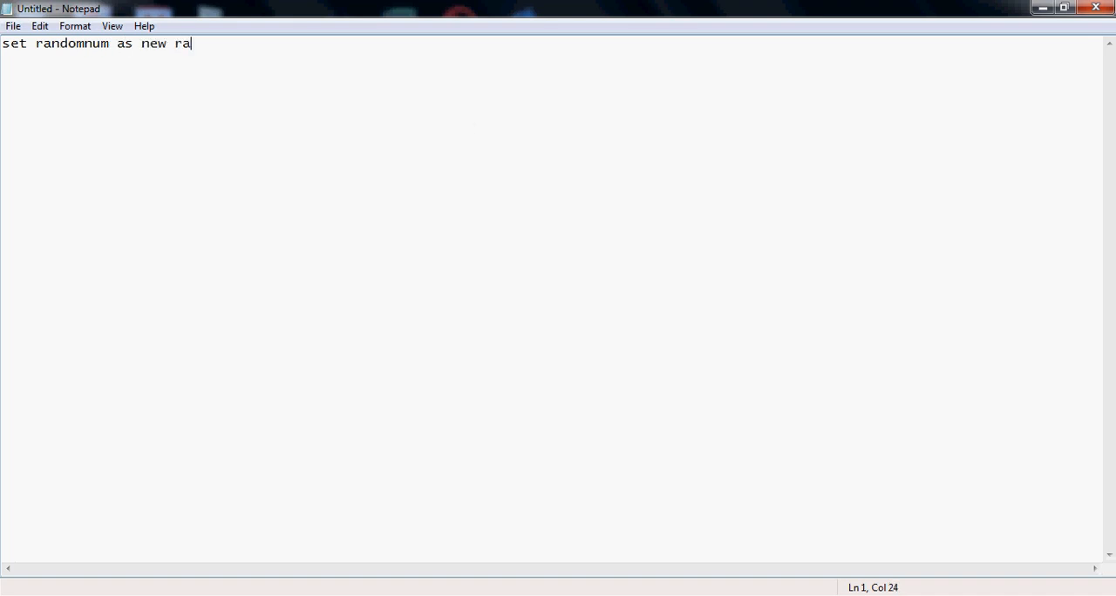
text(ndom)
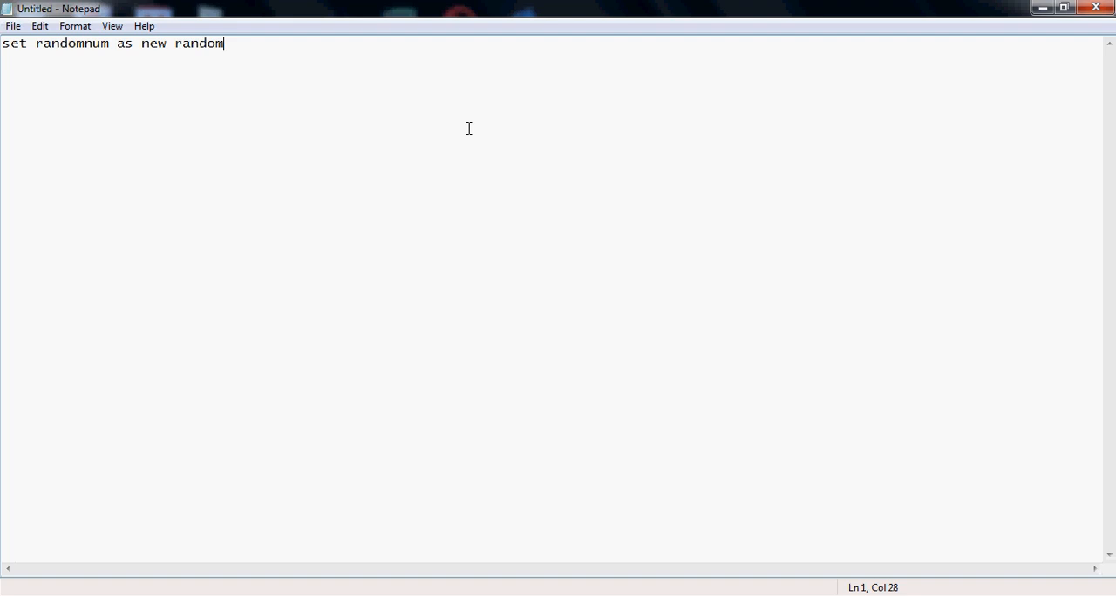
mouse_move(113, 45)
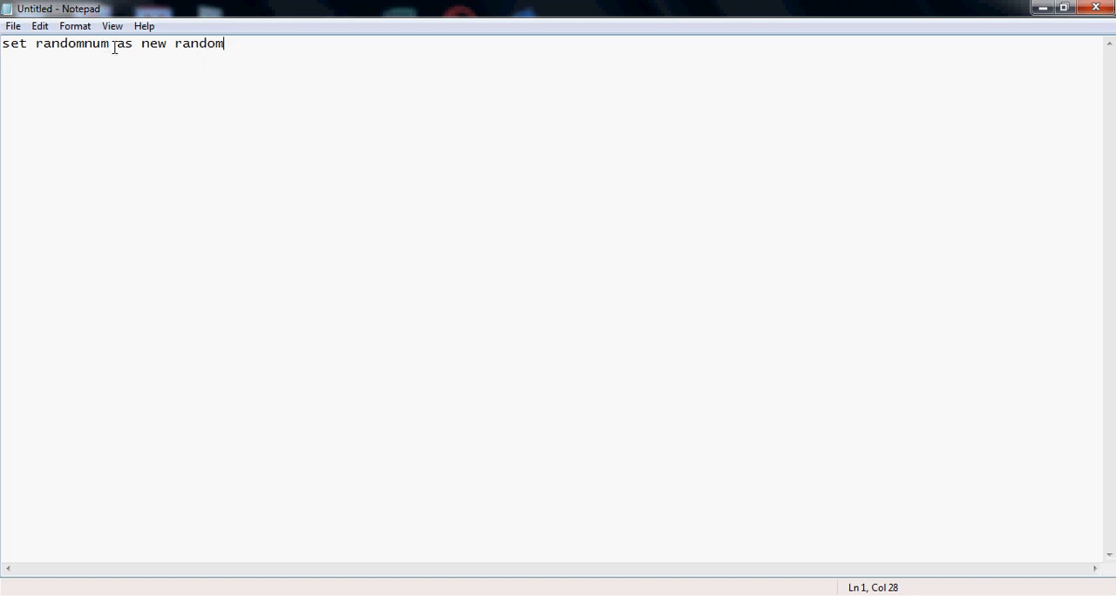
mouse_move(312, 75)
text(se)
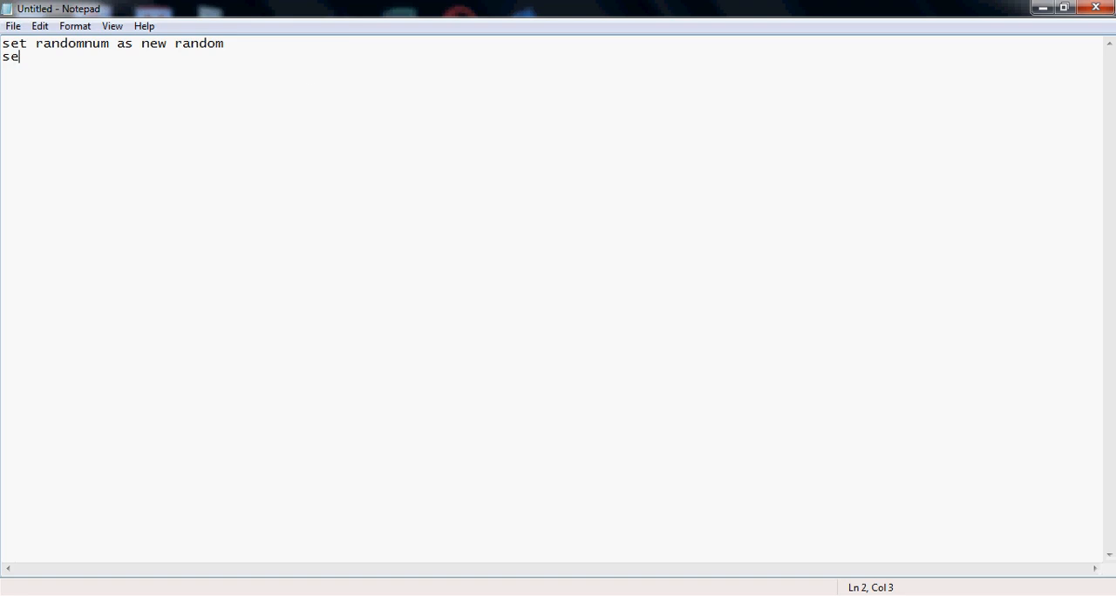
Write 'set number as integer' on the second line
text(t)
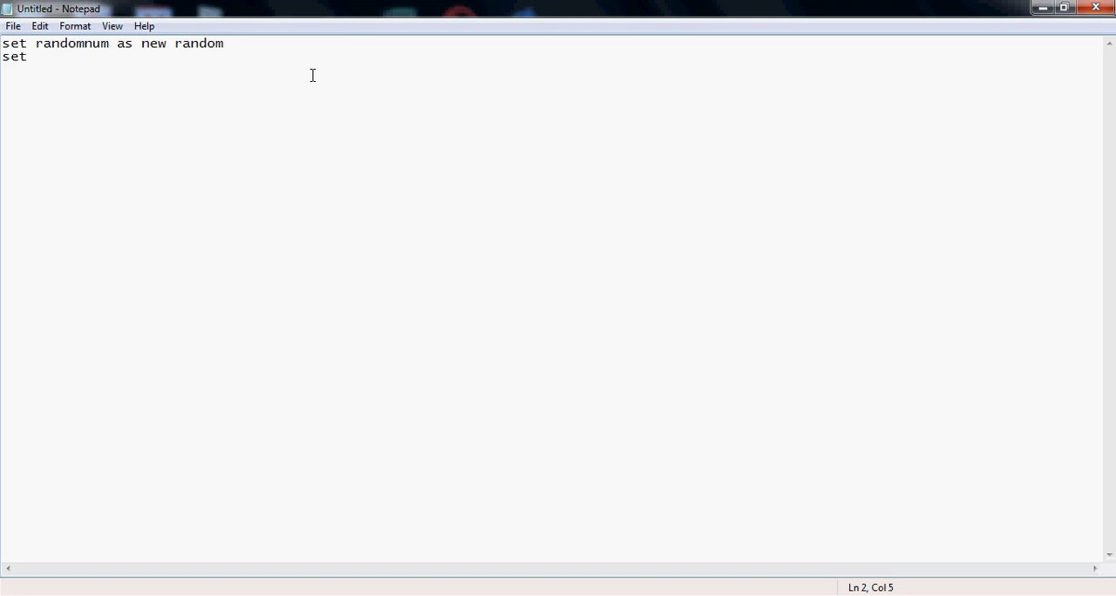
text(number)
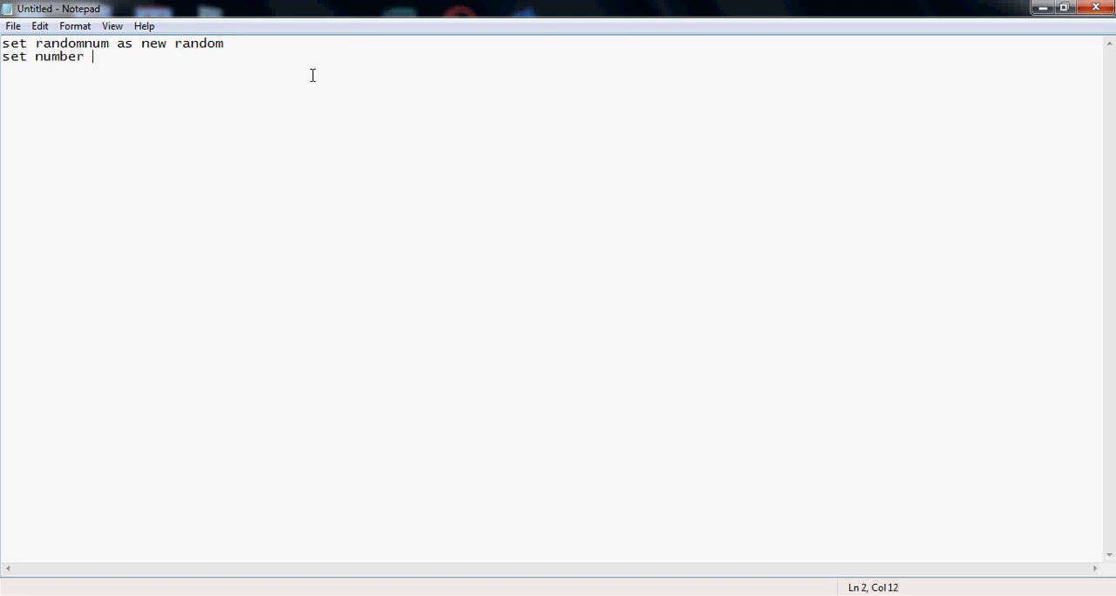
text(as integer)
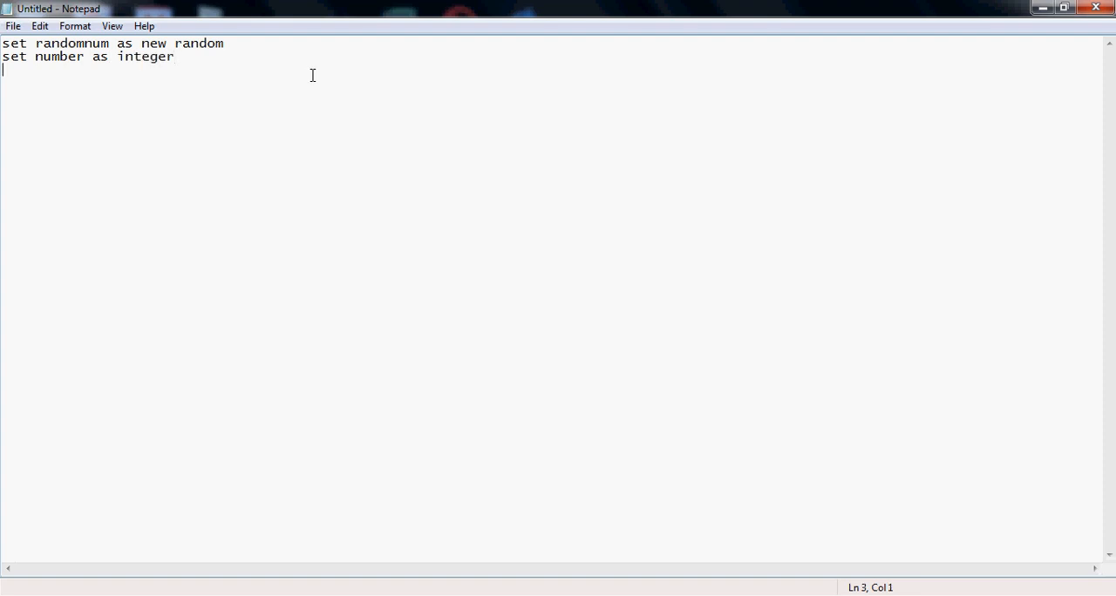
Write 'number = randomnum.Next(Textbox1.Text, Textbox2.Text)' as the third line
text(number =)
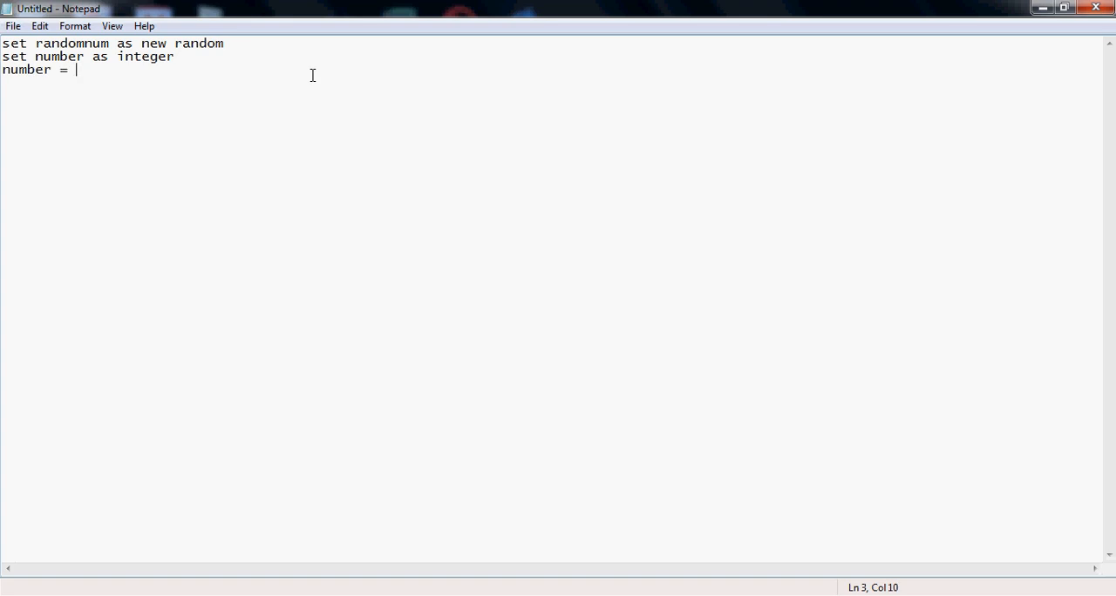
text(random)
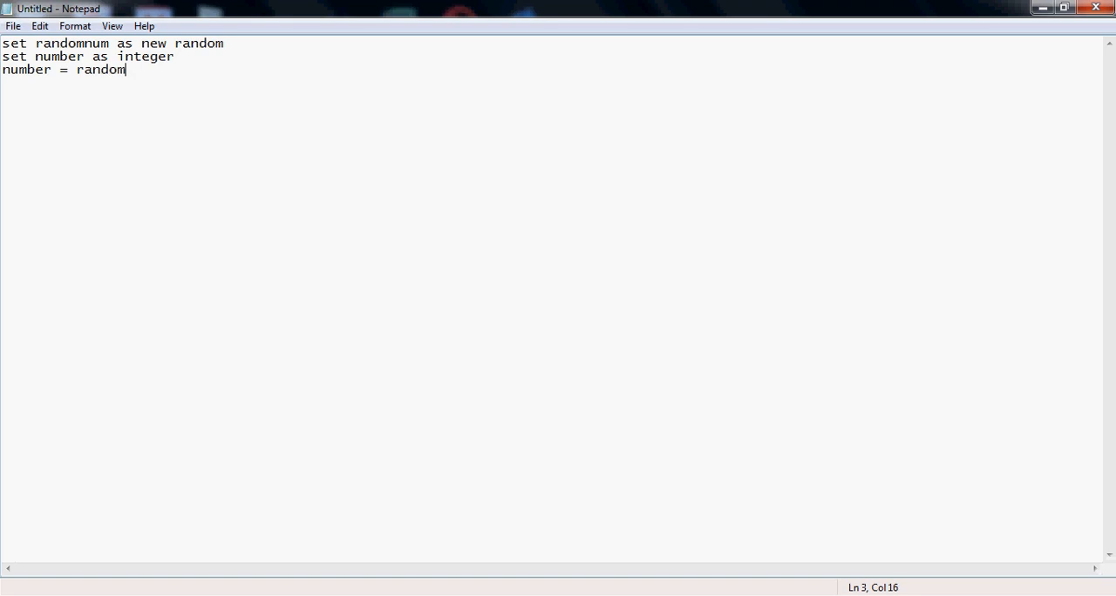
text(num)
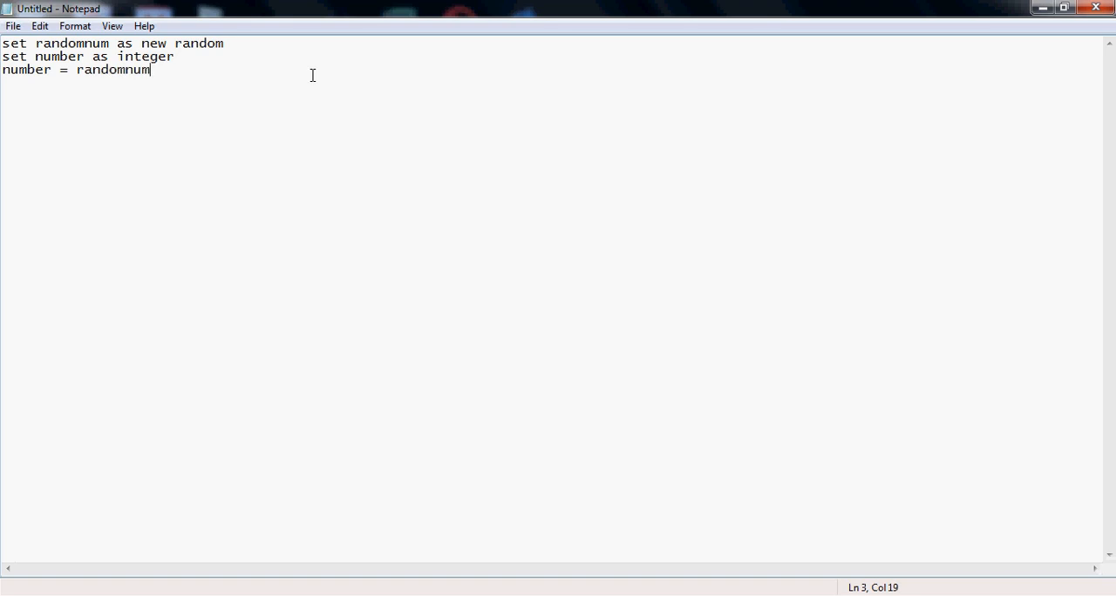
text(.NE)
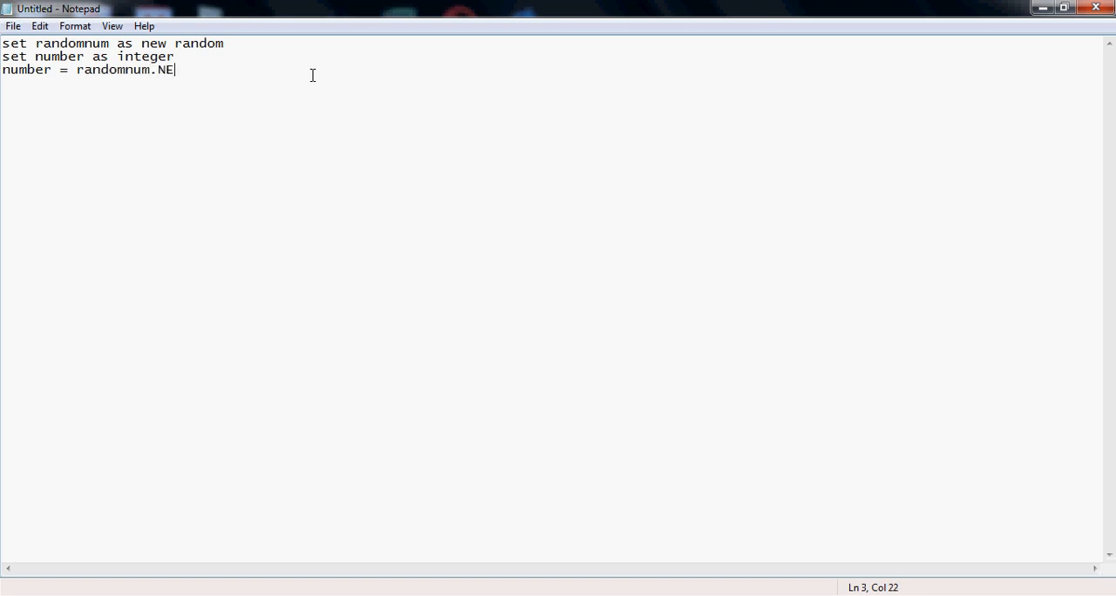
text(xt)
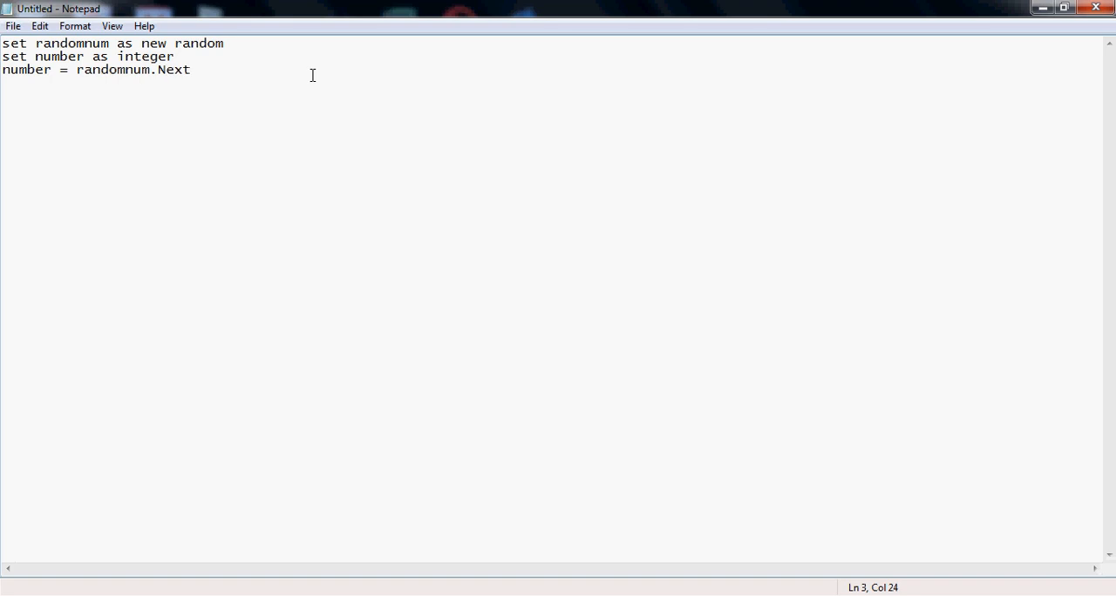
text(()
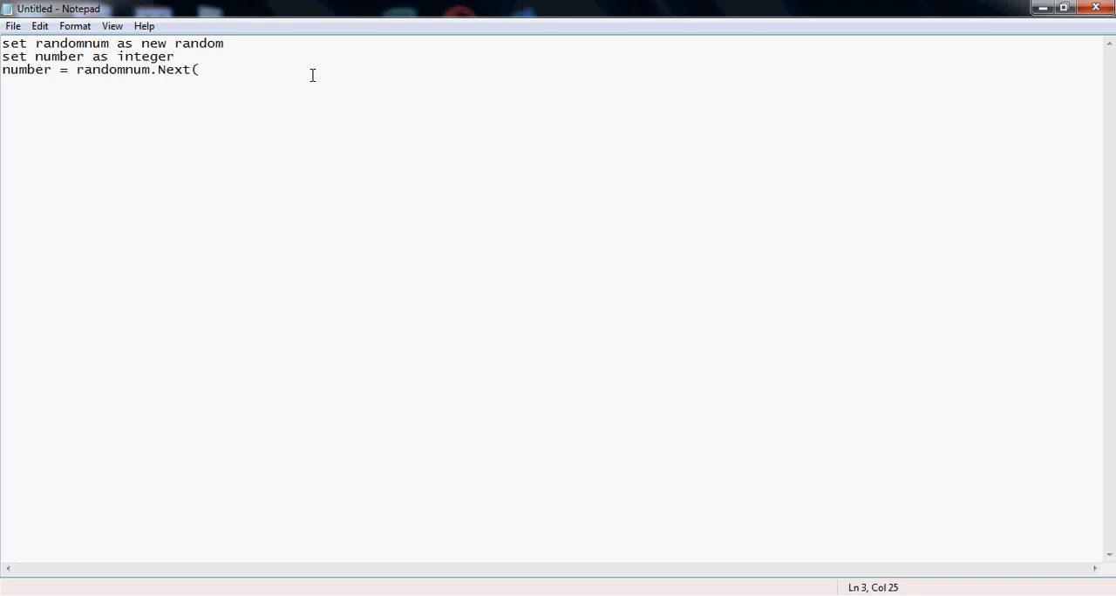
text(Textbo)
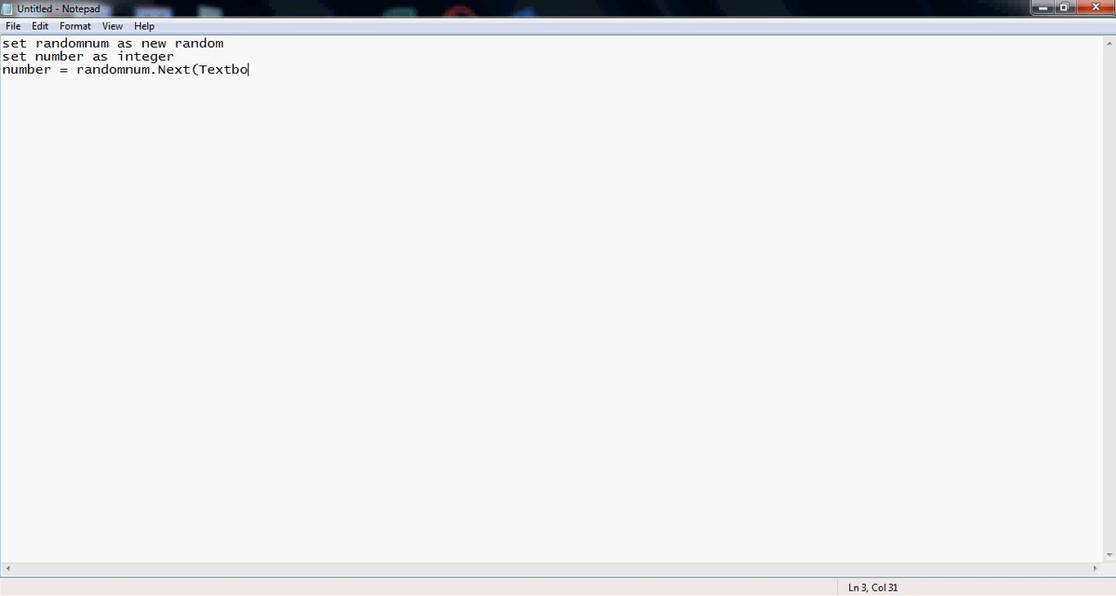
text(x1.)
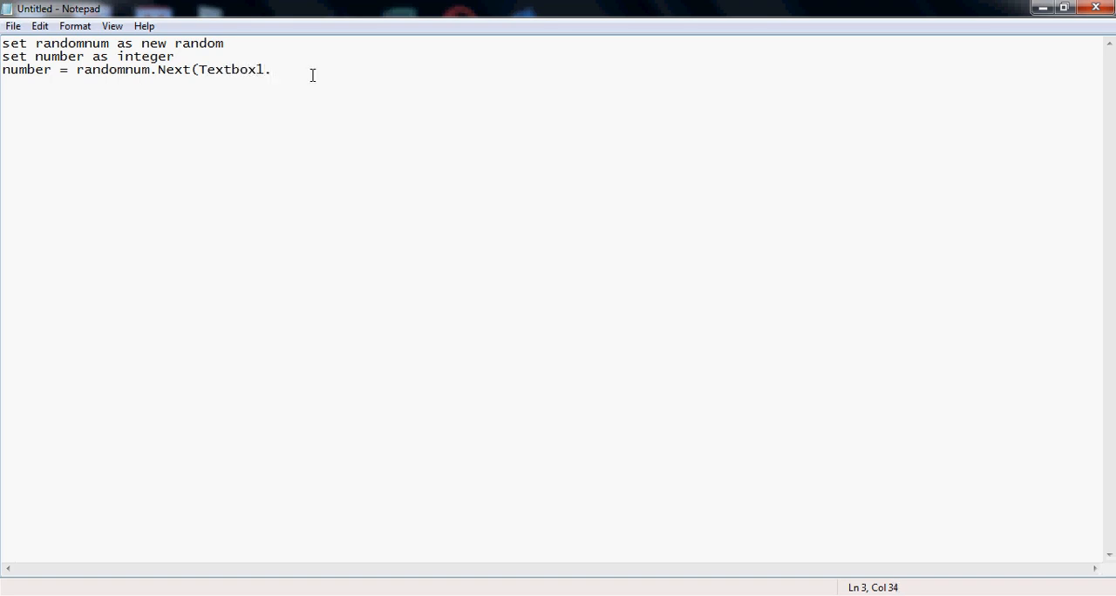
text(Text)
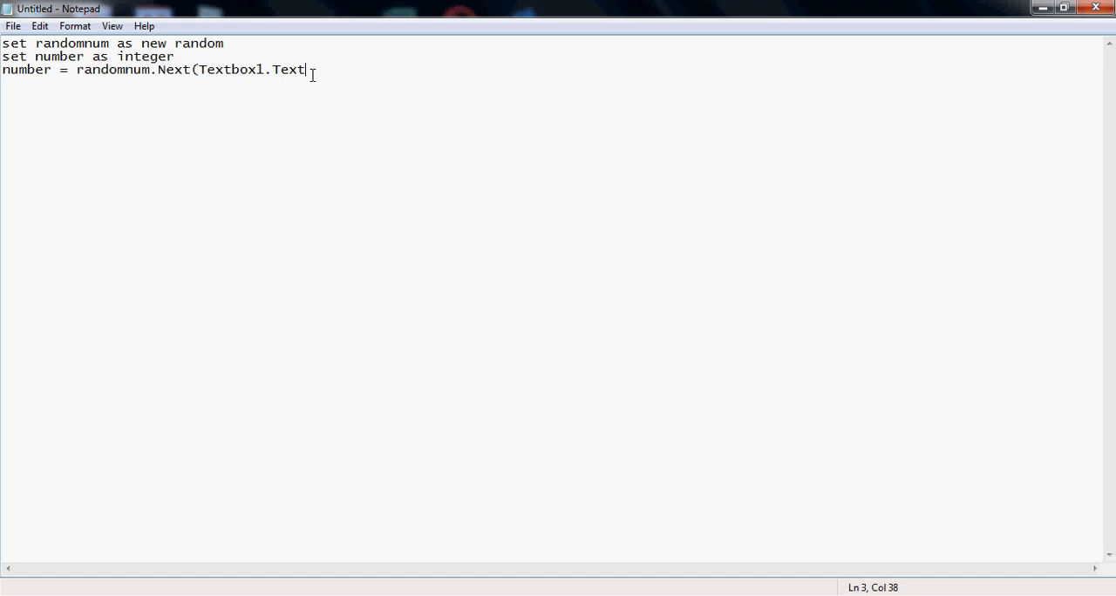
text(, Text)
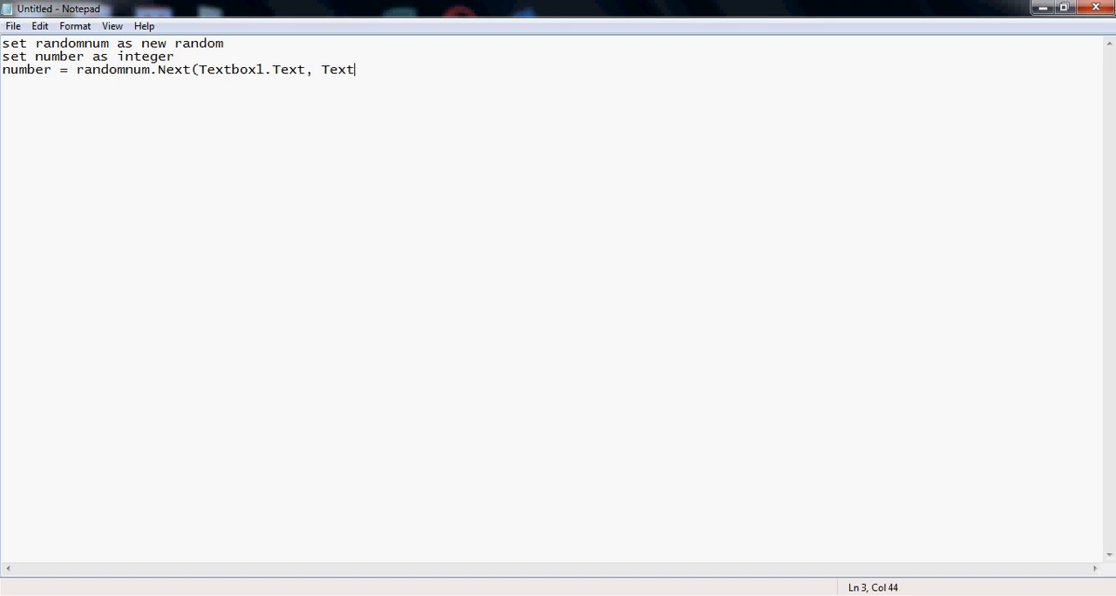
text(box2)
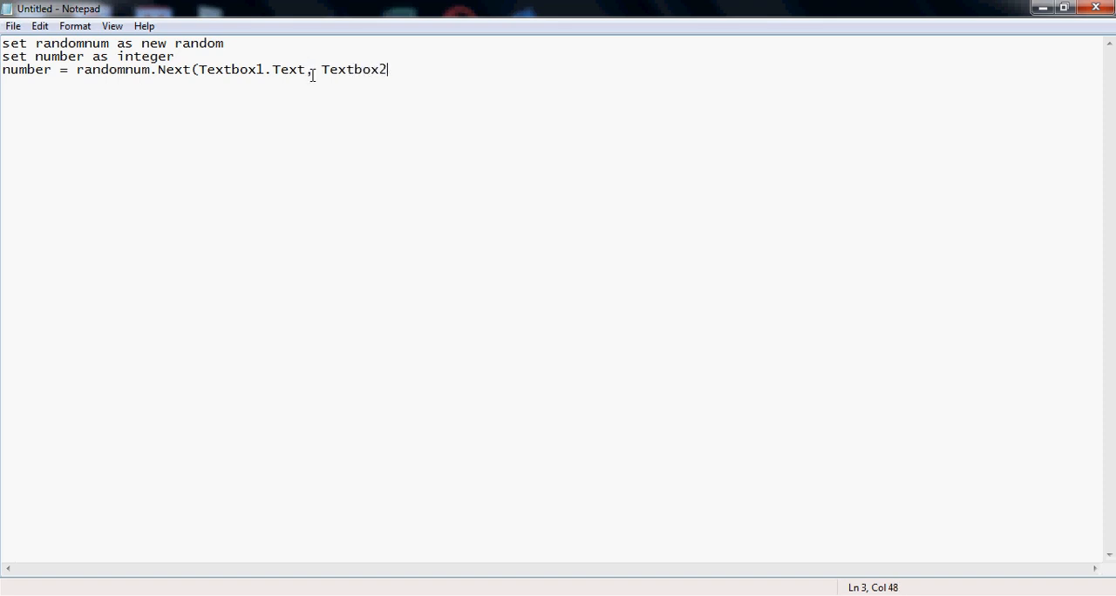
text(.text)
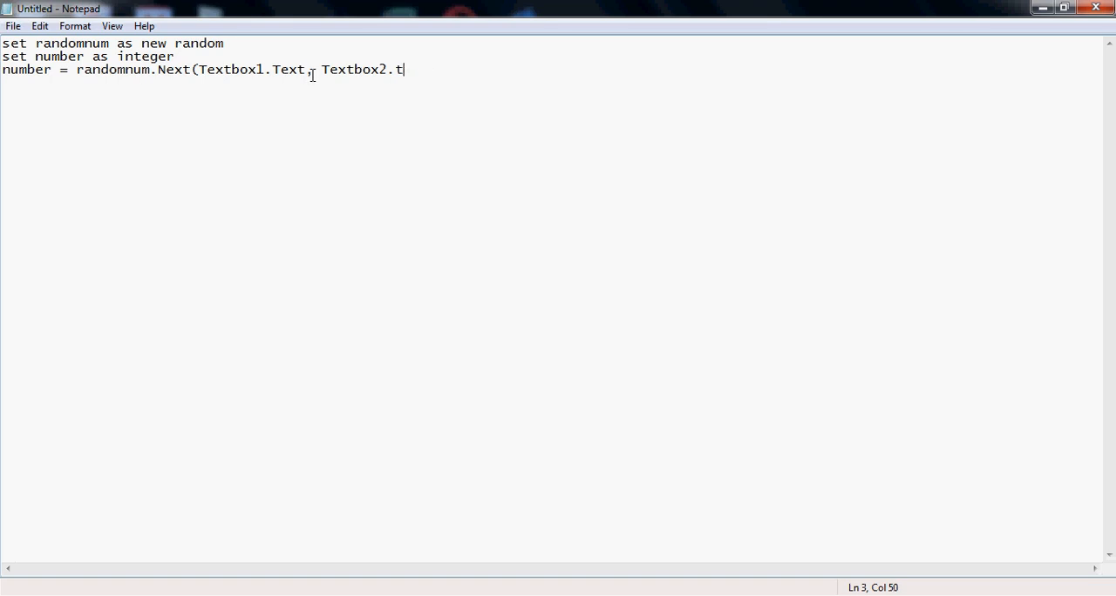
text(ext)
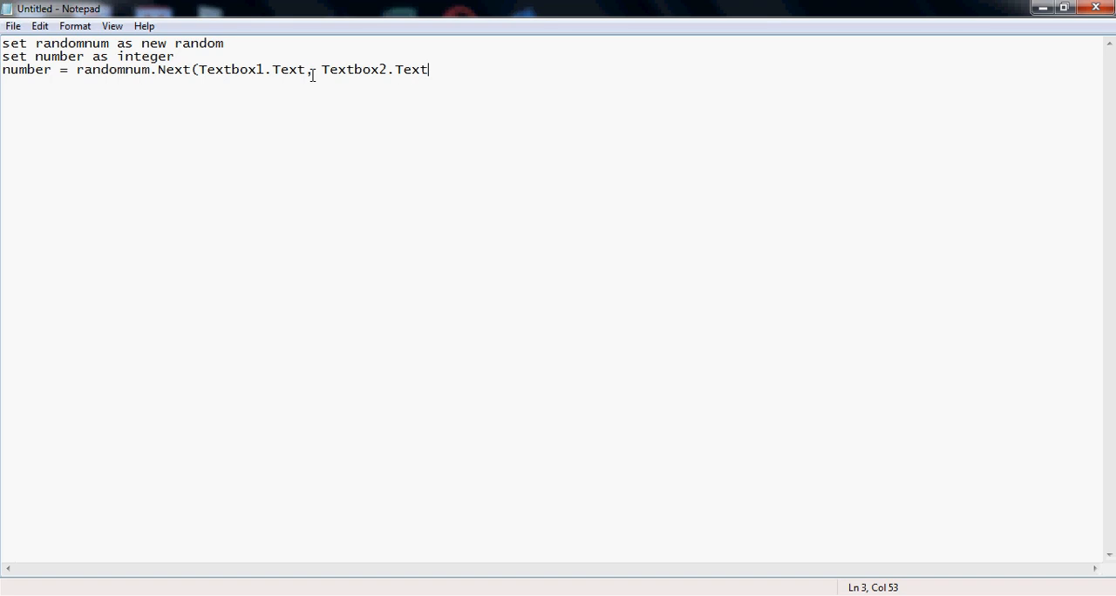
text())
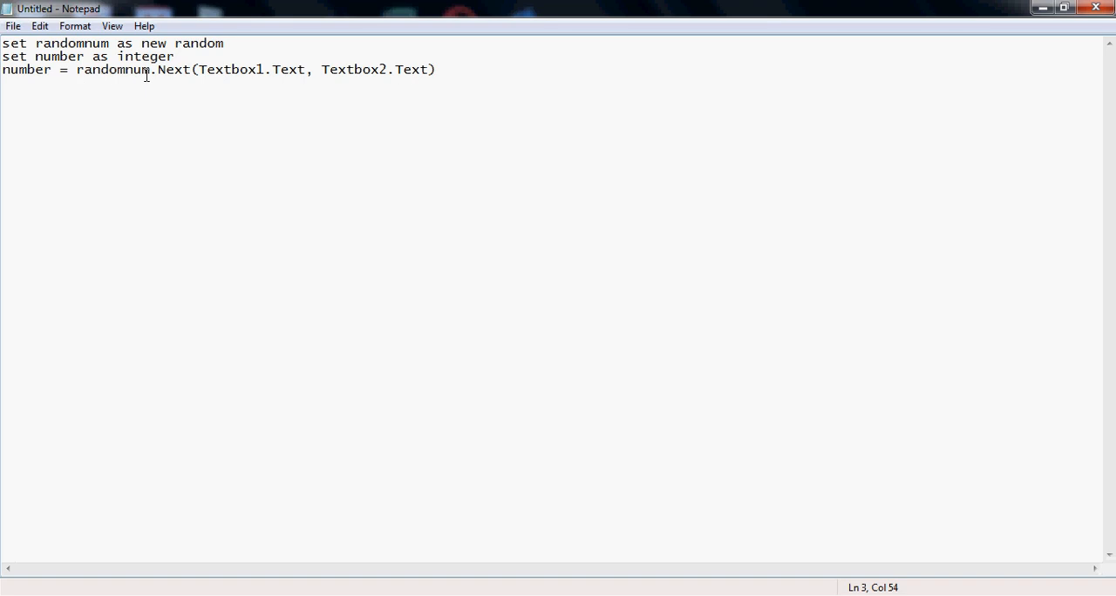
mouse_move(211, 80)
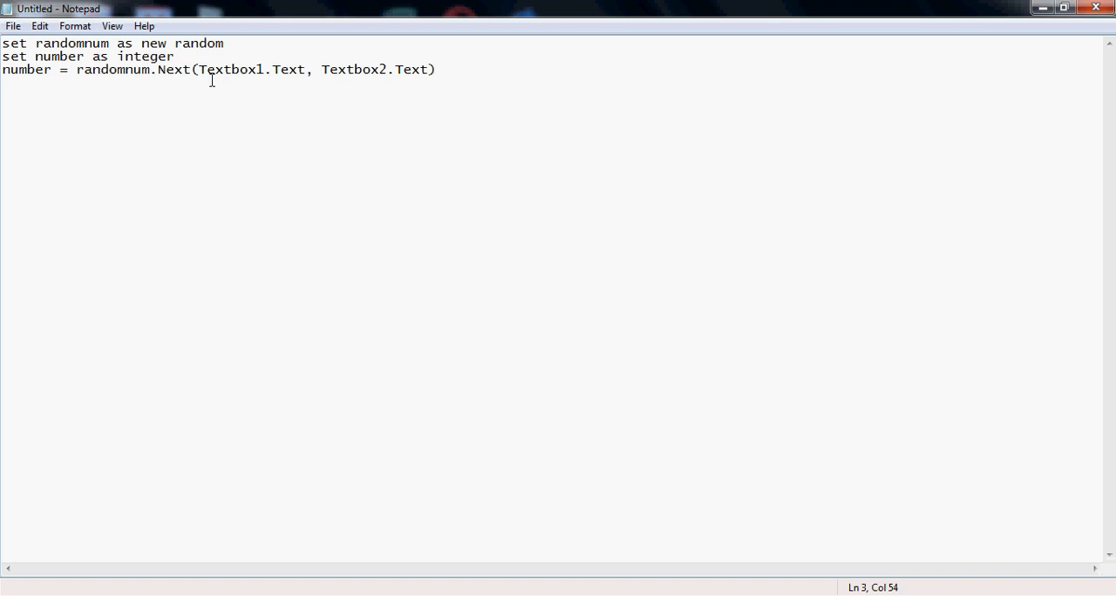
mouse_move(221, 64)
text(Start:)
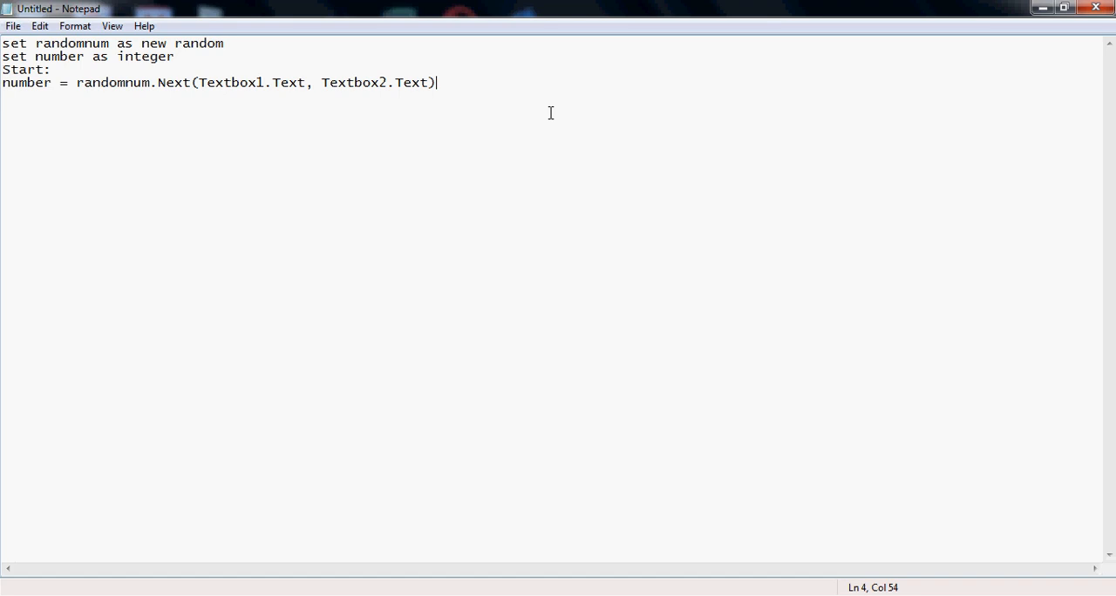
Start an empty line after the 'Start:' label and assignment lines
key(Enter)
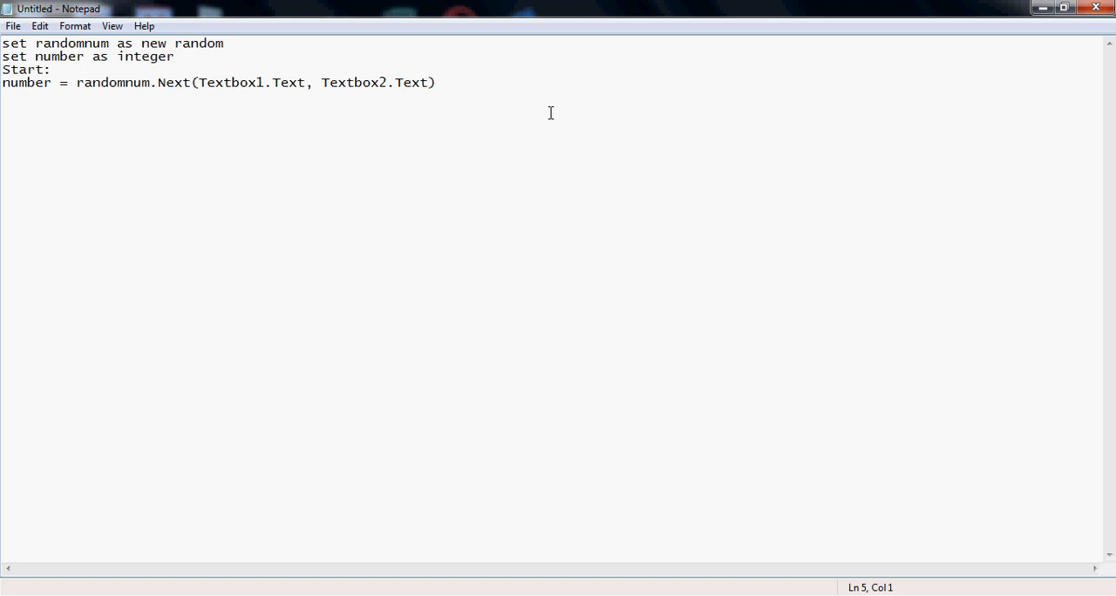
Write 'IF listbox1.items.contains(number) THEN' as the condition line
text(IF nu)
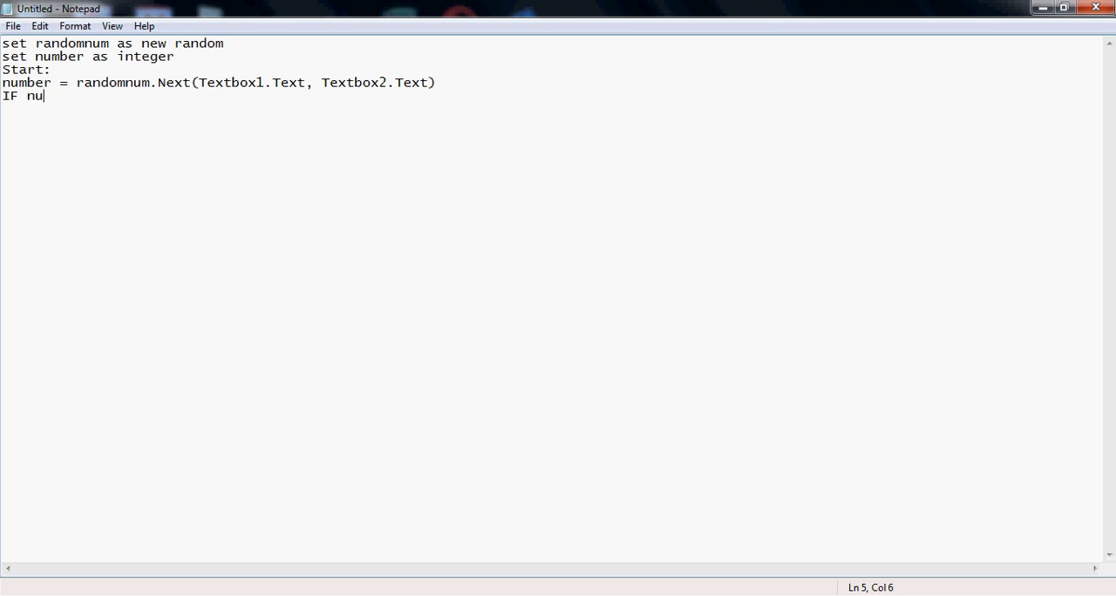
text(mbe)
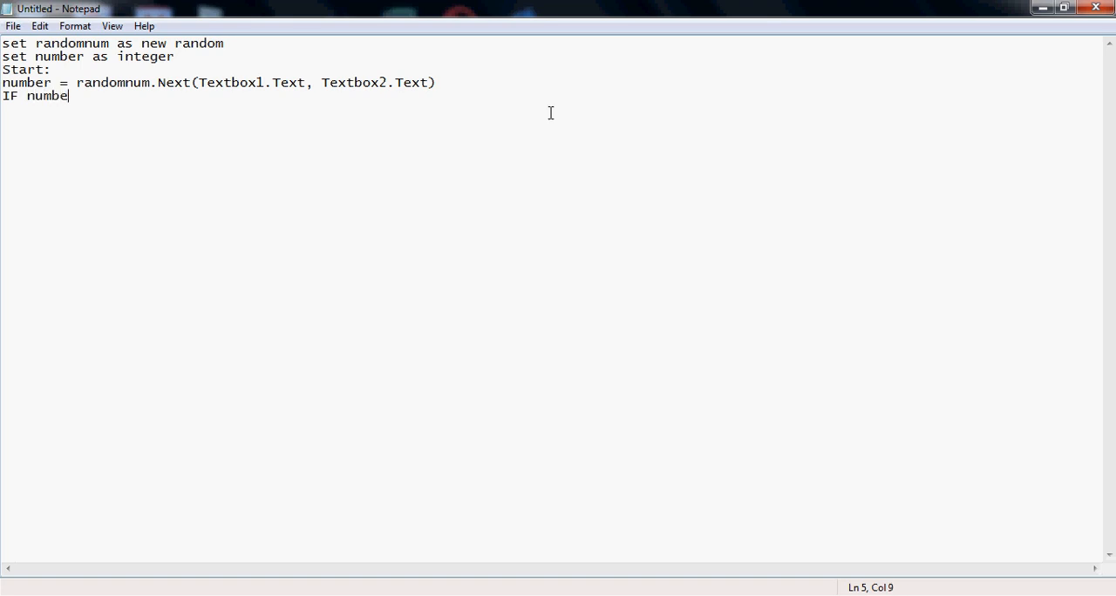
text(lis)
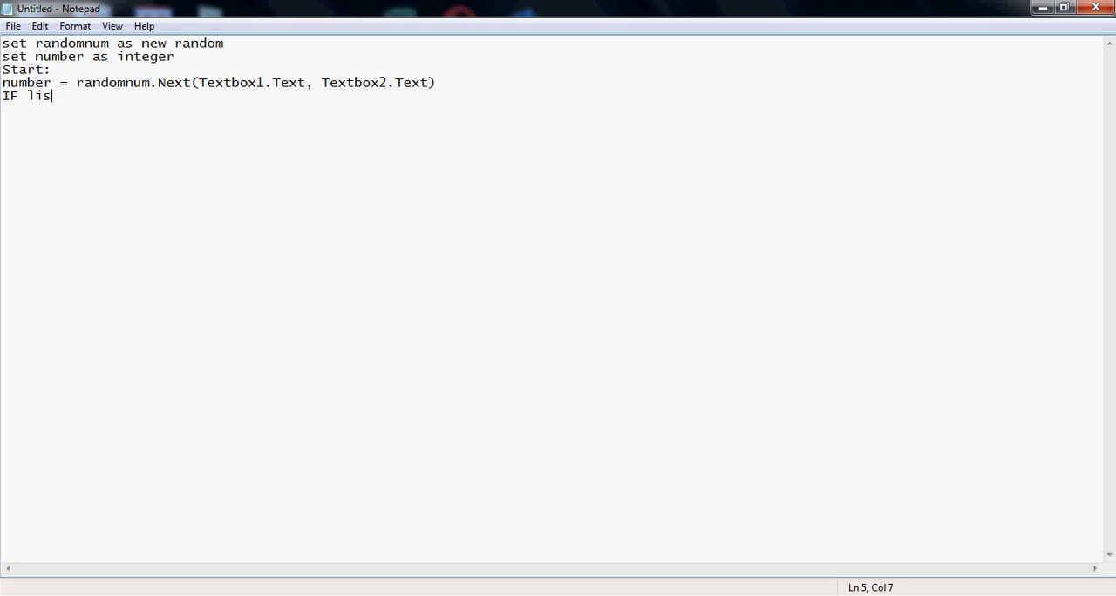
text(tbox1)
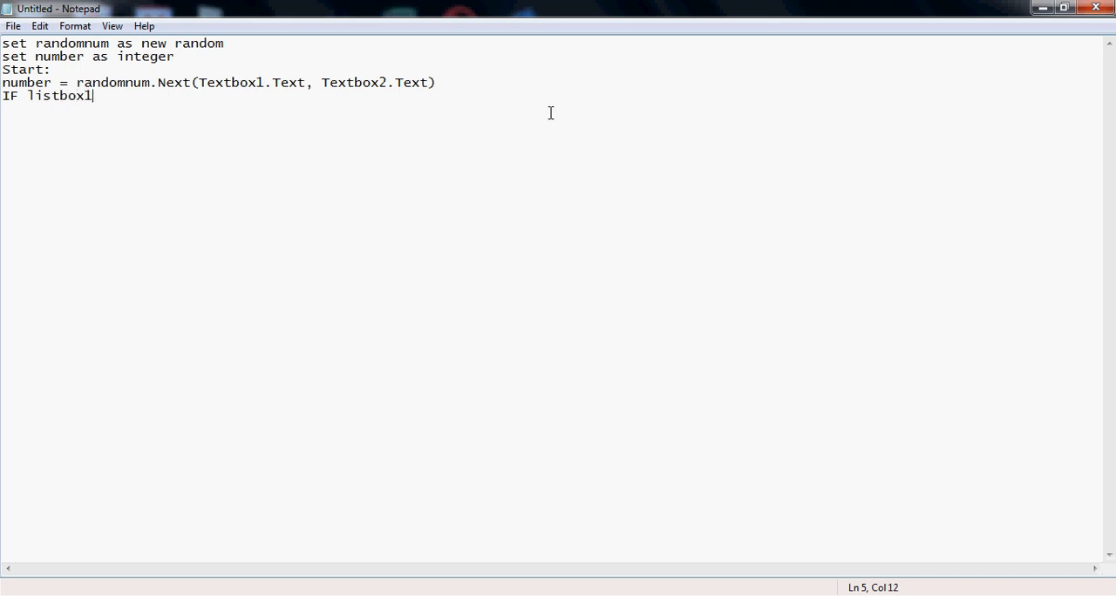
text(.items)
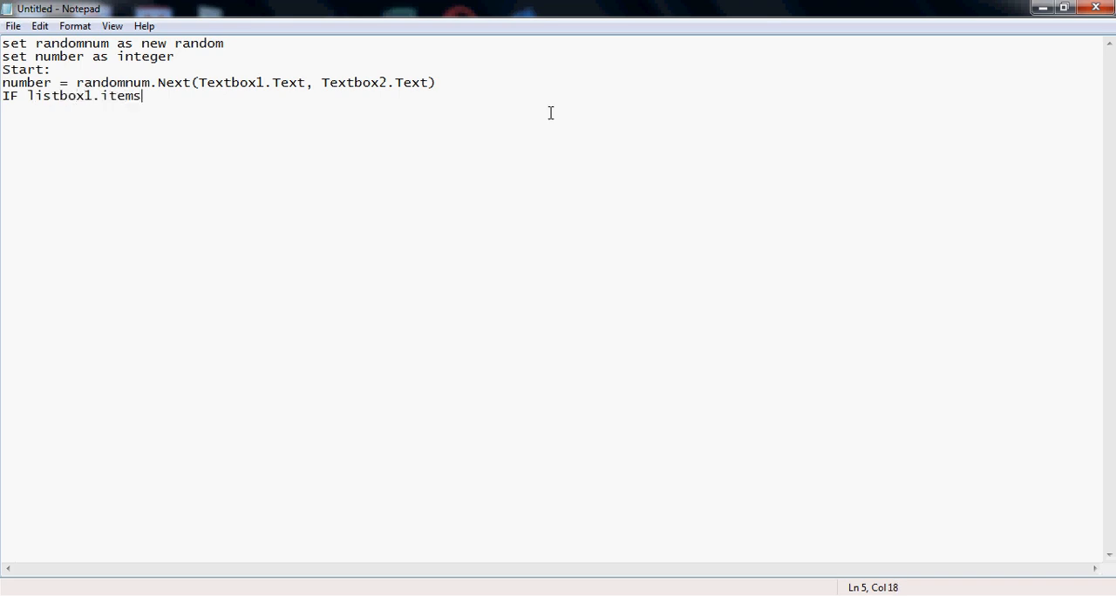
text(.con)
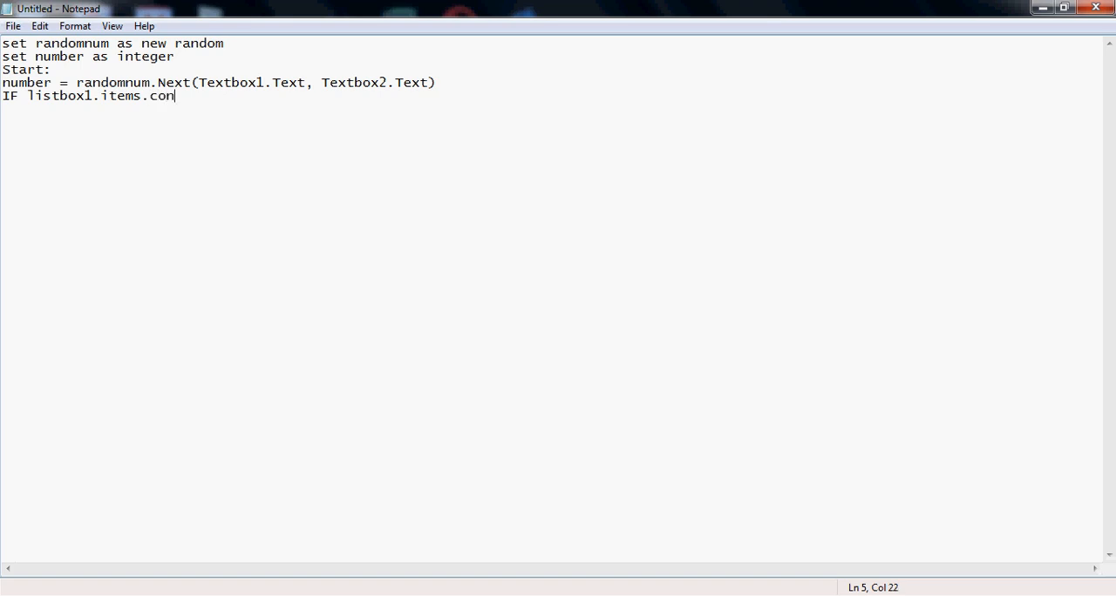
text(ta)
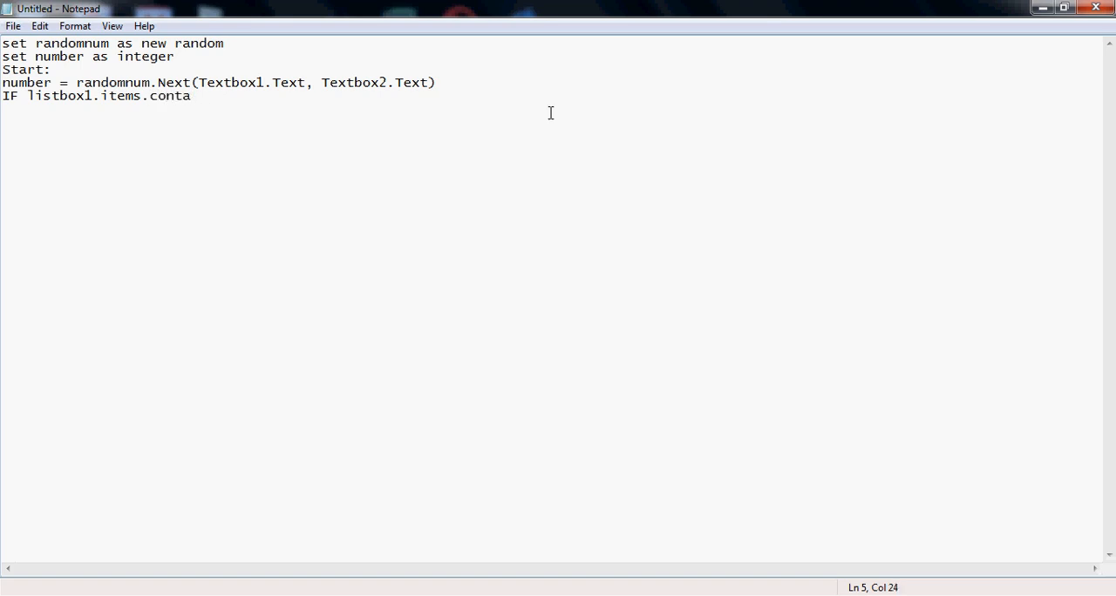
text(ins()
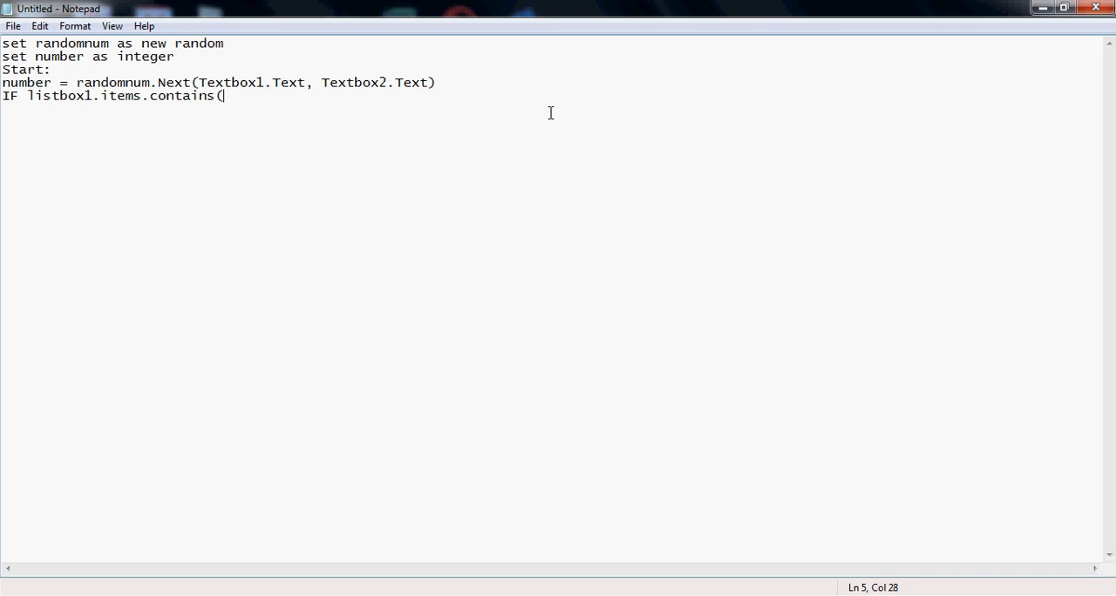
text(num)
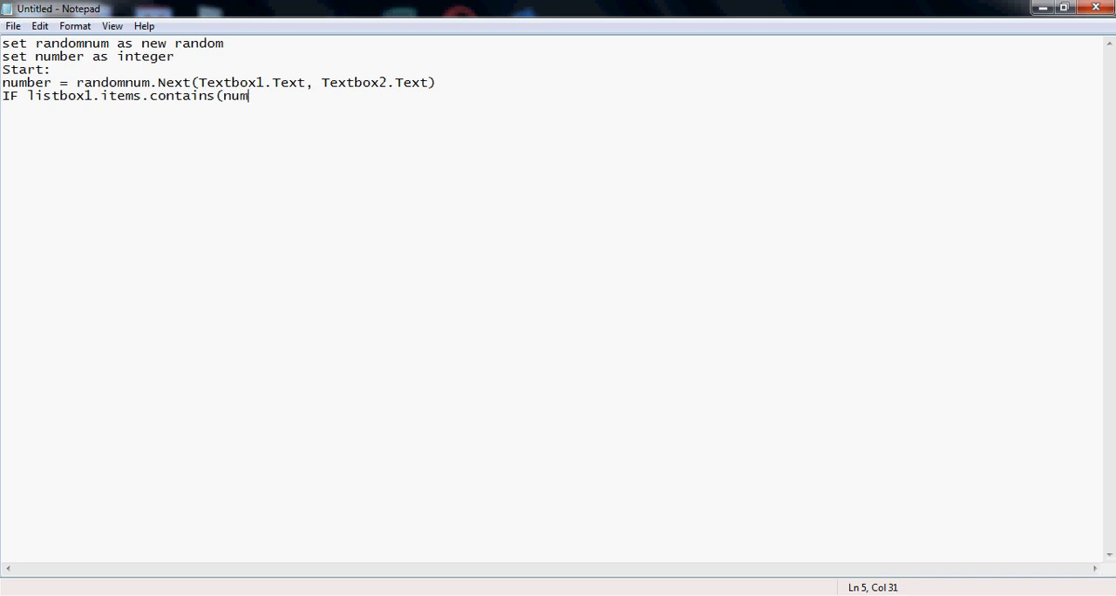
text(ber) T)
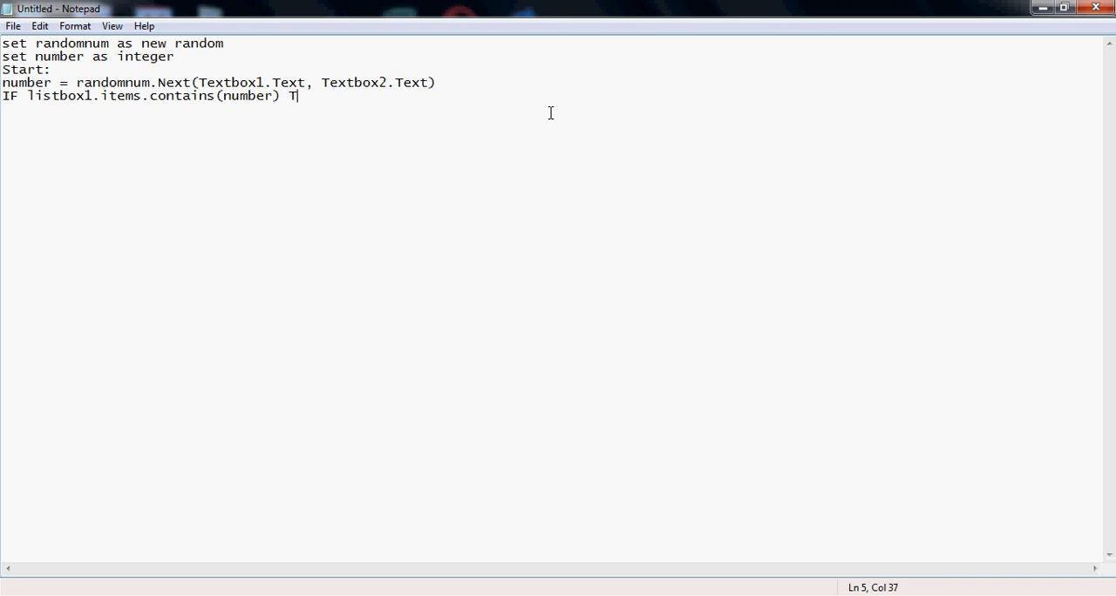
text(HEN)
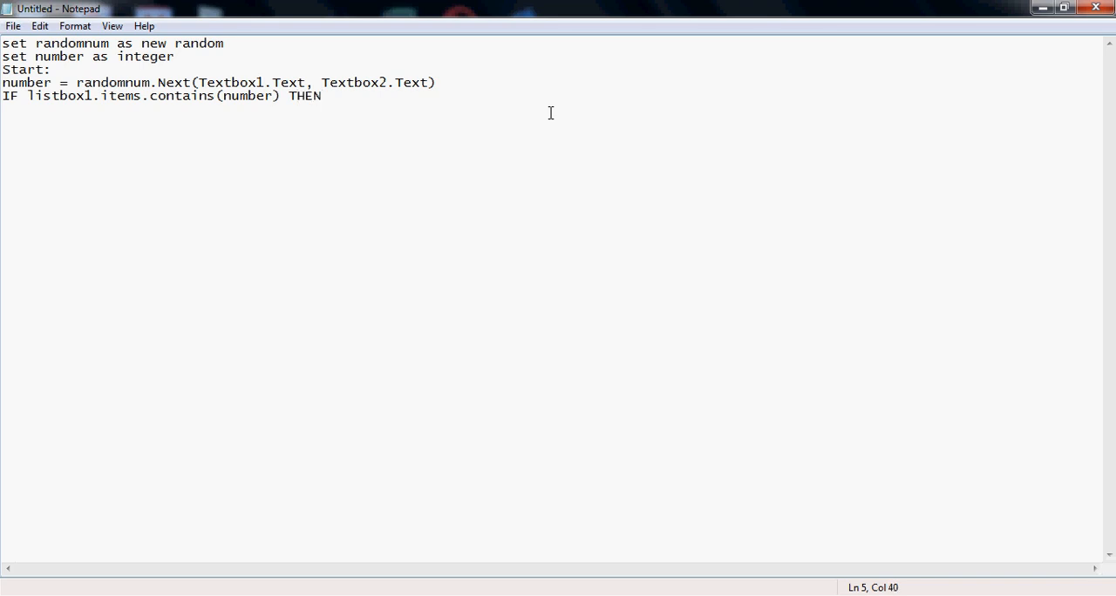
Add 'goto Start' inside the block and close it with END IF
text(got)
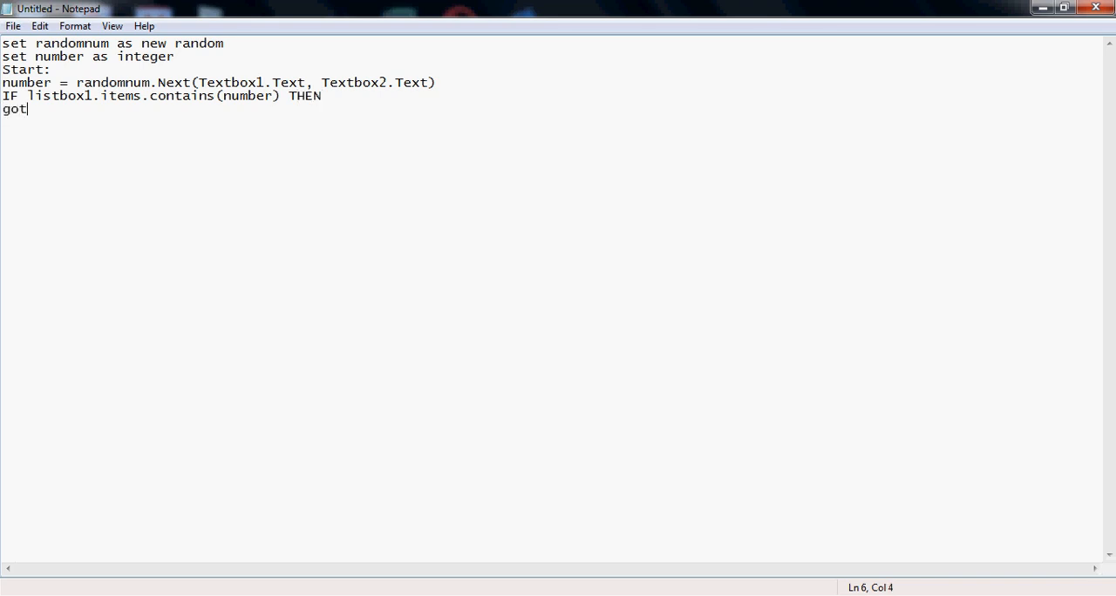
text(o start)
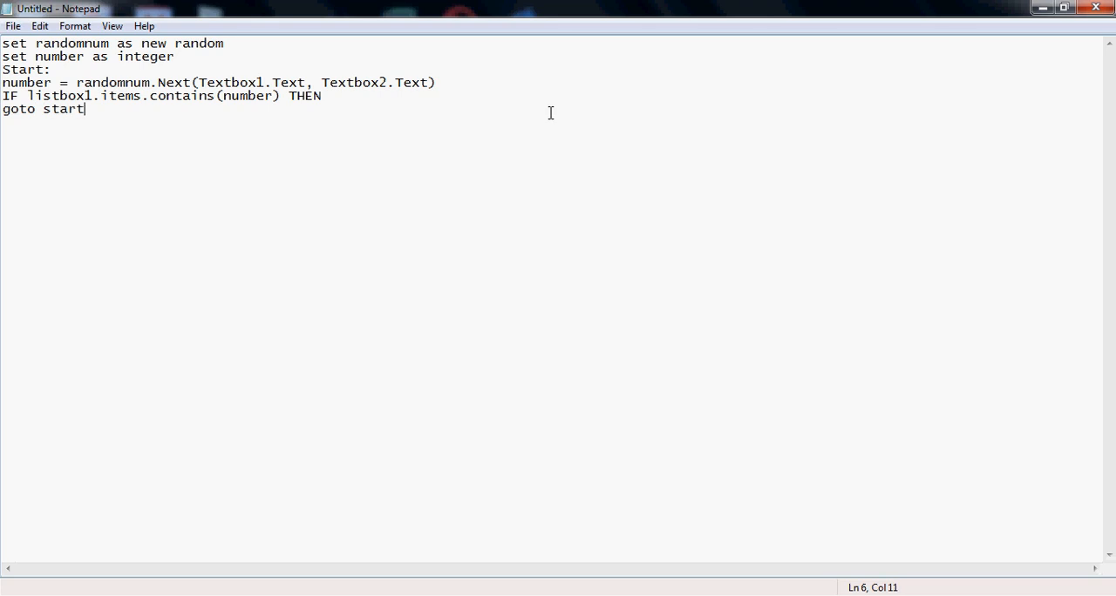
mouse_move(54, 111)
text(E)
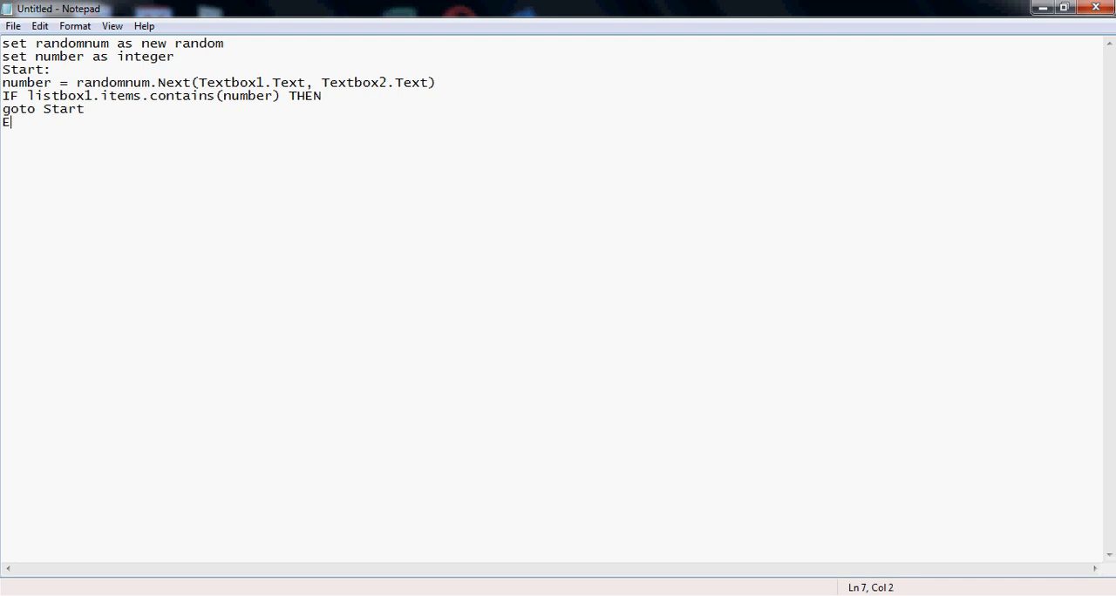
text(ND IF)
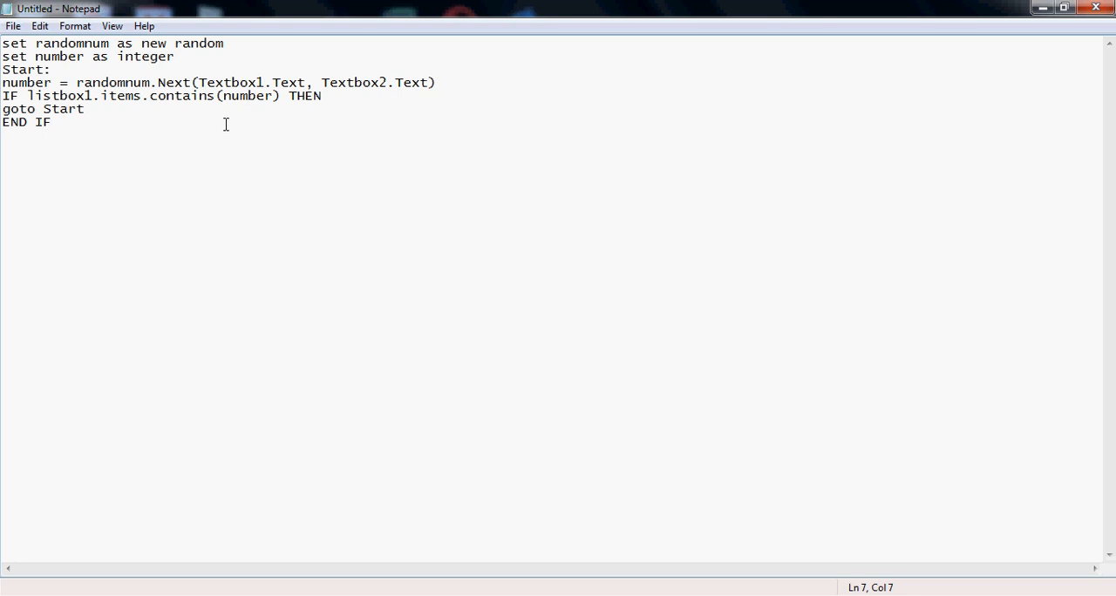
Add the line 'listbox1.items.add(number)' below END IF
key(Enter)
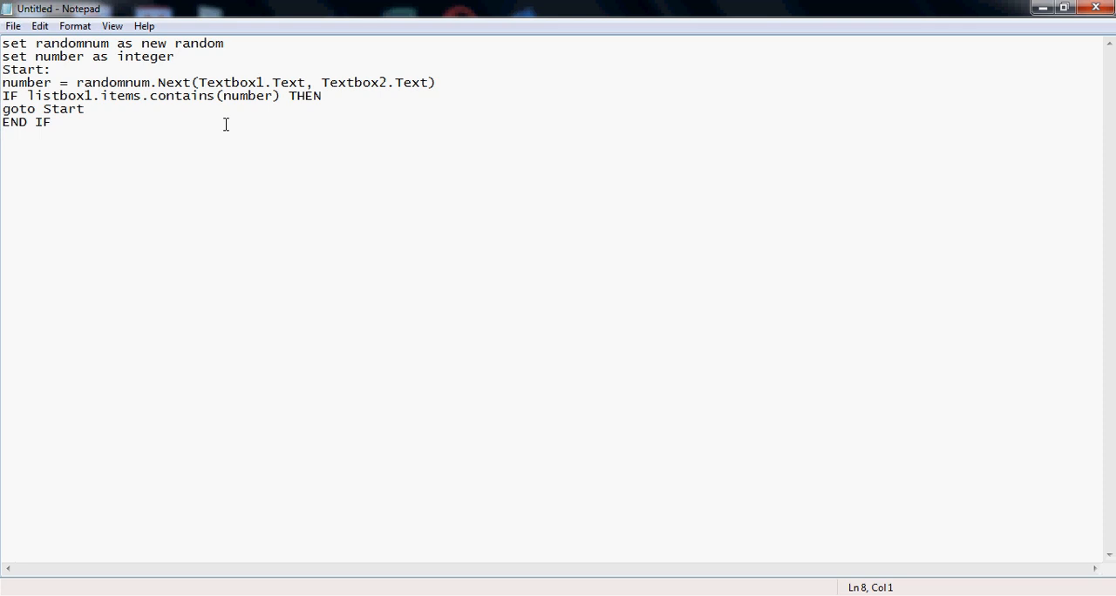
text(l)
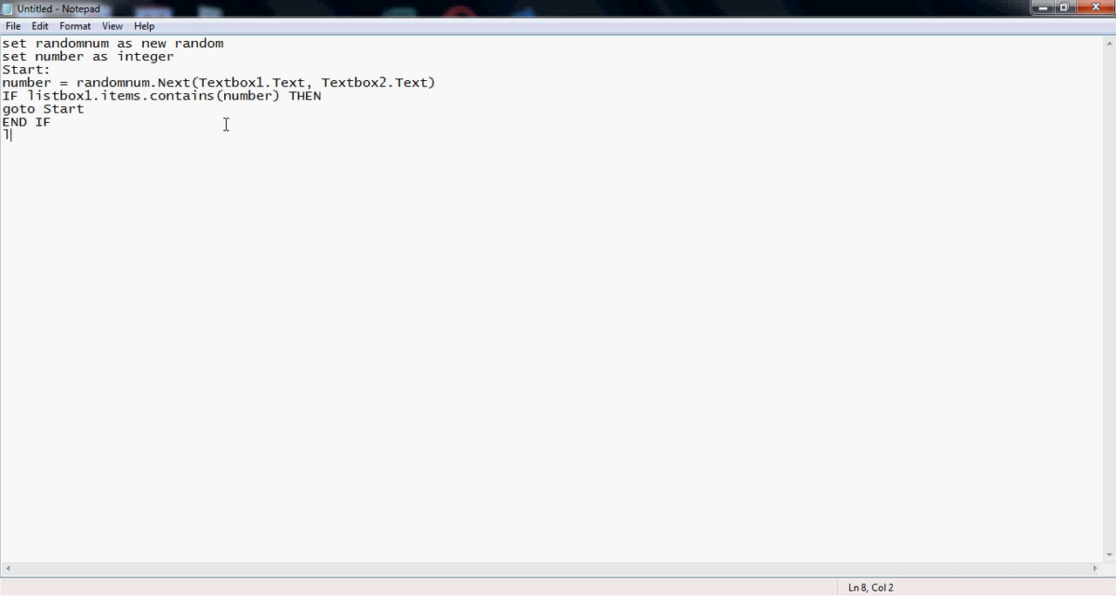
text(listbox)
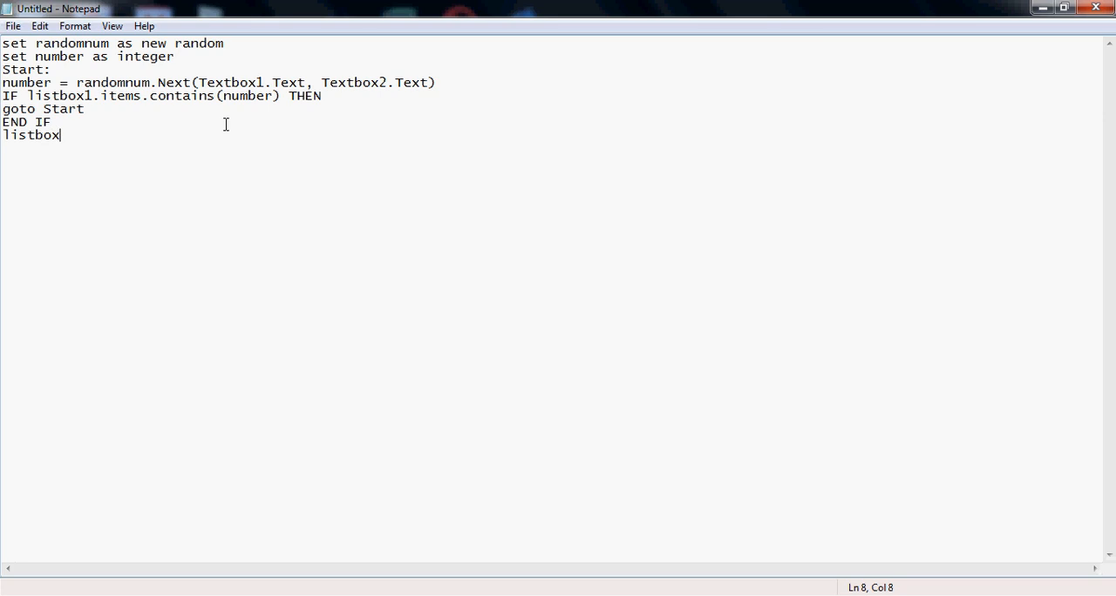
text(1.it)
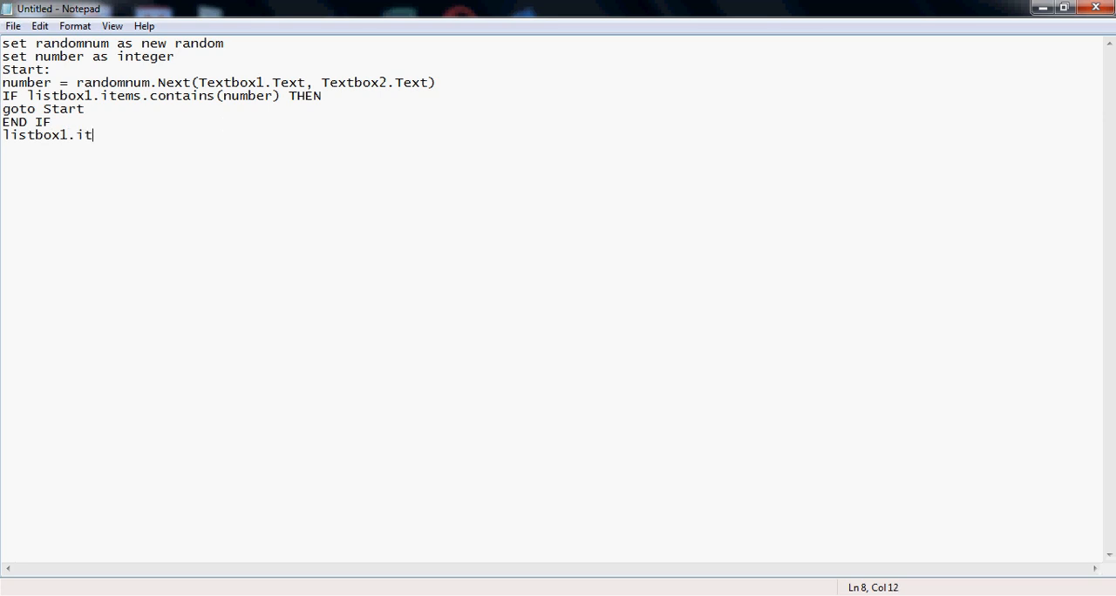
text(ems.)
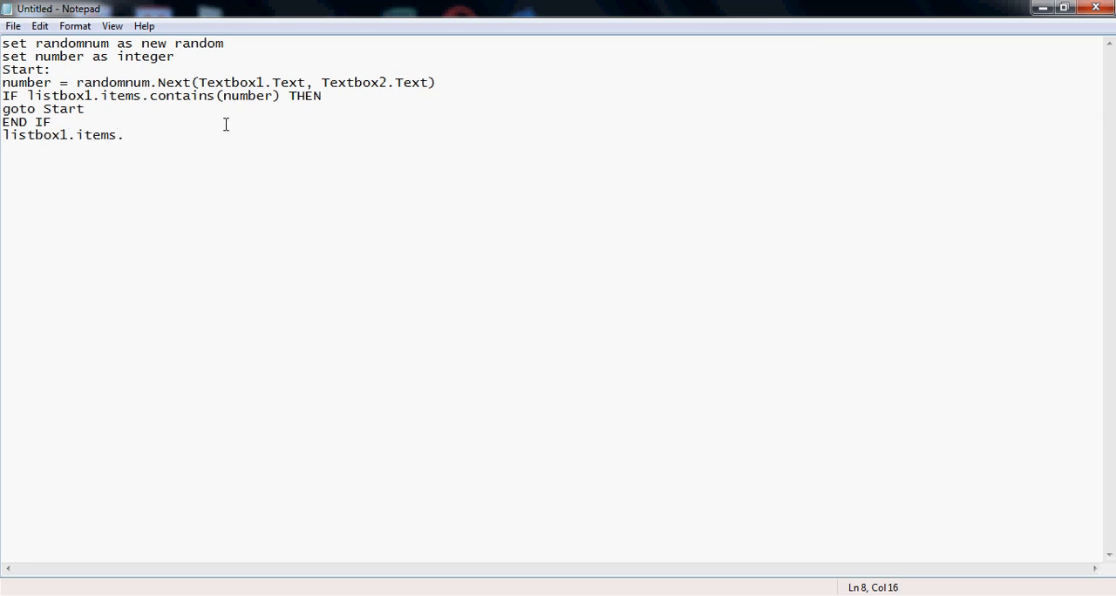
text(add)
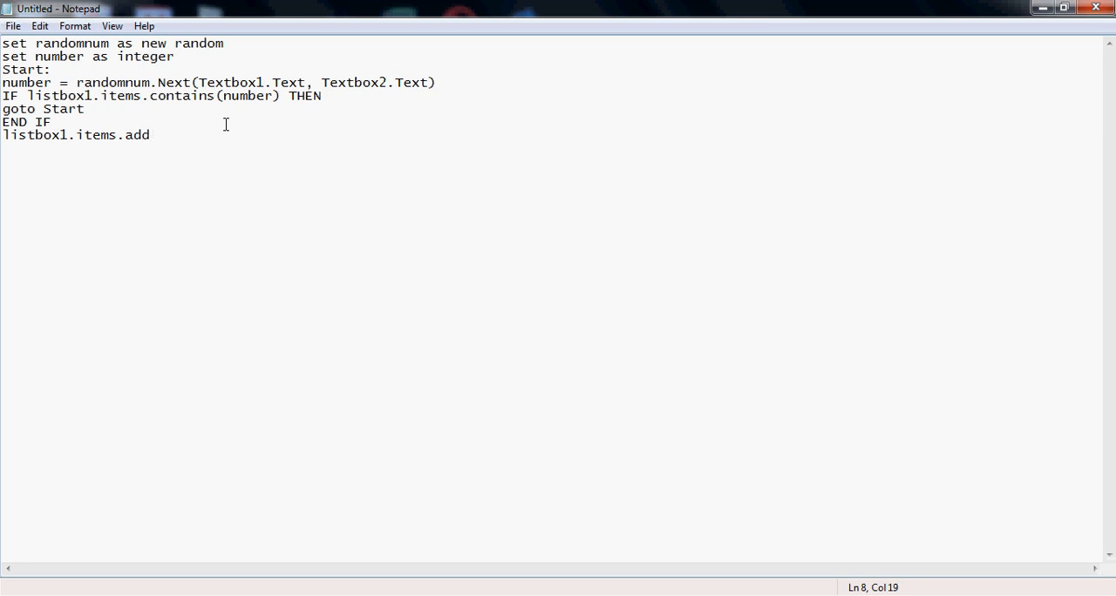
text((numbe)
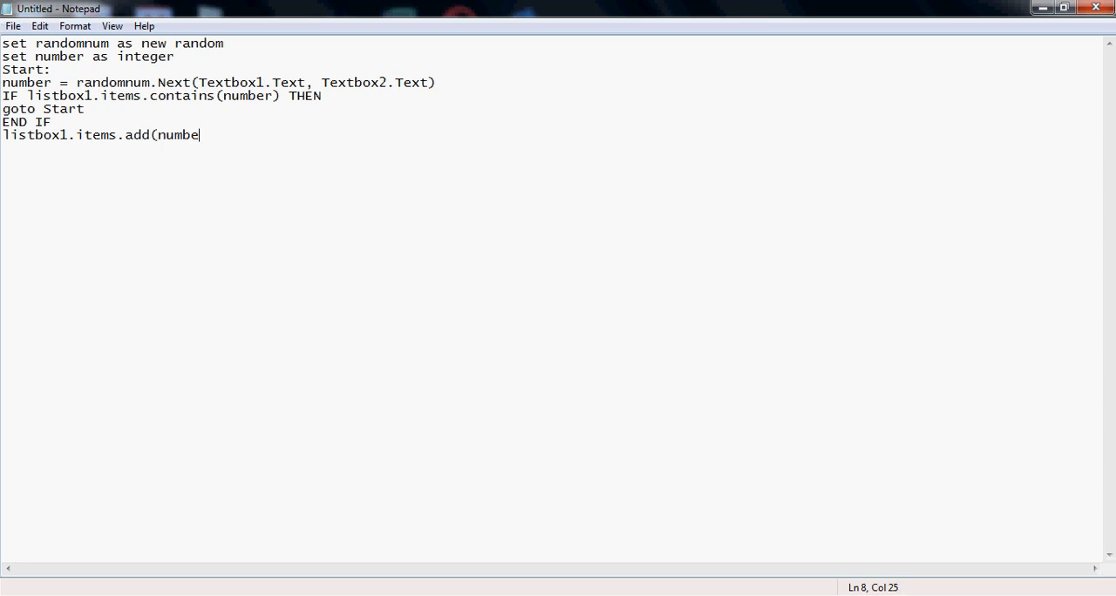
text(r))
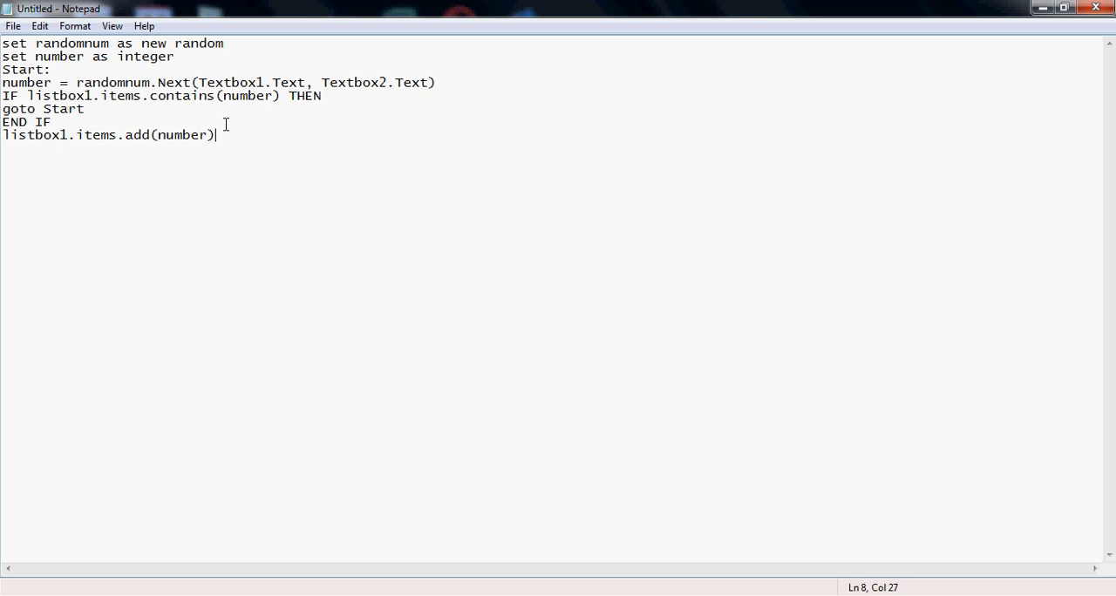
mouse_move(134, 147)
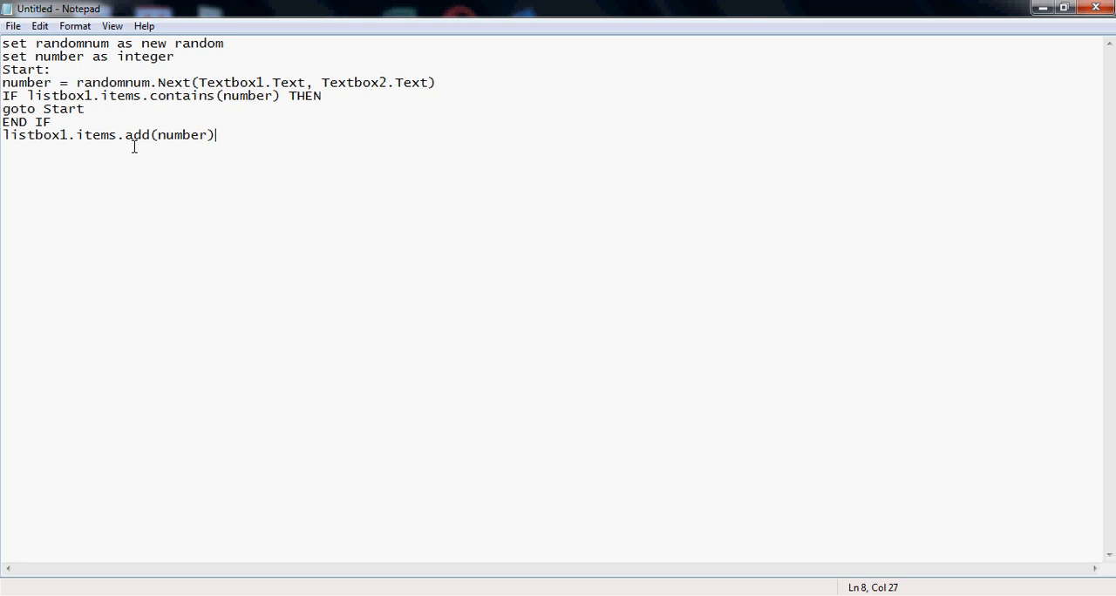
mouse_move(154, 107)
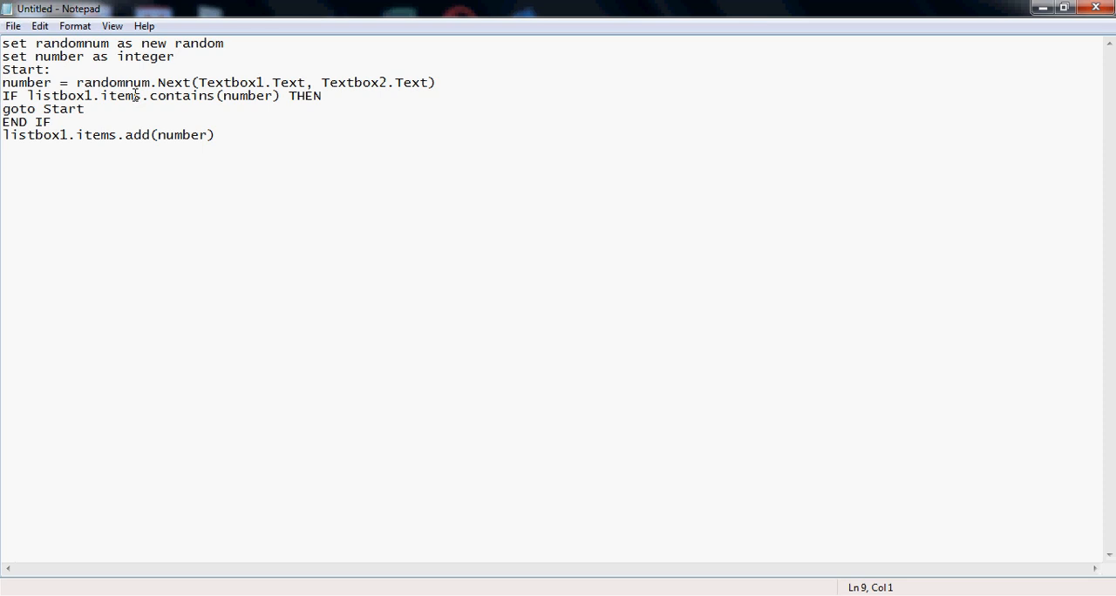
Write 'label1.Text = number' as the last line, correcting the label name typo
text(label)
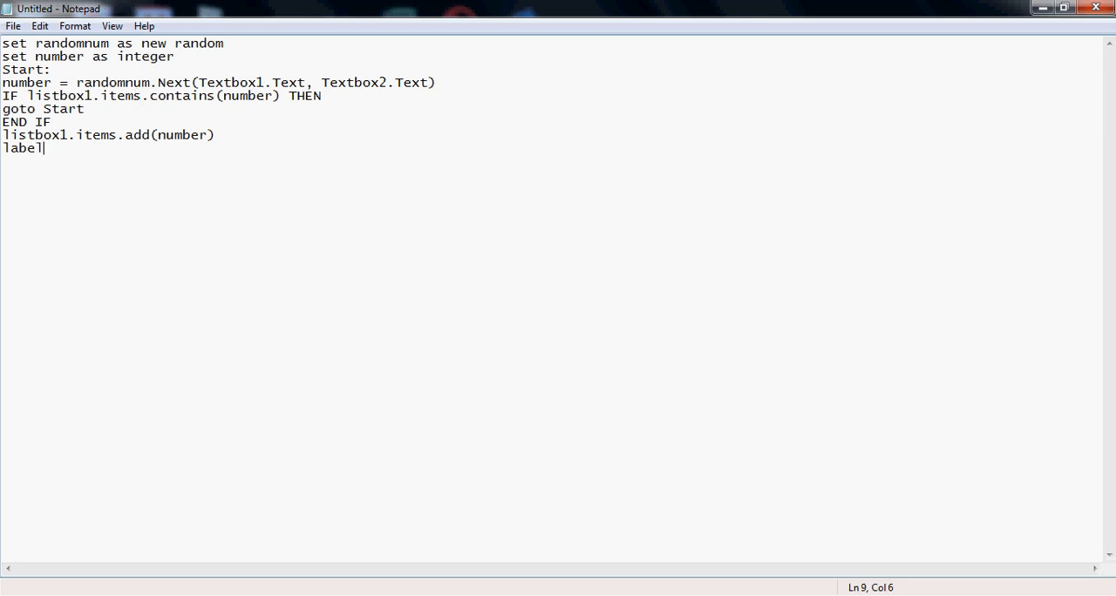
key(Backspace)
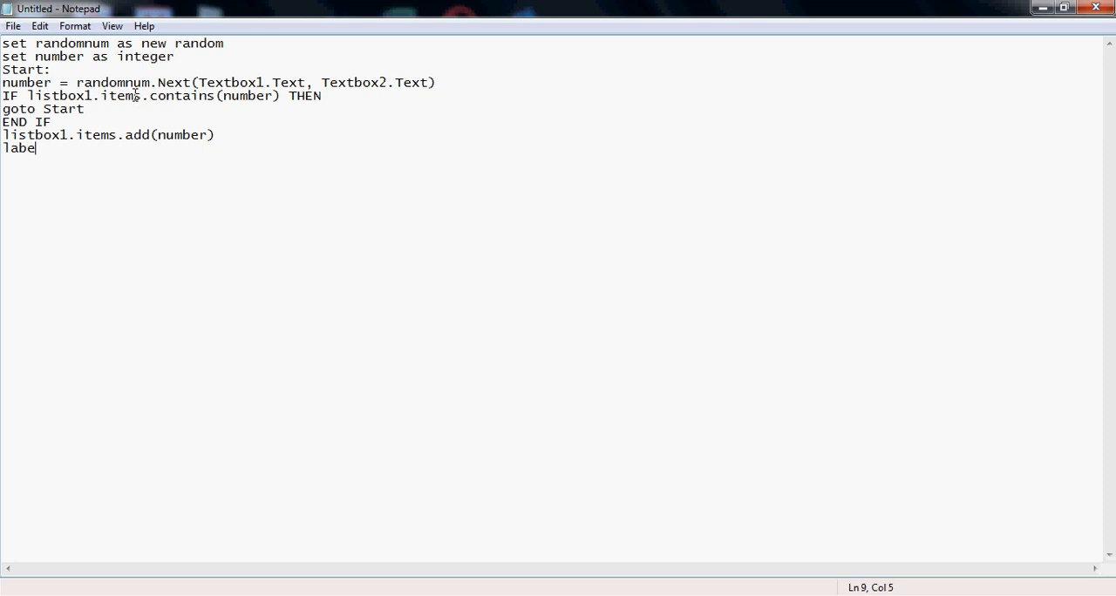
text(l)
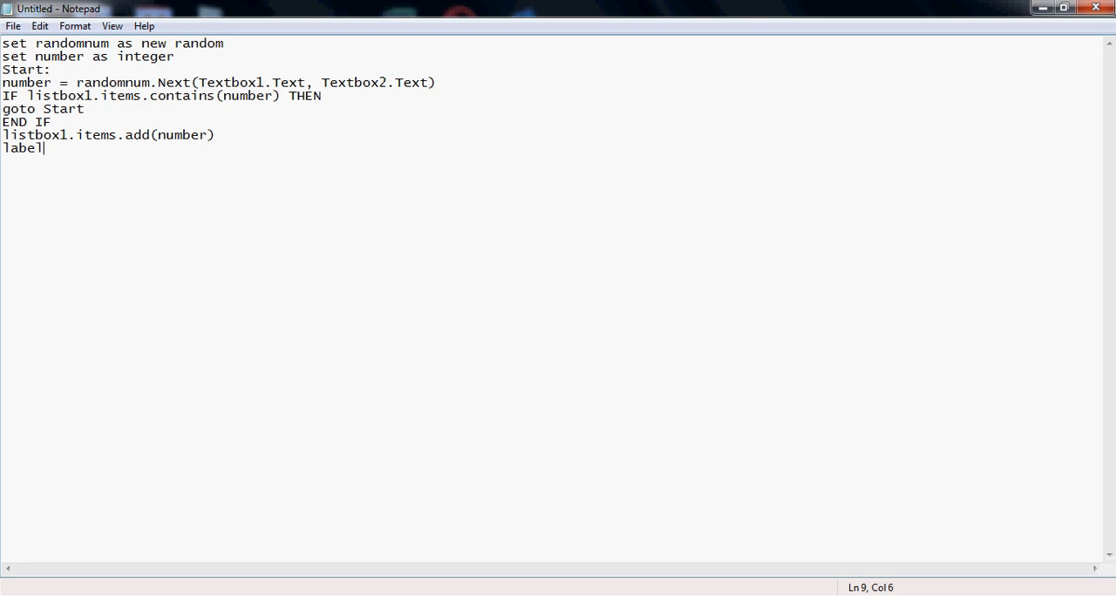
text(1.Tex)
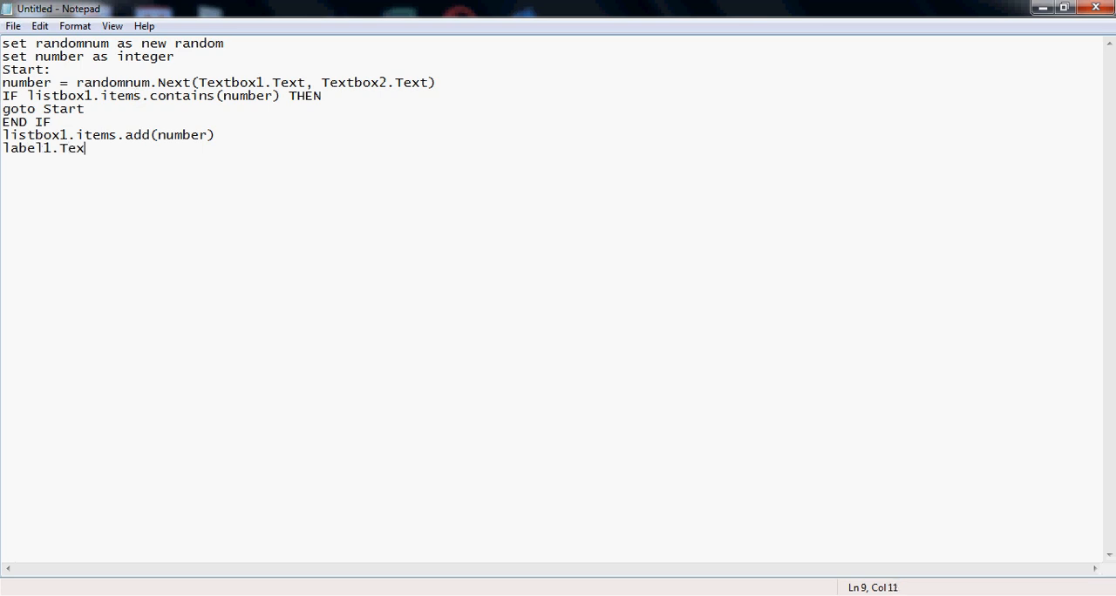
text(t =)
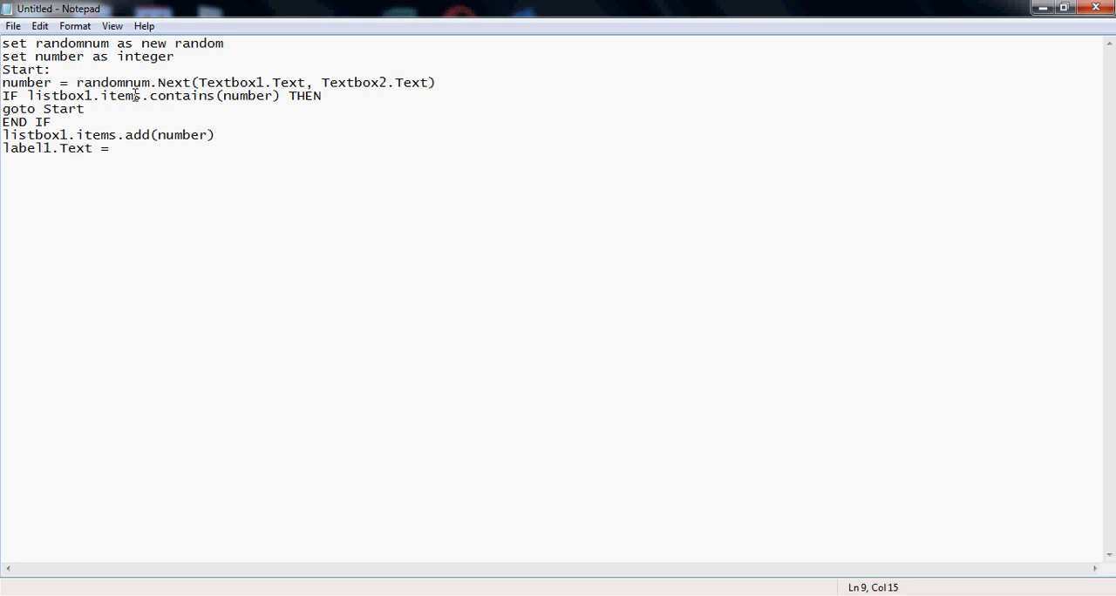
text(numne)
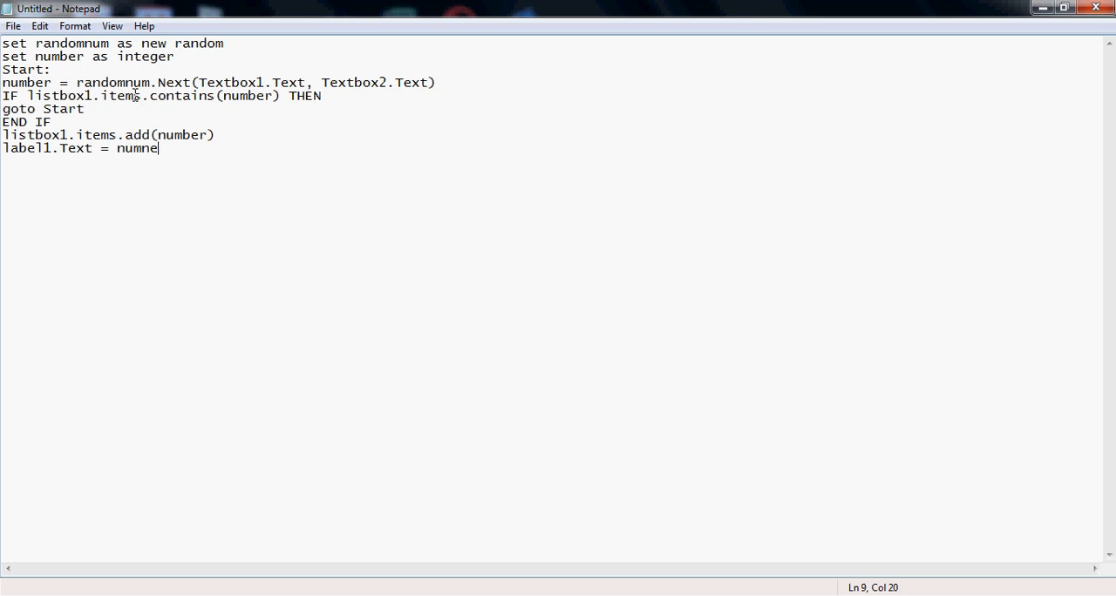
text(r)
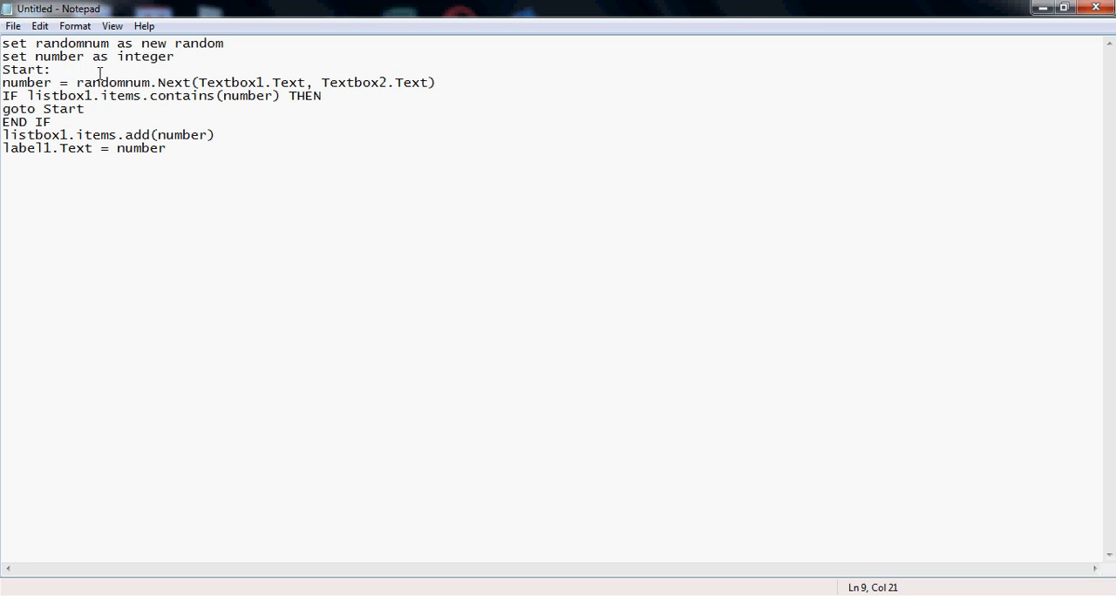
mouse_move(103, 148)
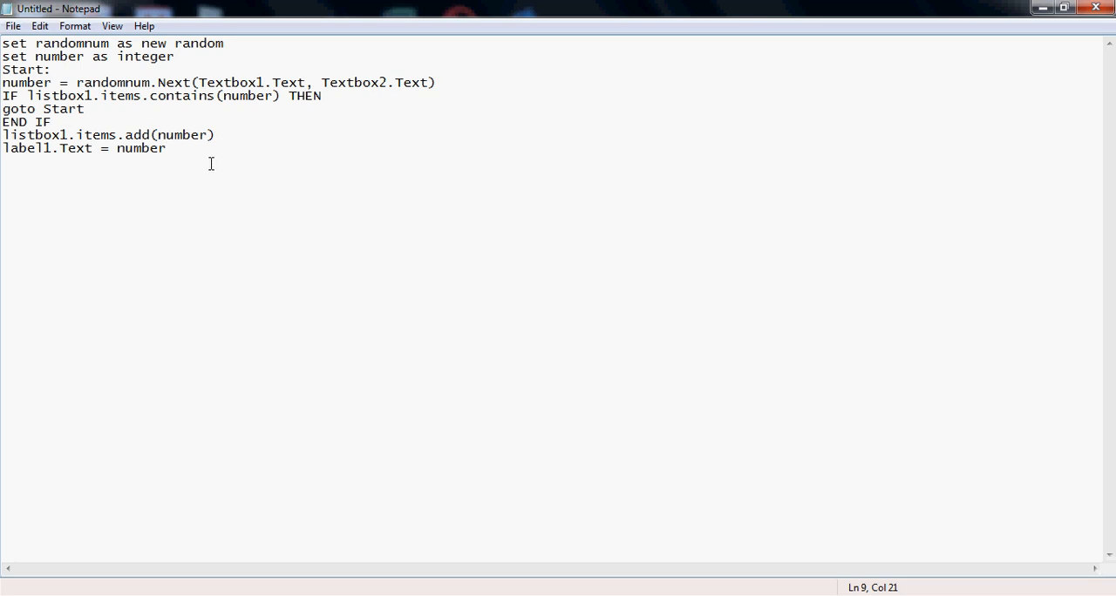
mouse_move(185, 175)
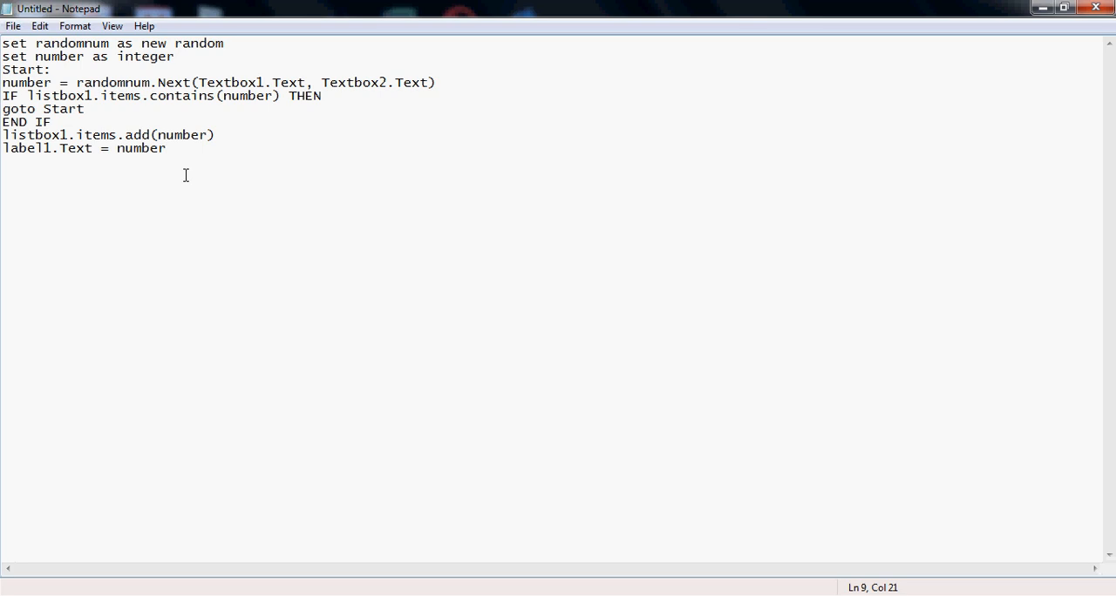
mouse_move(206, 169)
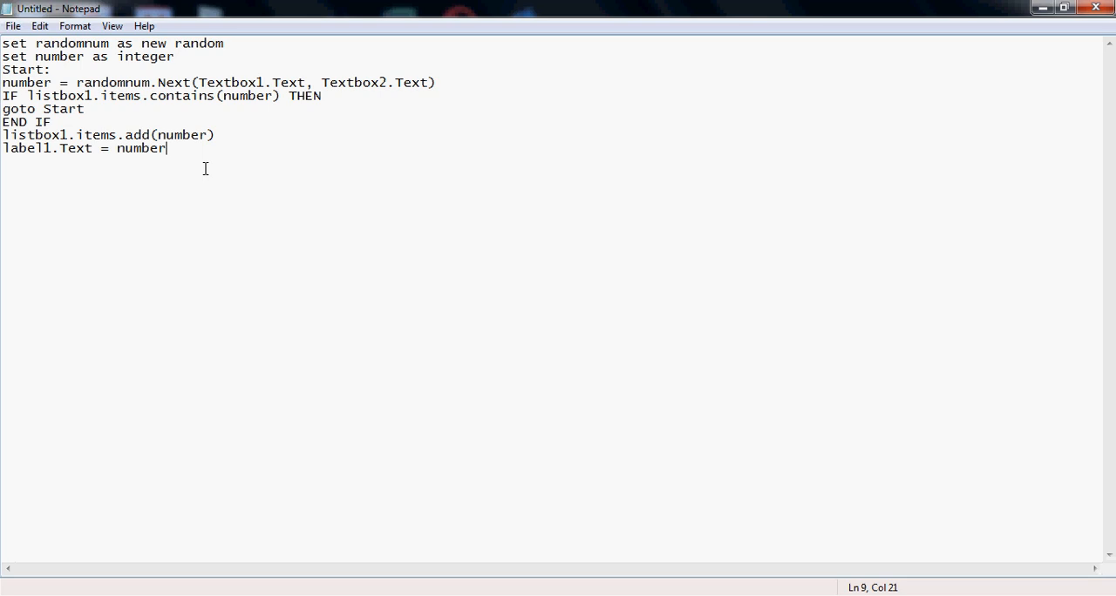
mouse_move(186, 170)
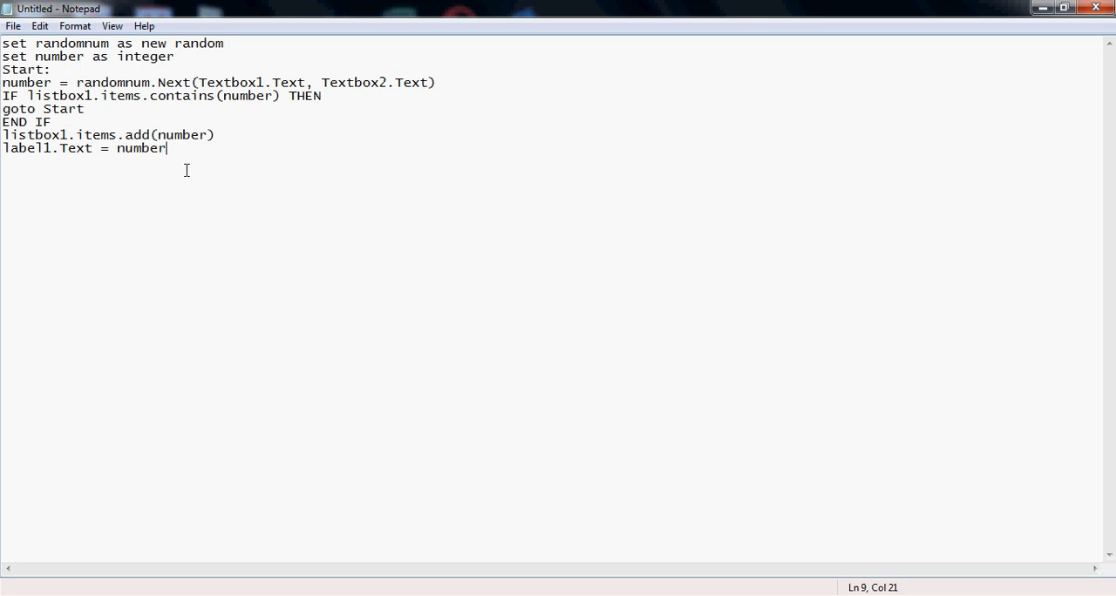
mouse_move(198, 158)
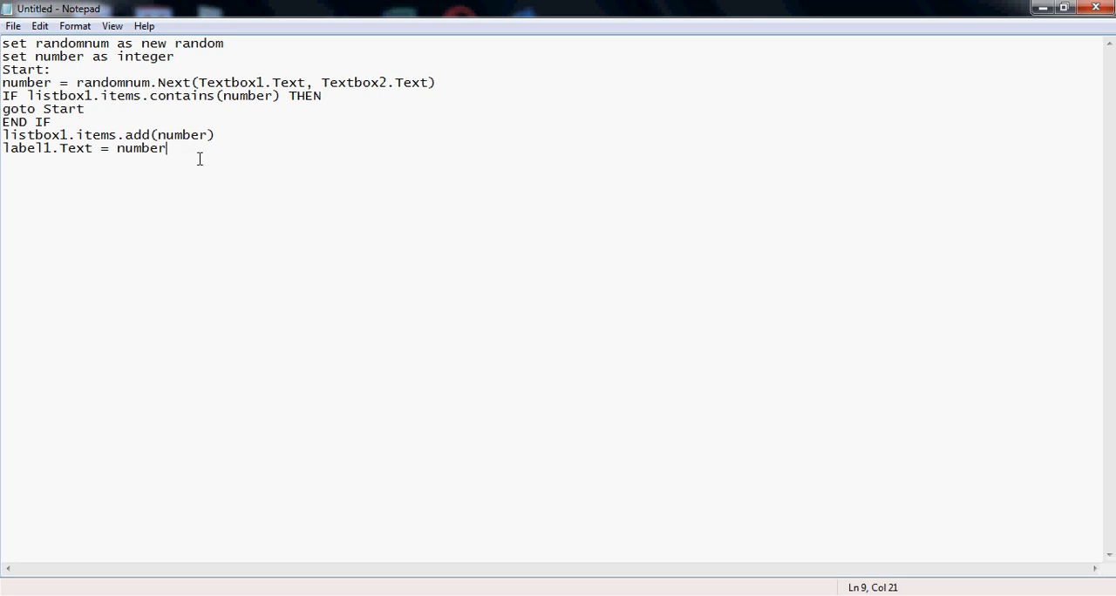
mouse_move(201, 160)
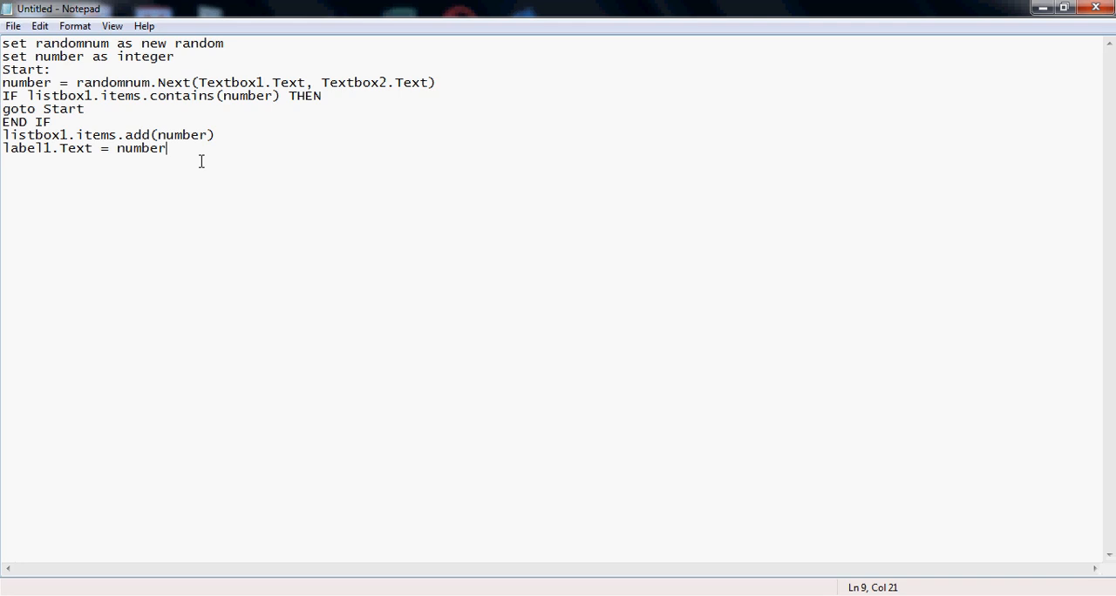
mouse_move(204, 163)
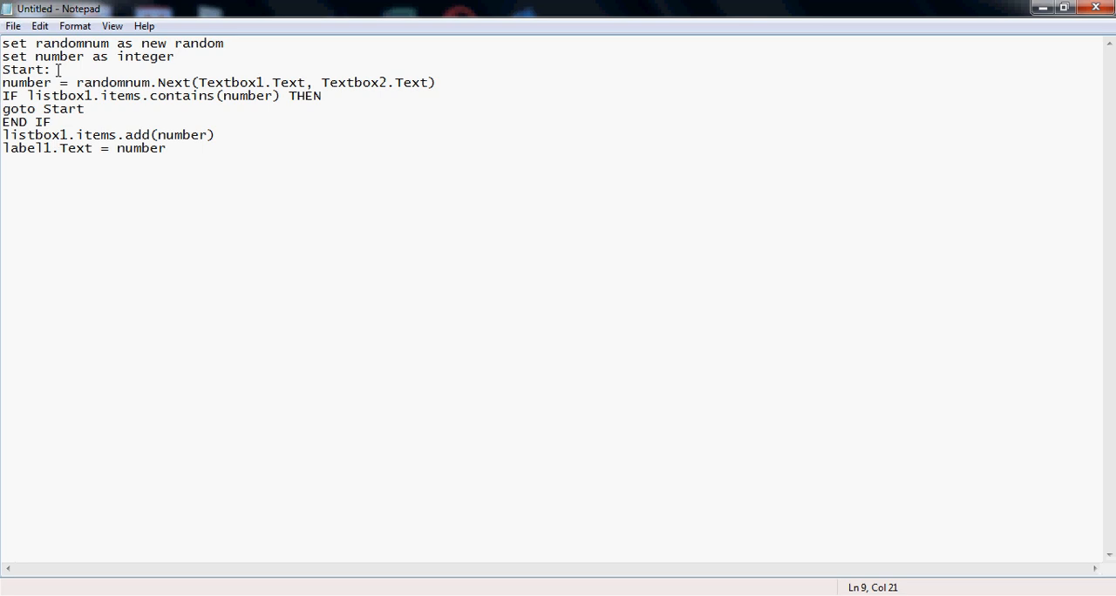
mouse_move(147, 164)
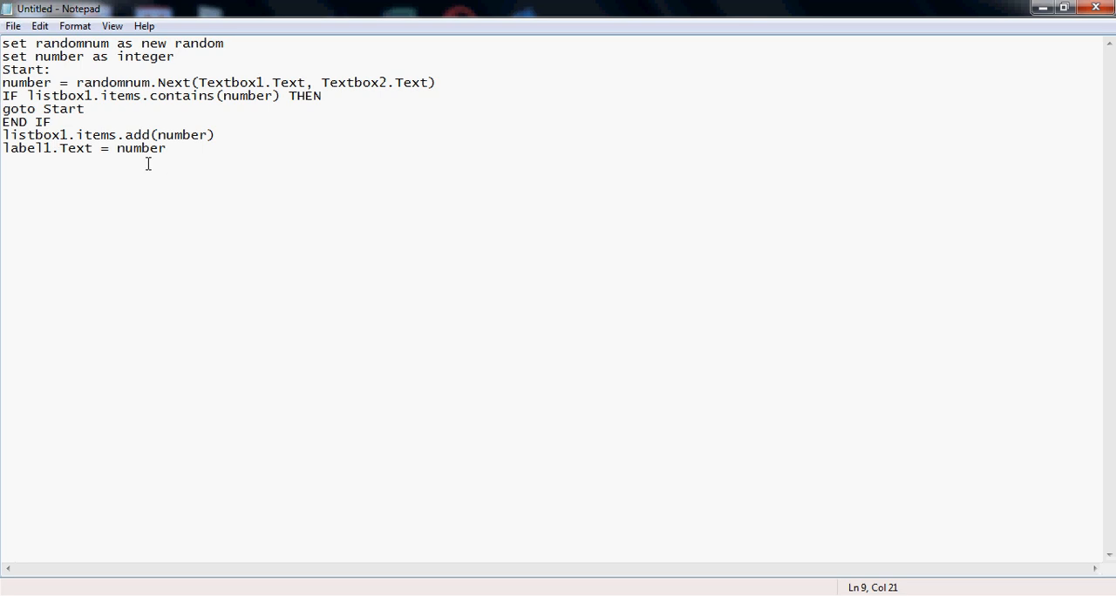
mouse_move(121, 171)
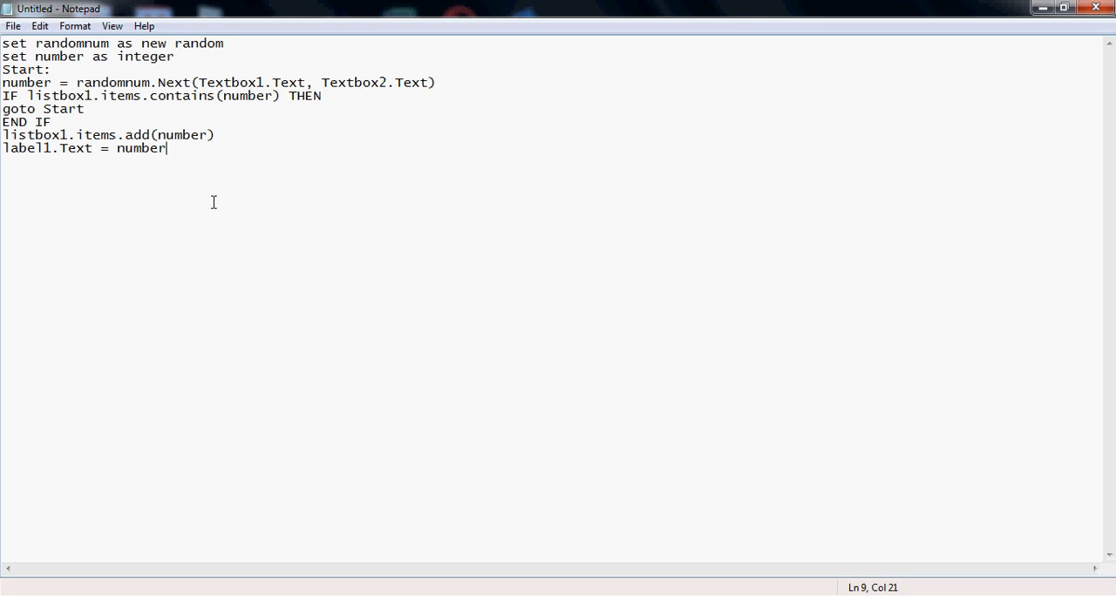
mouse_move(317, 116)
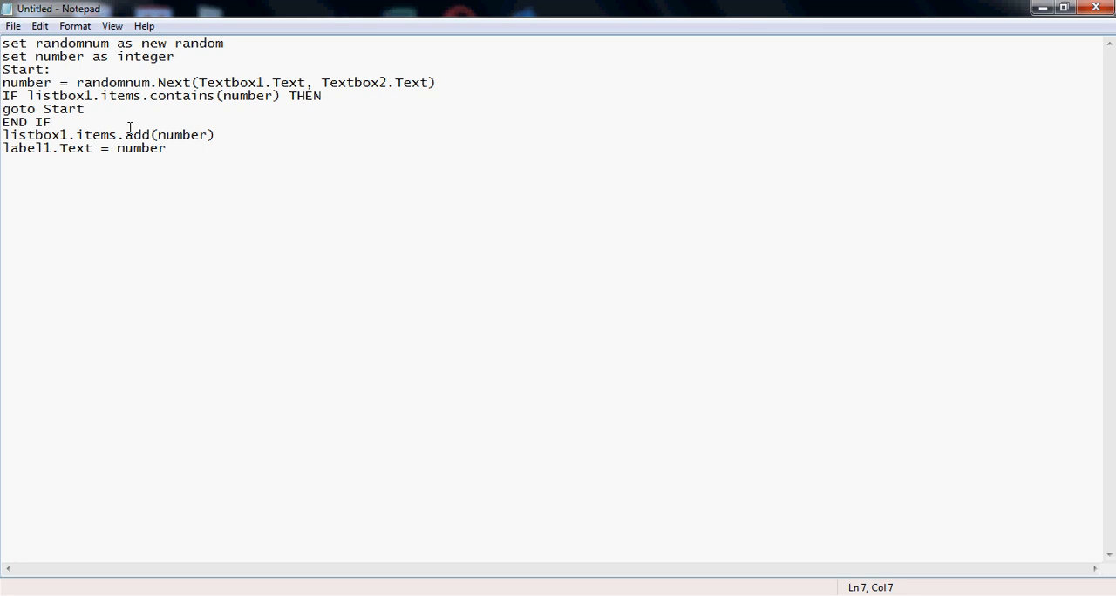
Write the IF line checking listbox1.items.contains(Textbox1.Text to Textbox2.Text)
text(IF)
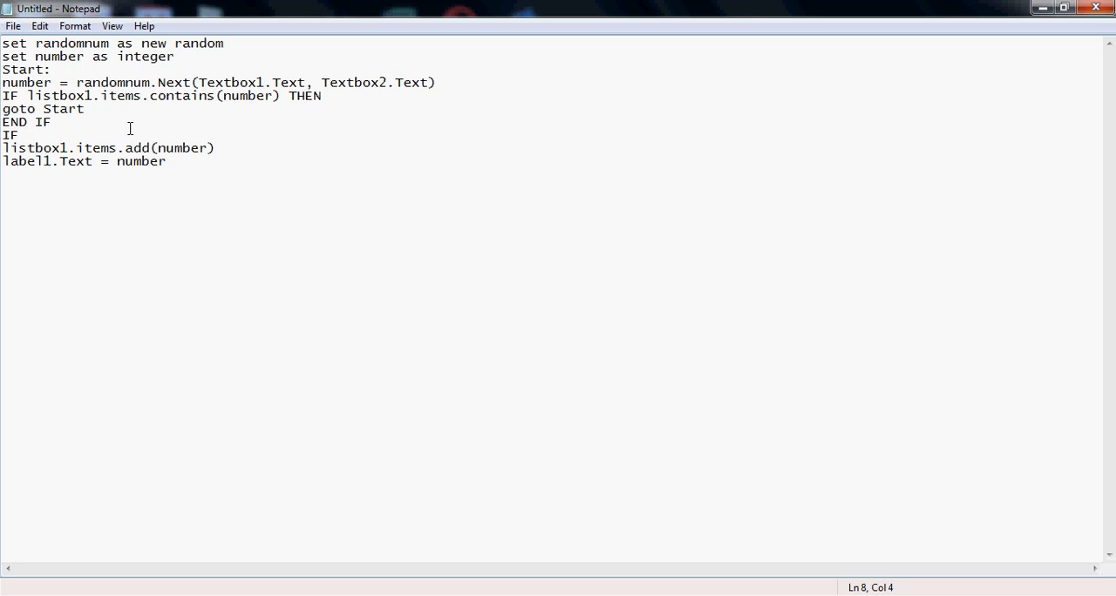
text(listbox)
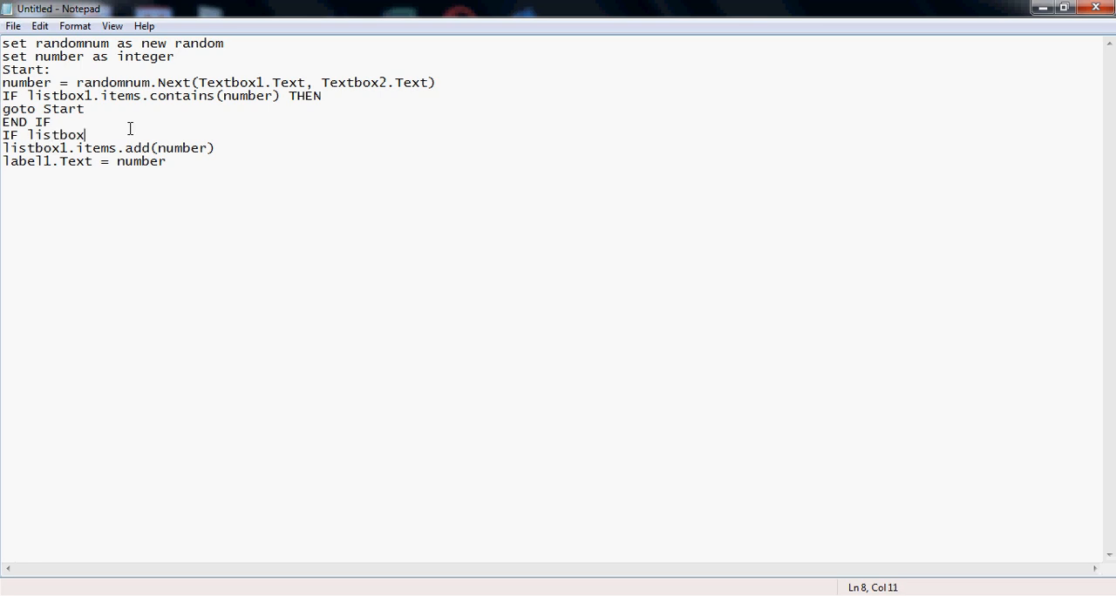
text(1.it)
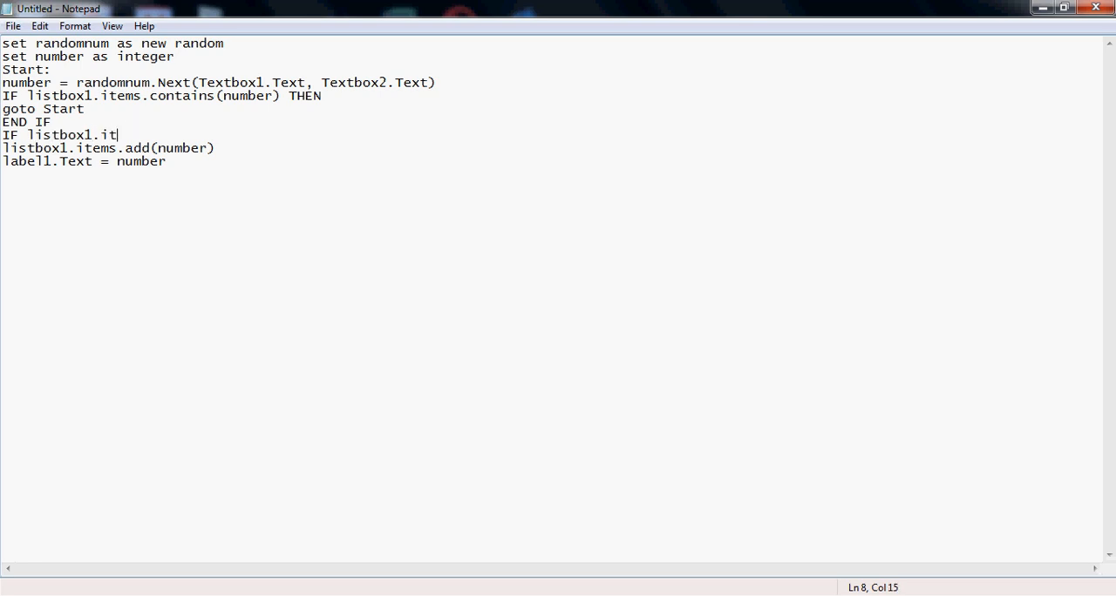
text(ems)
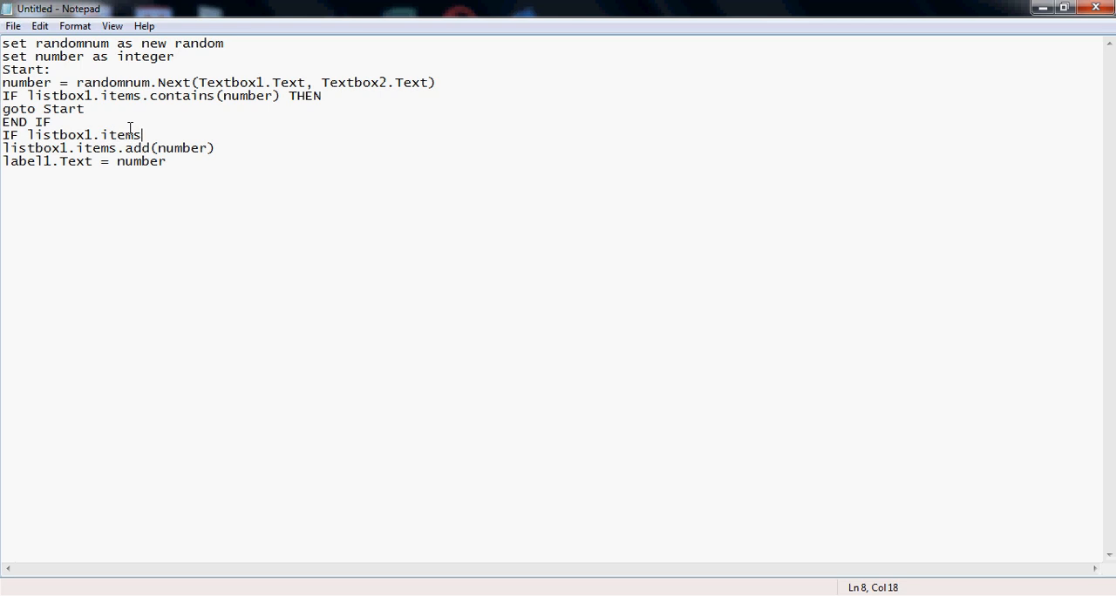
text(.contai)
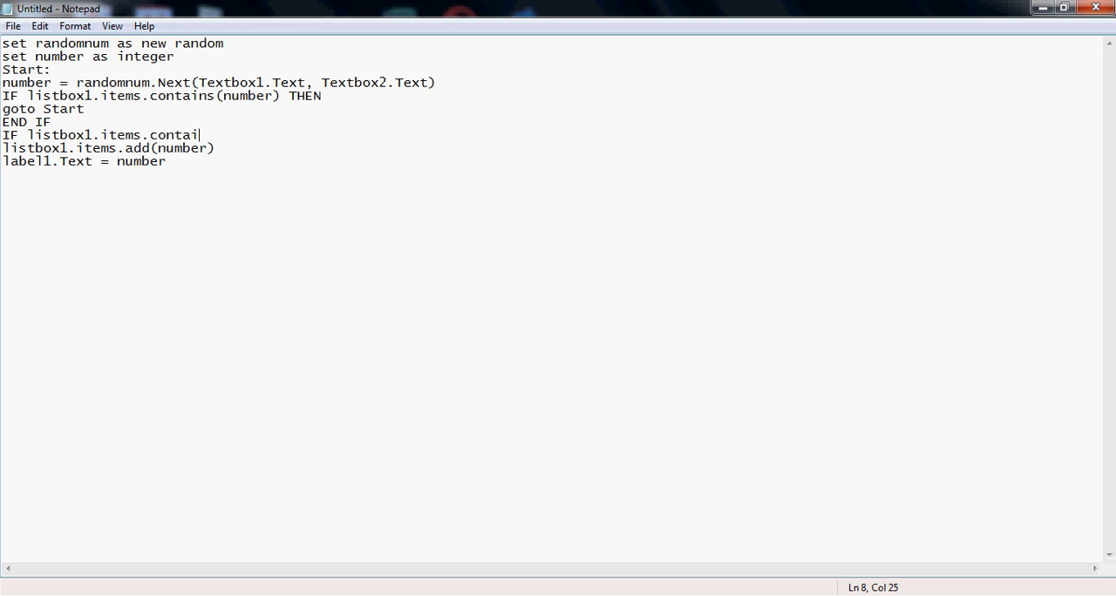
text(ns()
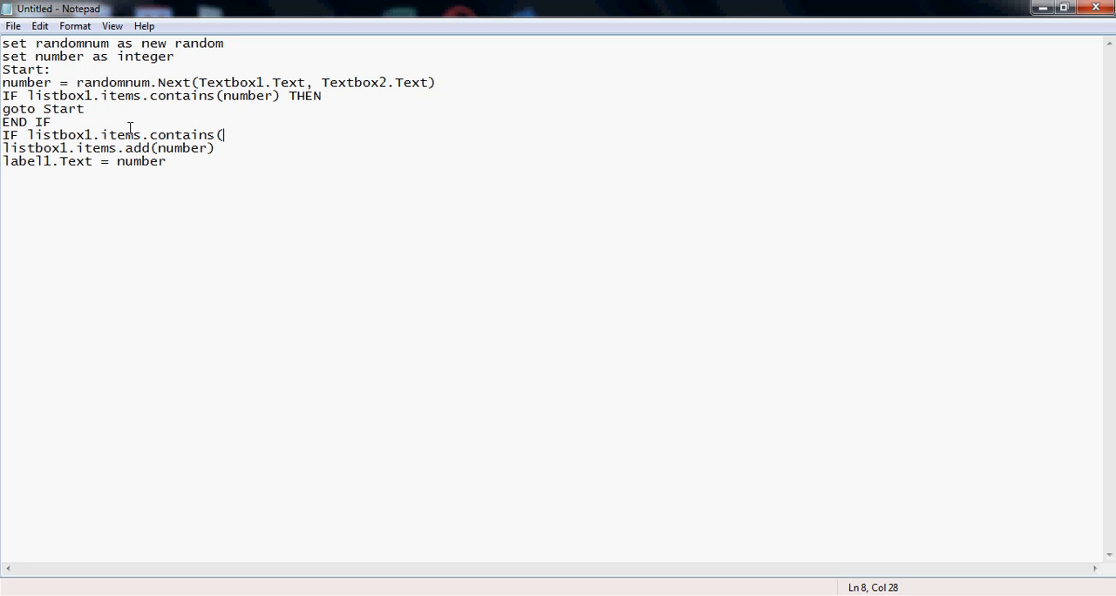
text(Textbox1 to Te)
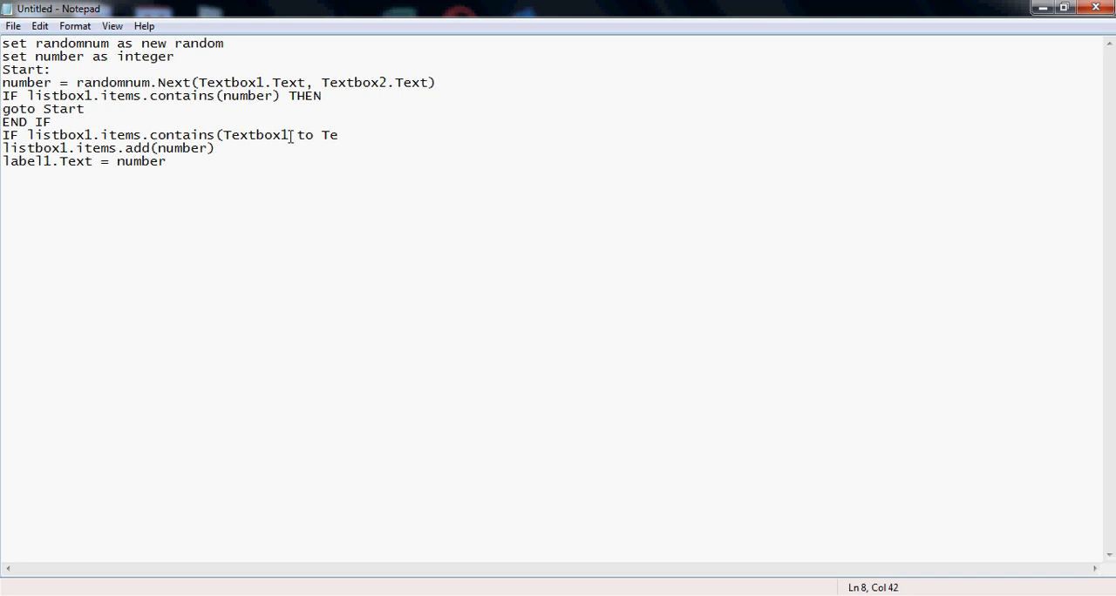
text(.Te)
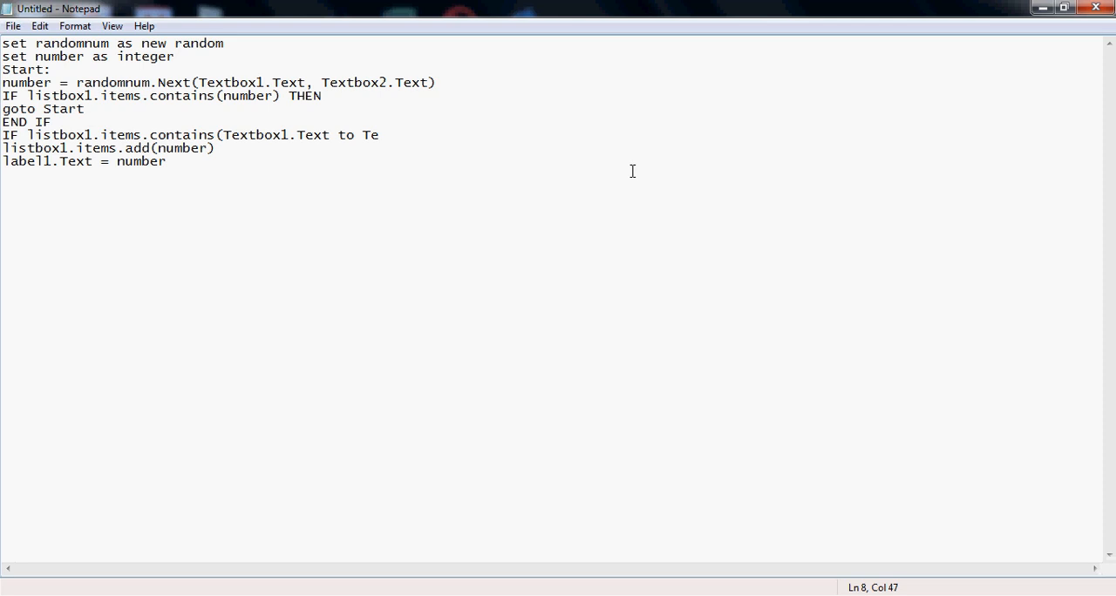
text(xtbox2)
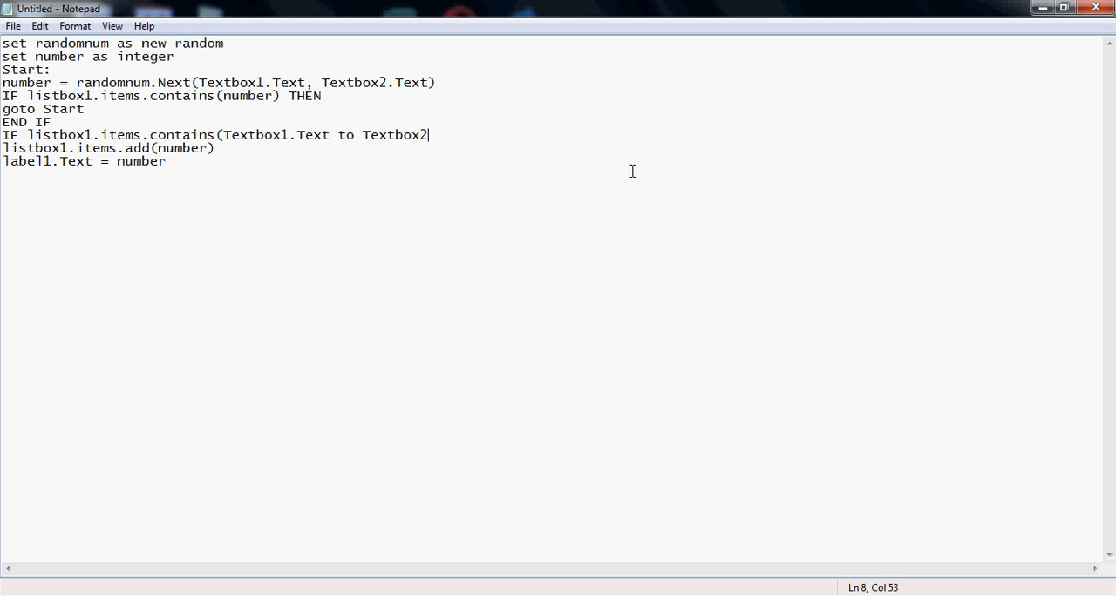
text(.Text) THE)
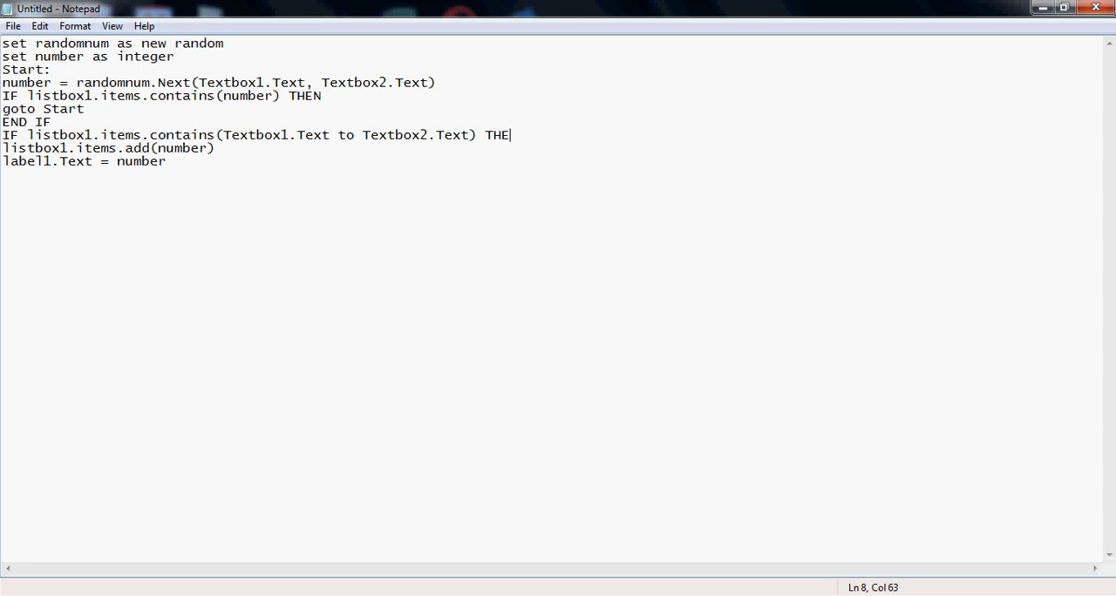
Add 'Application.Exit()' on a new line inside the IF block
key(Enter)
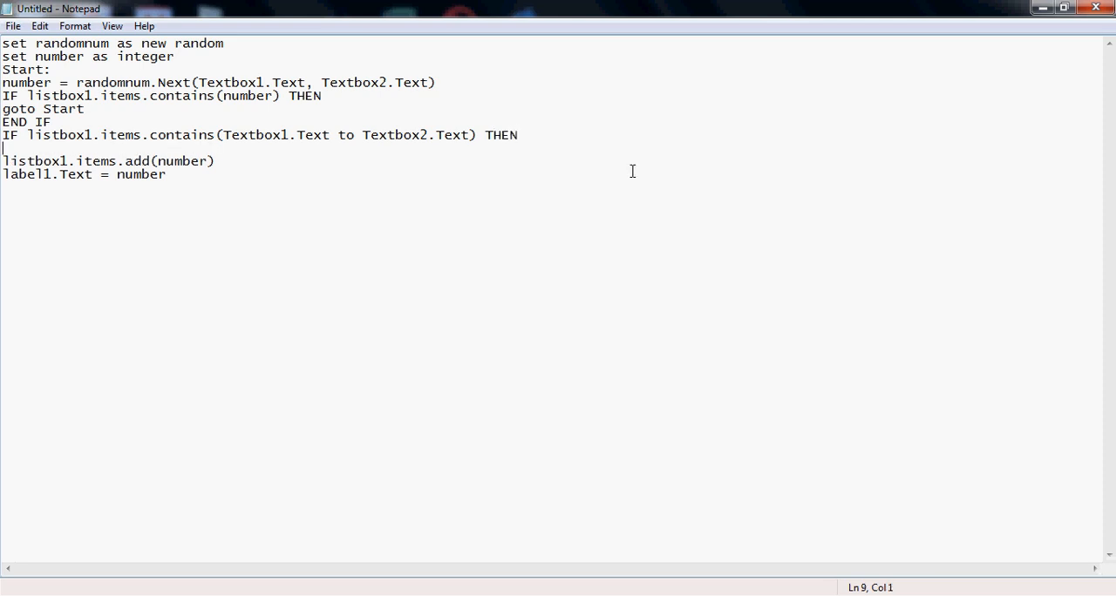
text(Applic)
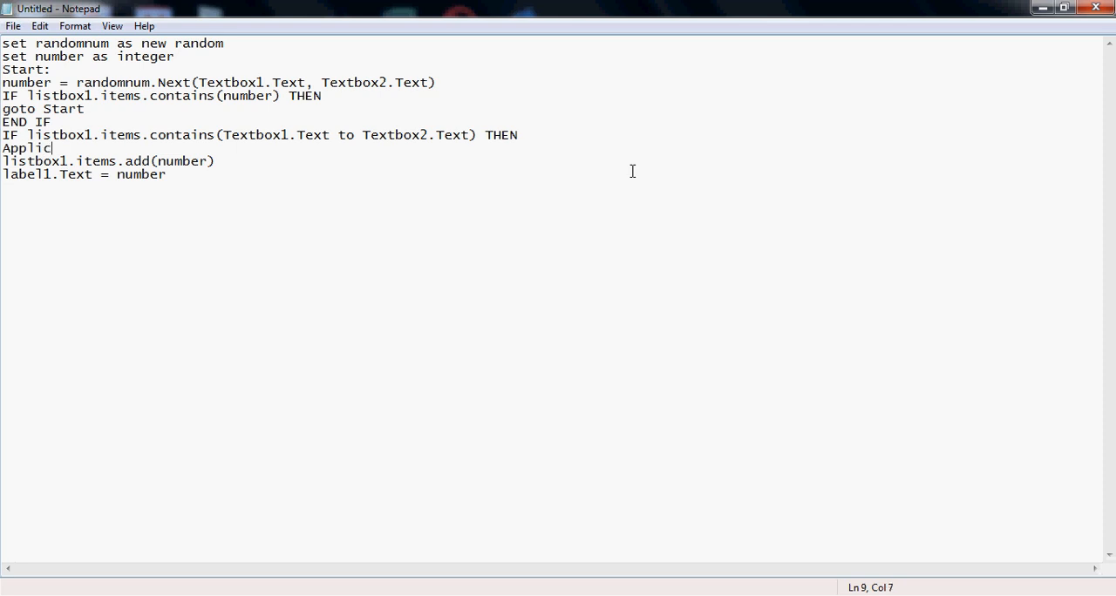
text(ation)
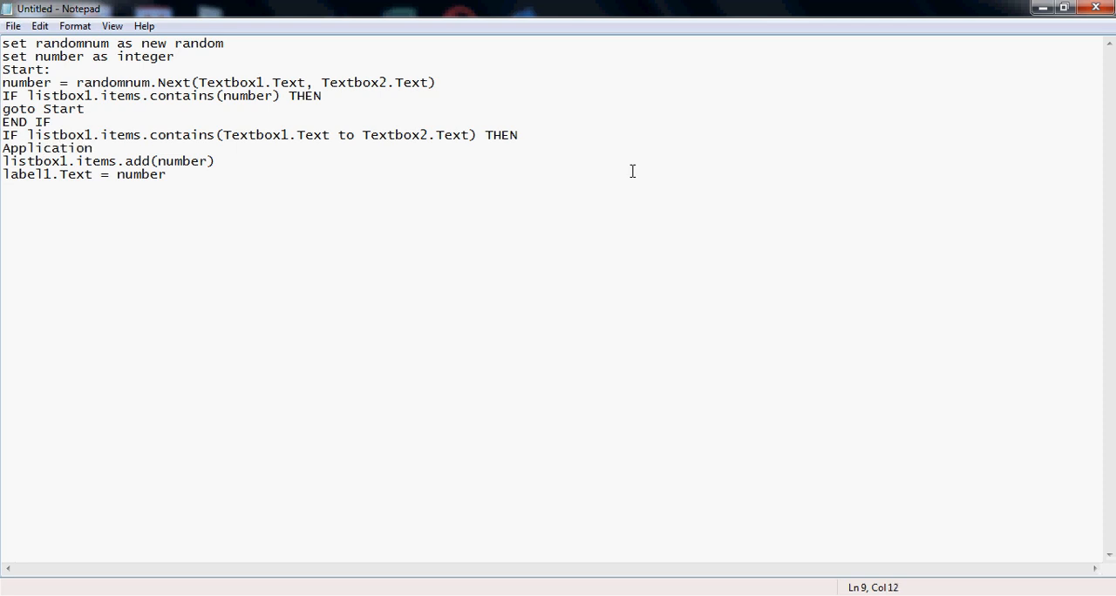
text(.)
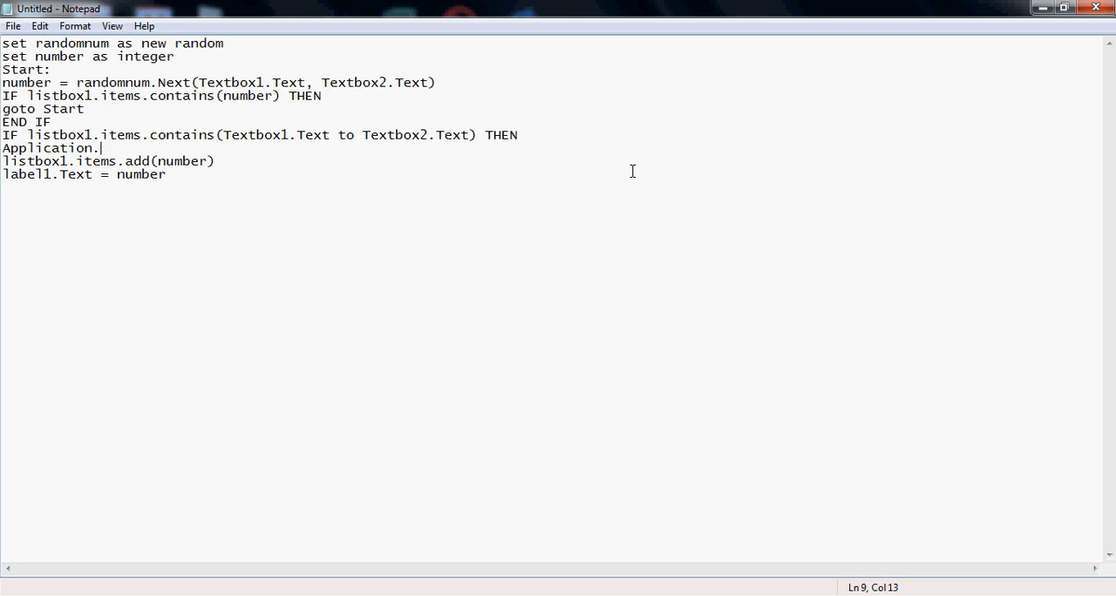
text(Exi)
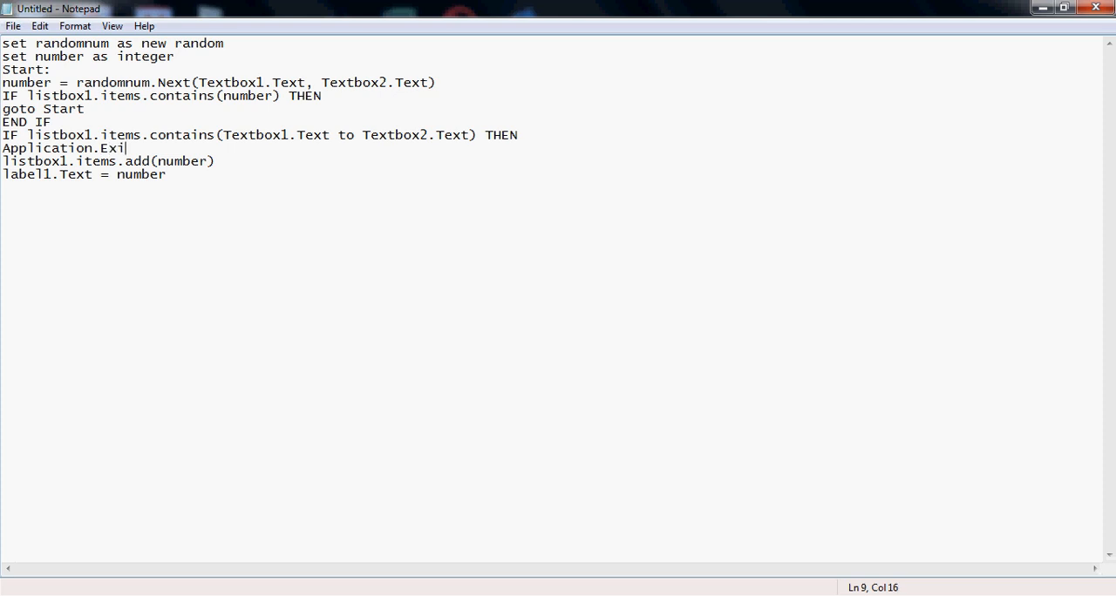
text(t())
text(END IF)
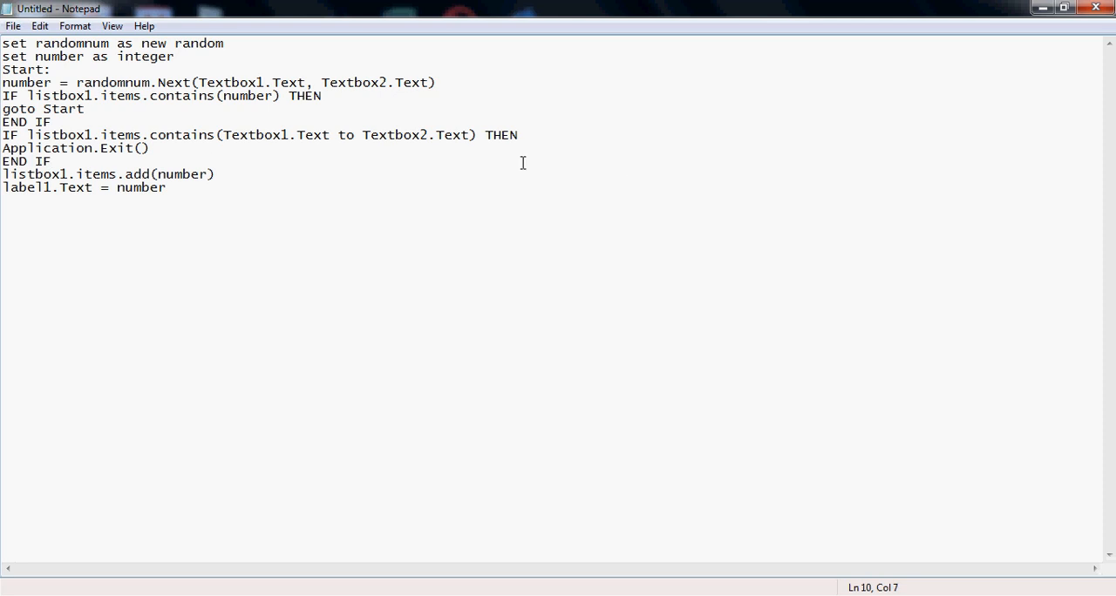
mouse_move(357, 141)
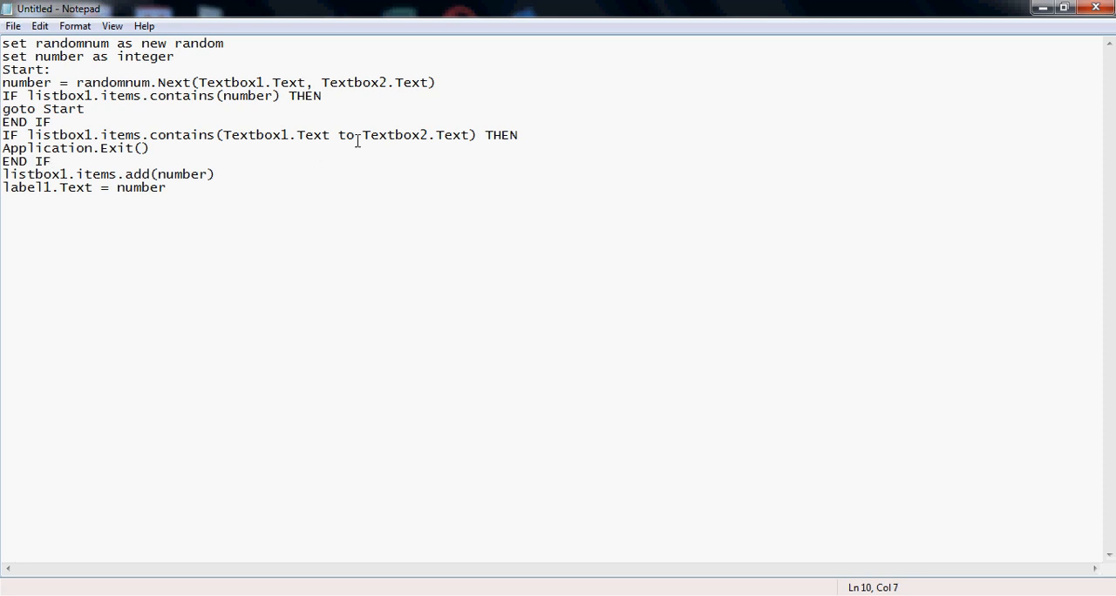
Place the cursor on the second IF block's THEN line to insert a message line
double_click(344, 134)
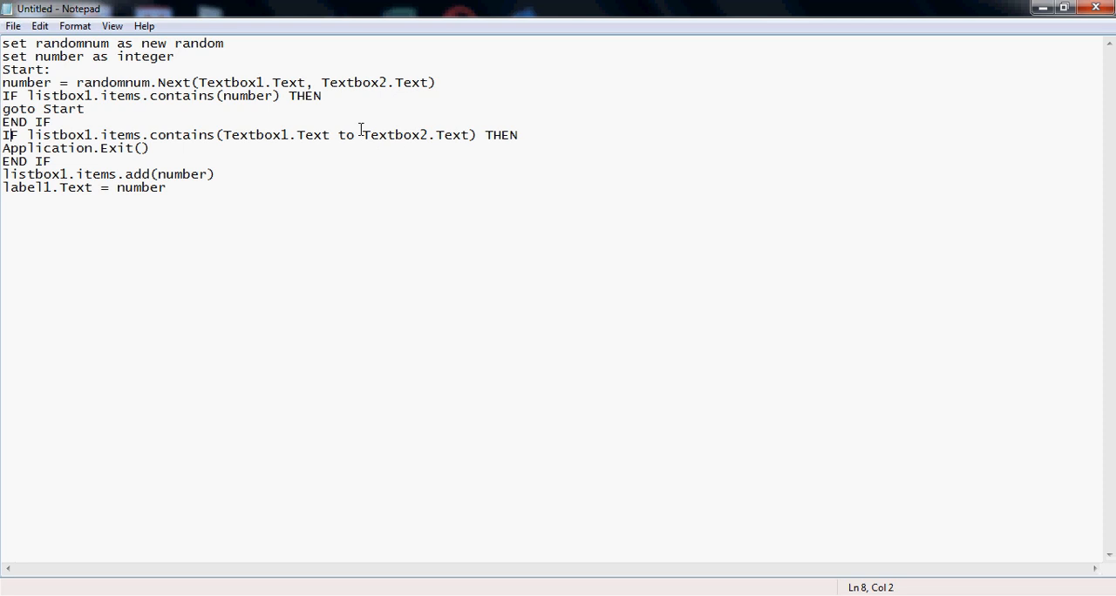
mouse_move(253, 135)
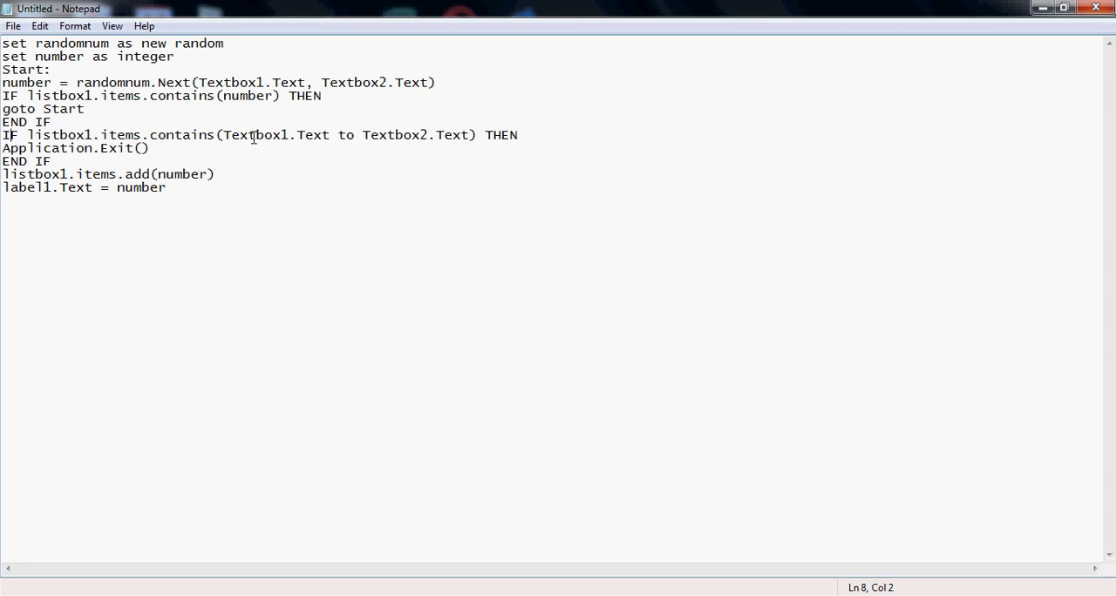
mouse_move(390, 129)
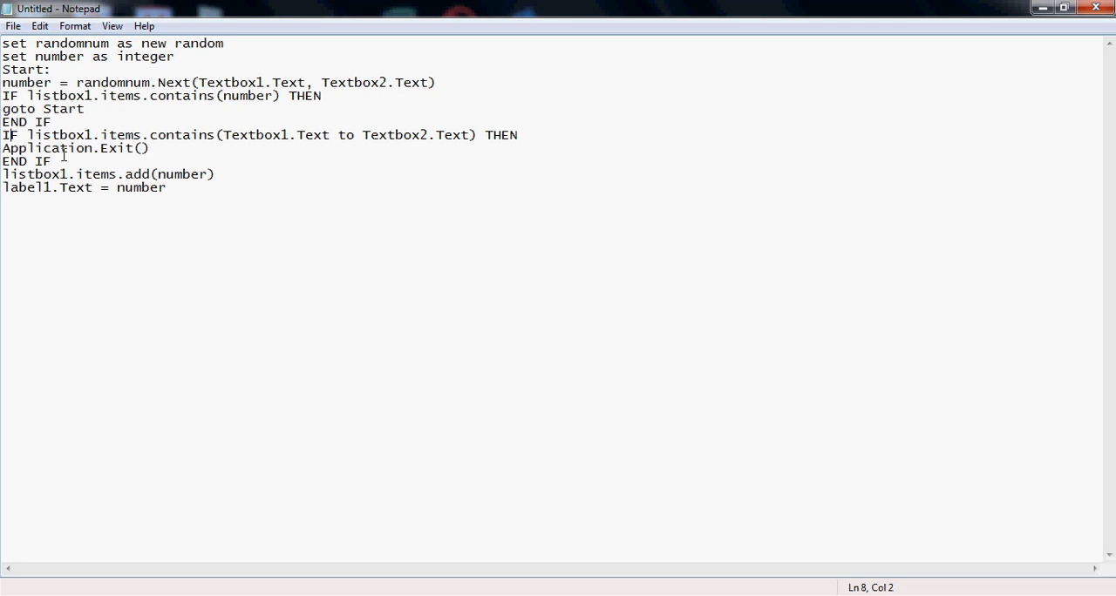
mouse_move(490, 148)
text(msg)
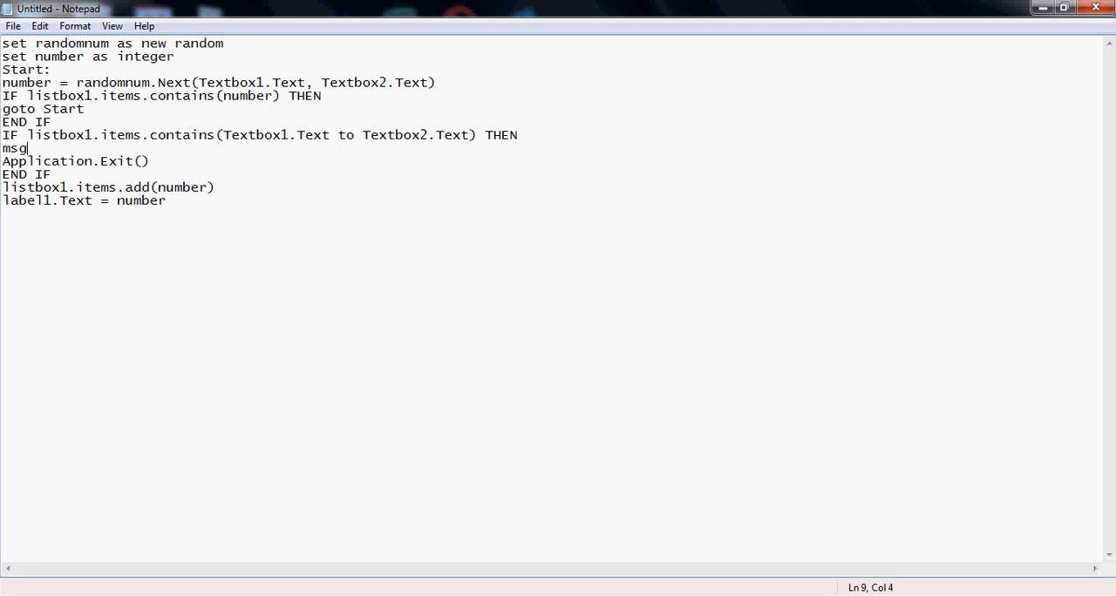
Write the msgbox("All possible numbers have been generated") line inside the check block
text(box(")
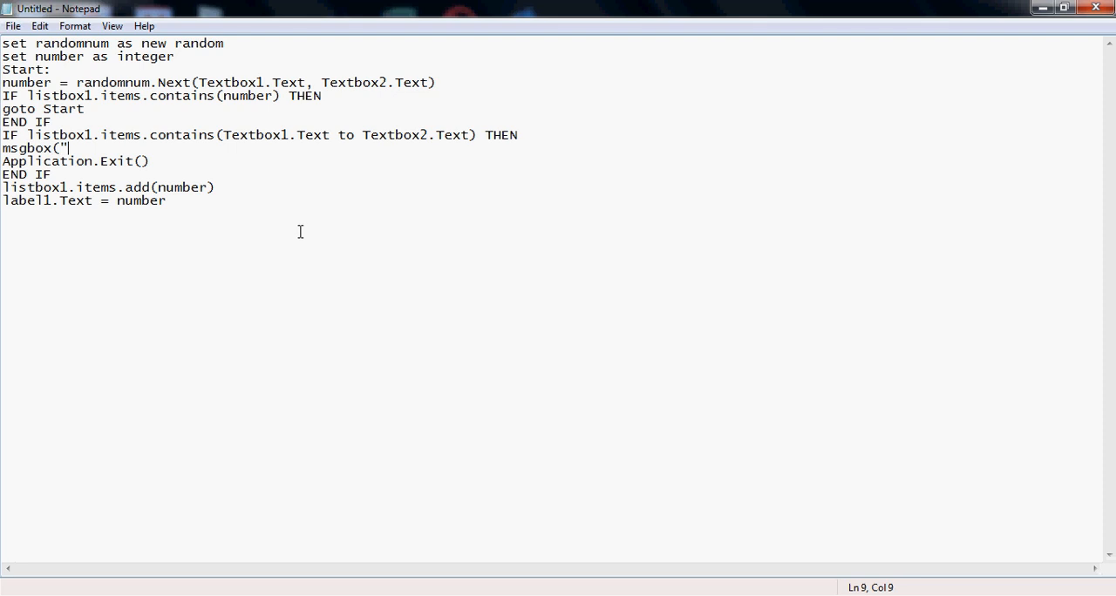
text(all possi)
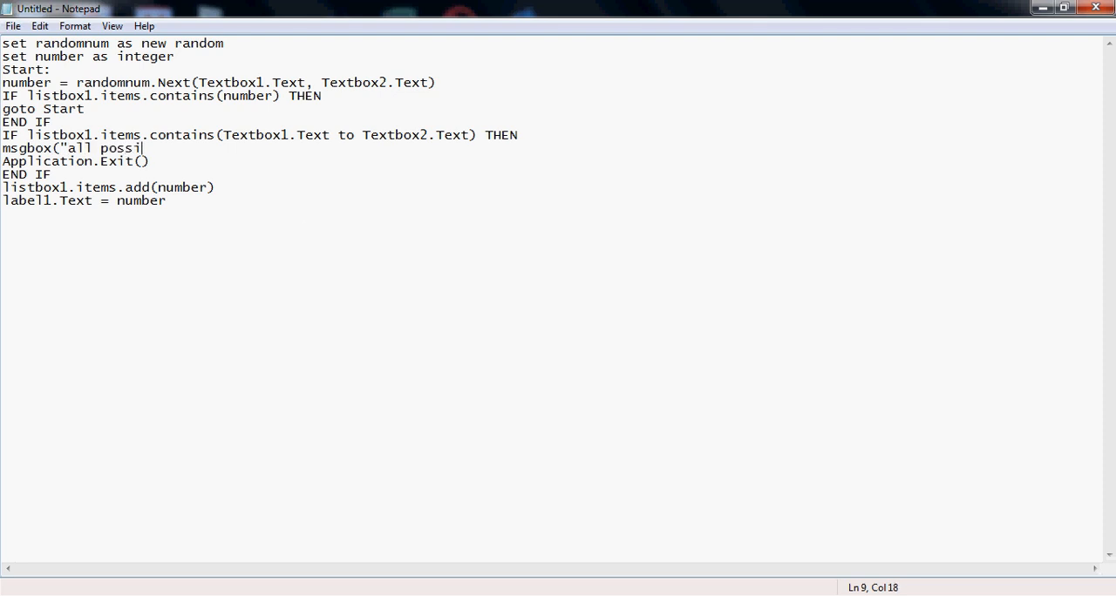
text(ble nhum)
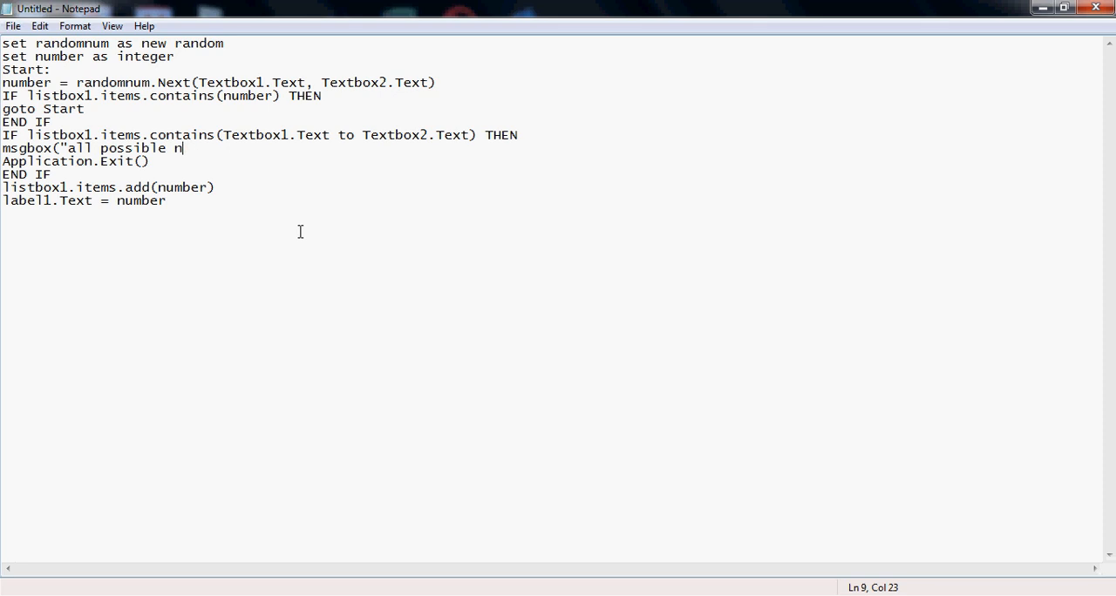
text(umbers hav)
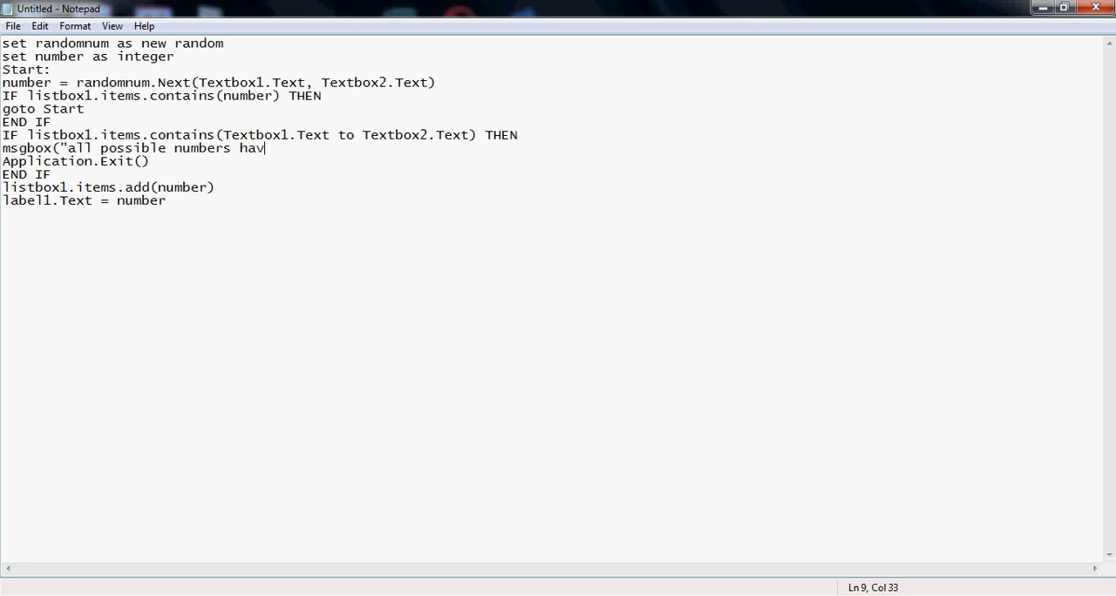
text(e been gene)
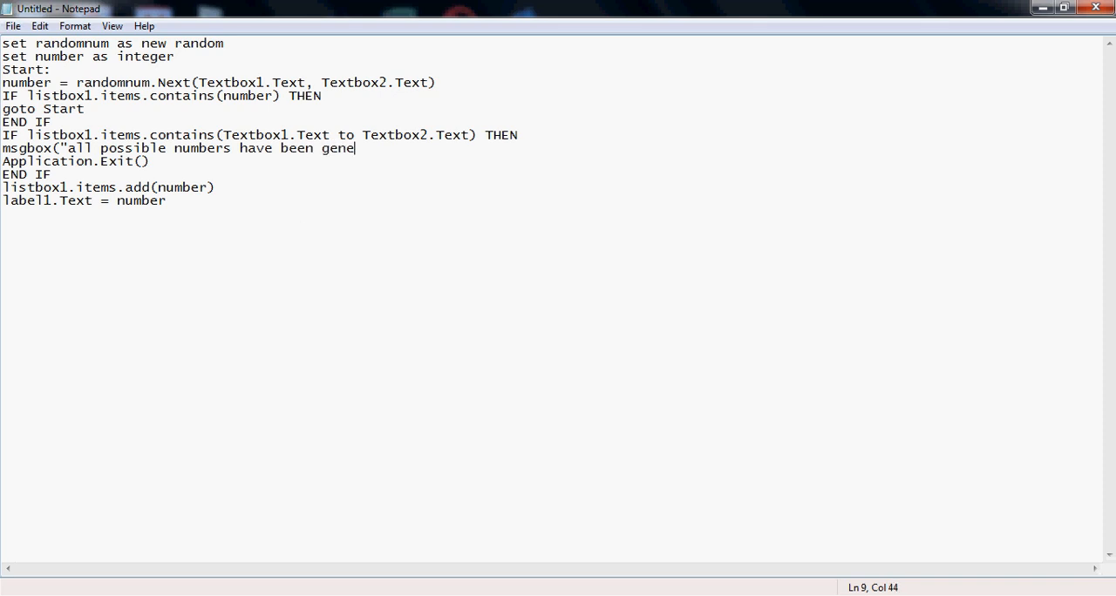
text(rated")
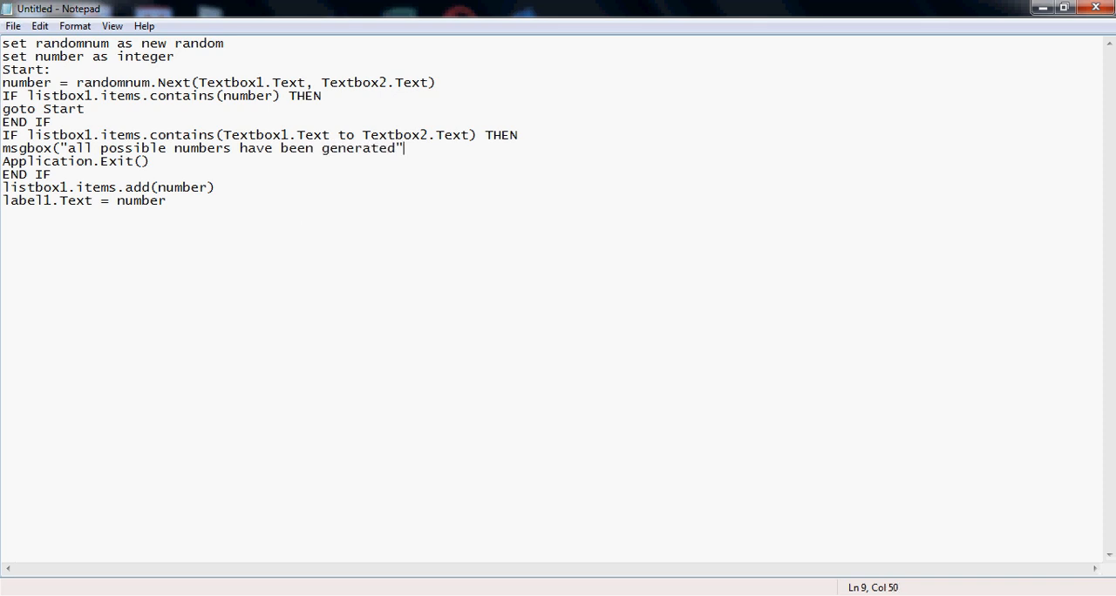
text())
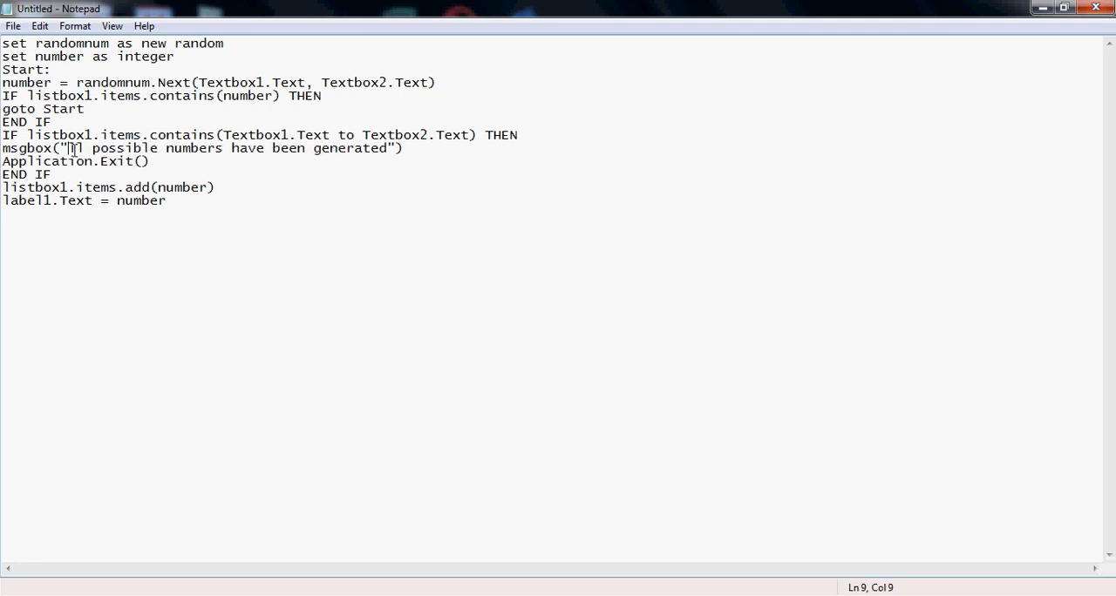
text(All)
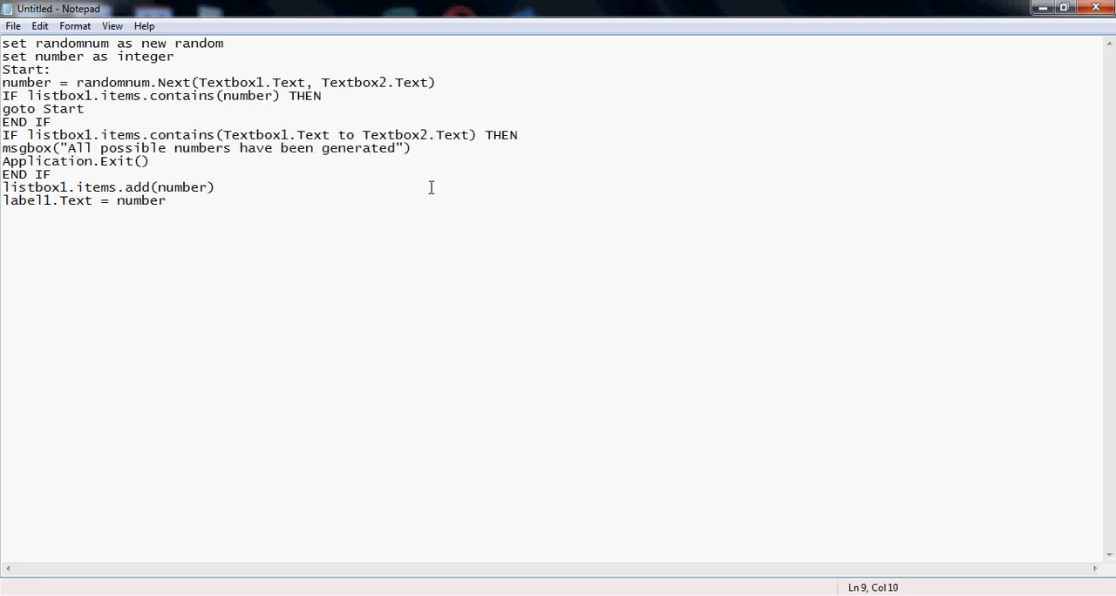
mouse_move(436, 153)
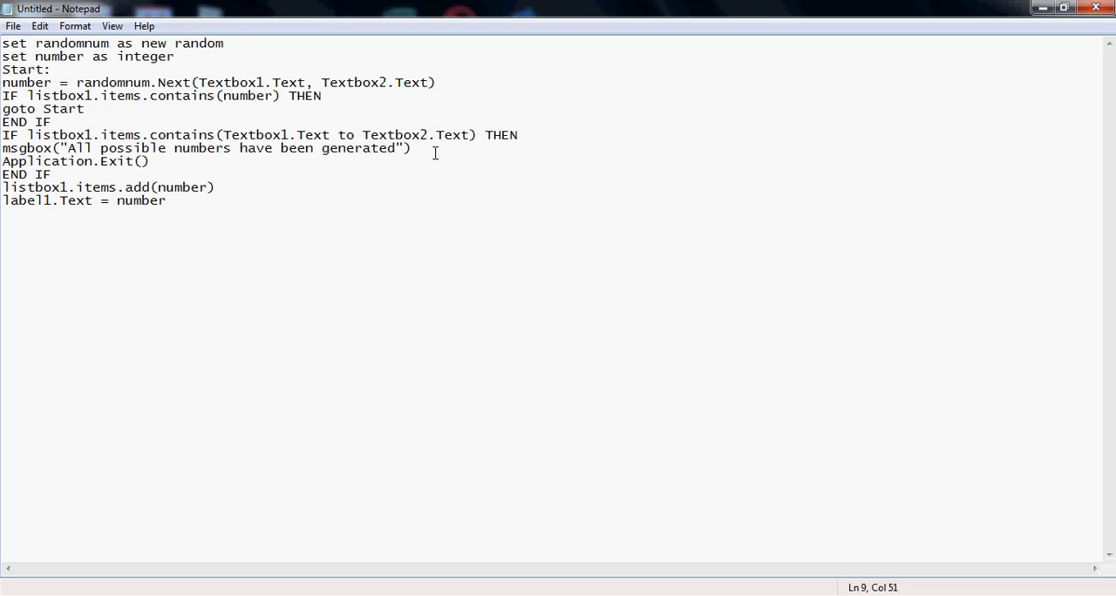
Delete the IF check line with its msgbox, Application.Exit() and END IF lines
drag(94, 134, 412, 147)
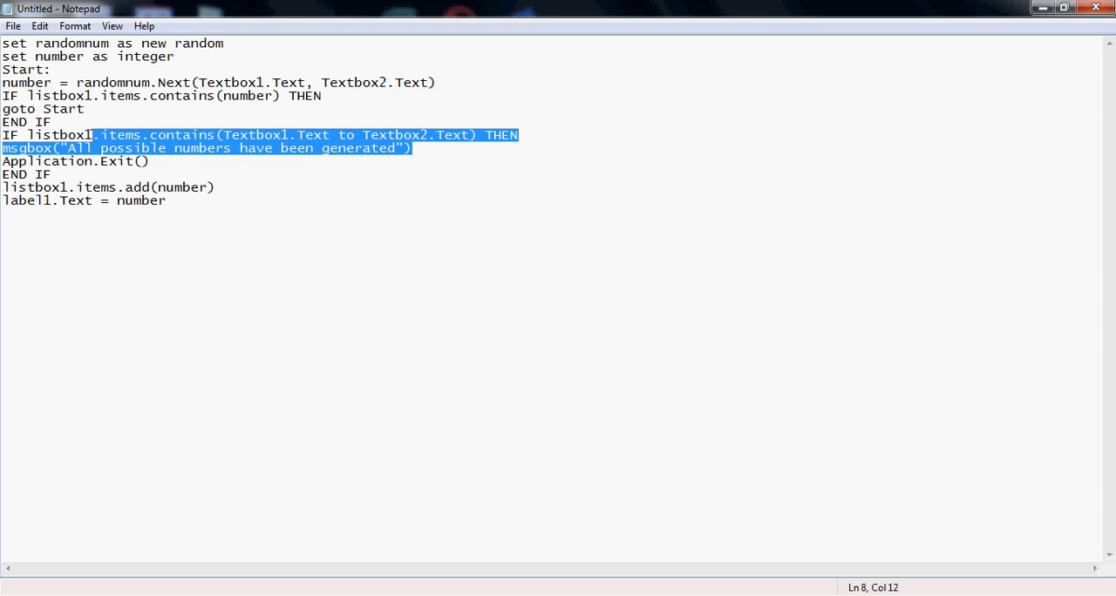
click(520, 134)
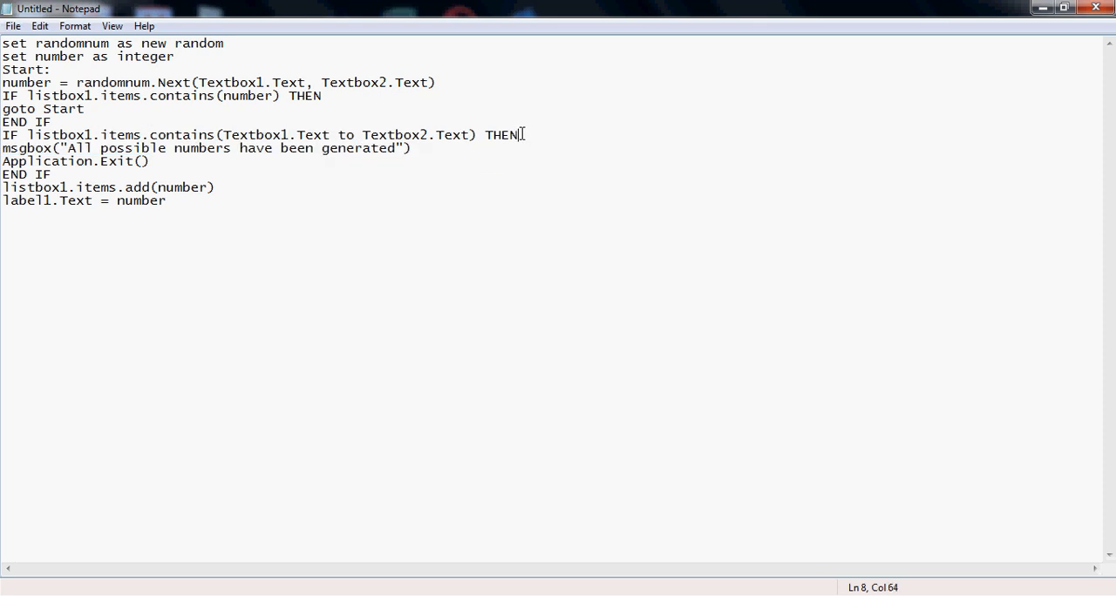
drag(26, 134, 517, 134)
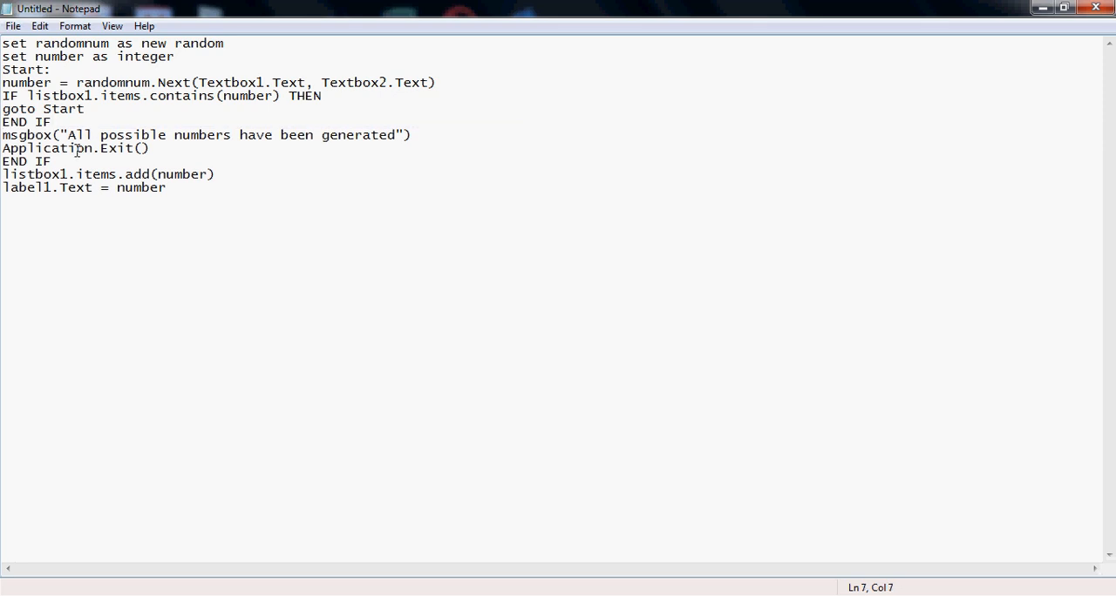
mouse_move(57, 153)
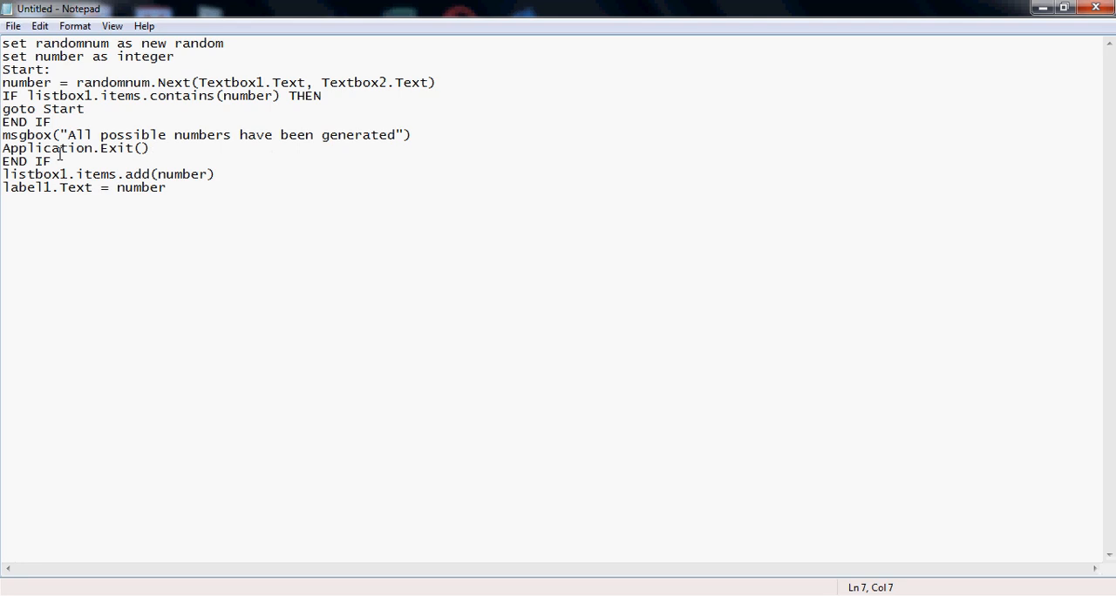
drag(2, 134, 51, 161)
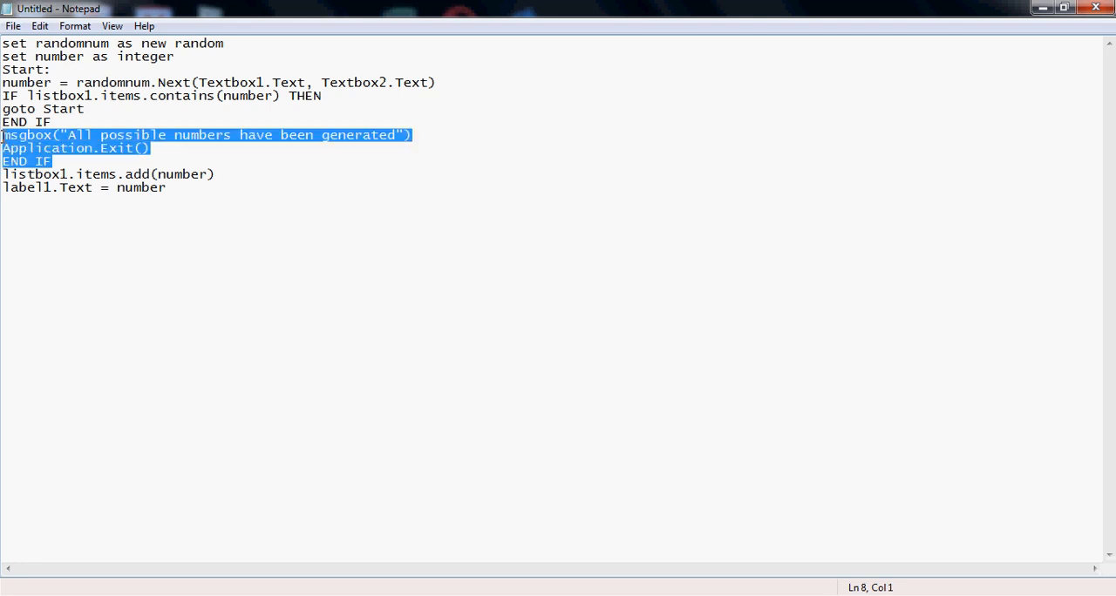
key(Delete)
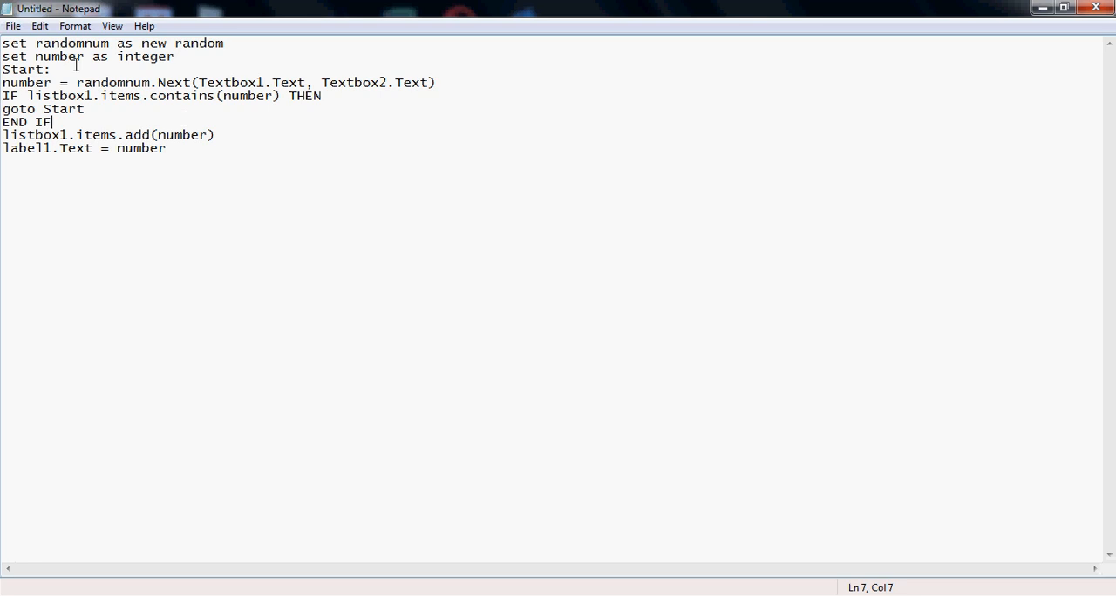
mouse_move(182, 56)
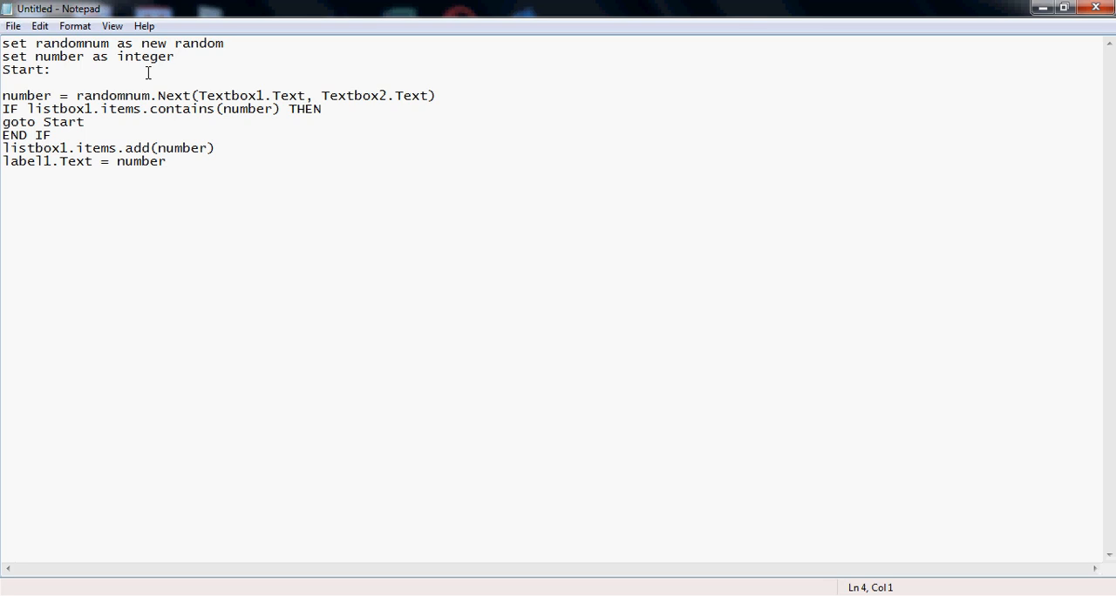
Insert a DO line above Start:, removing the stray bracket, with a blank line below
text(DO])
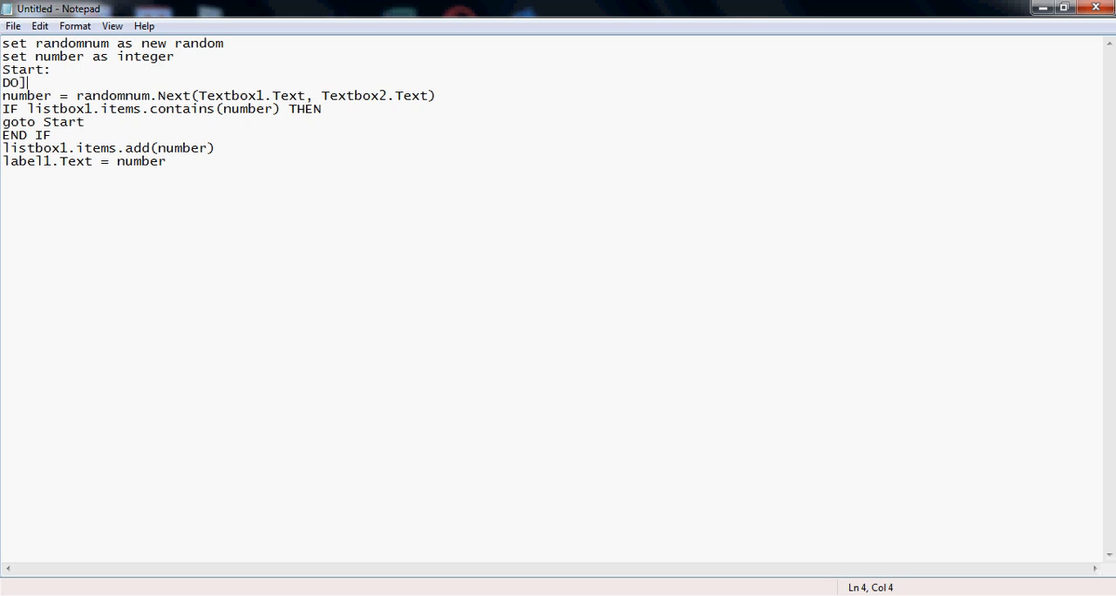
key(Backspace)
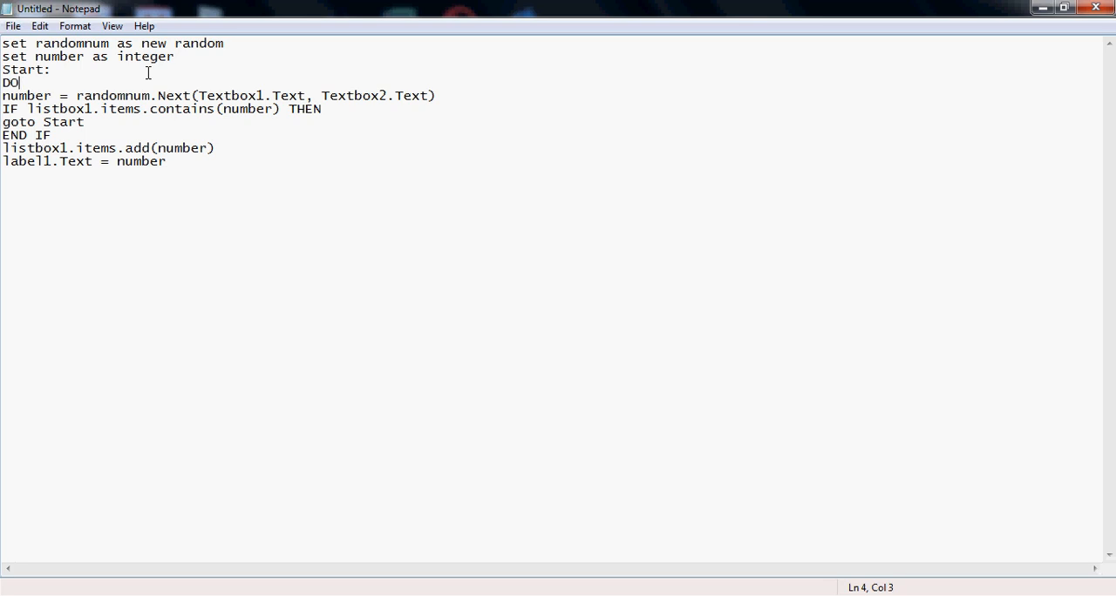
key(Backspace)
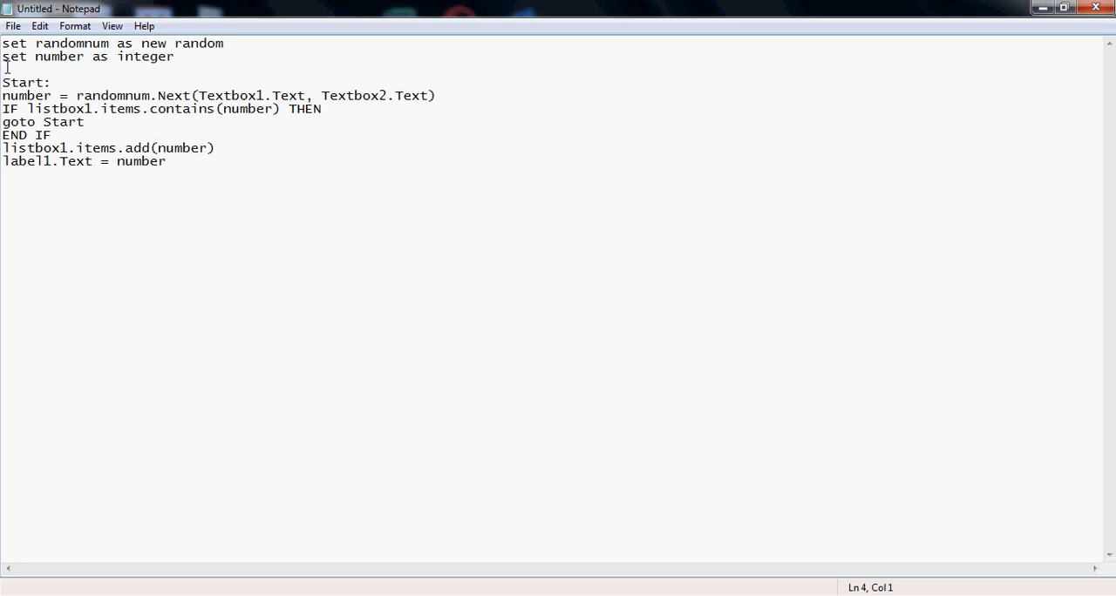
text(DO)
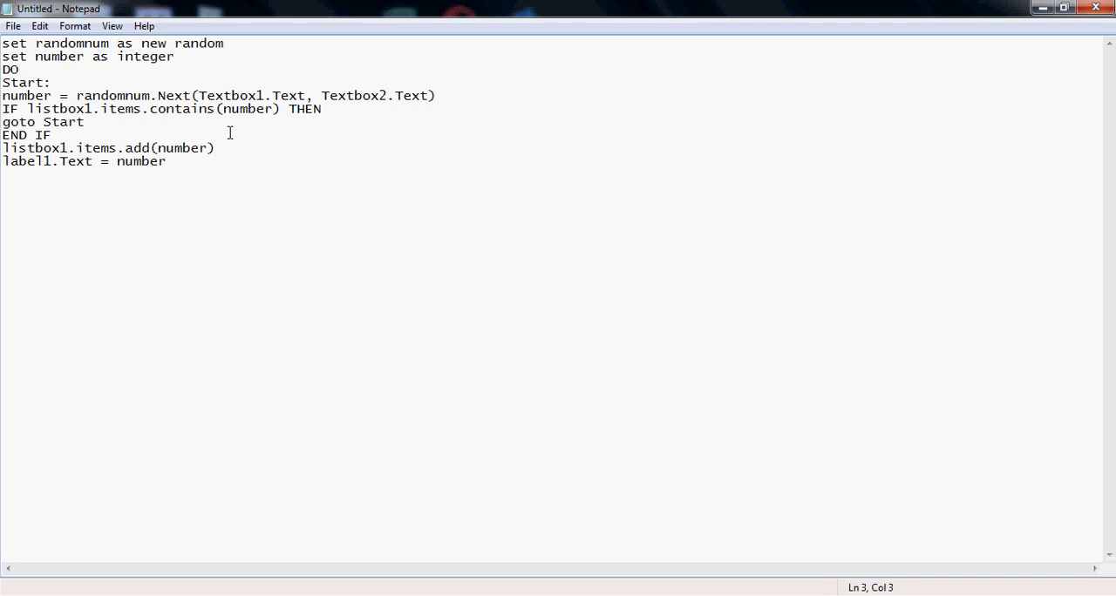
mouse_move(123, 129)
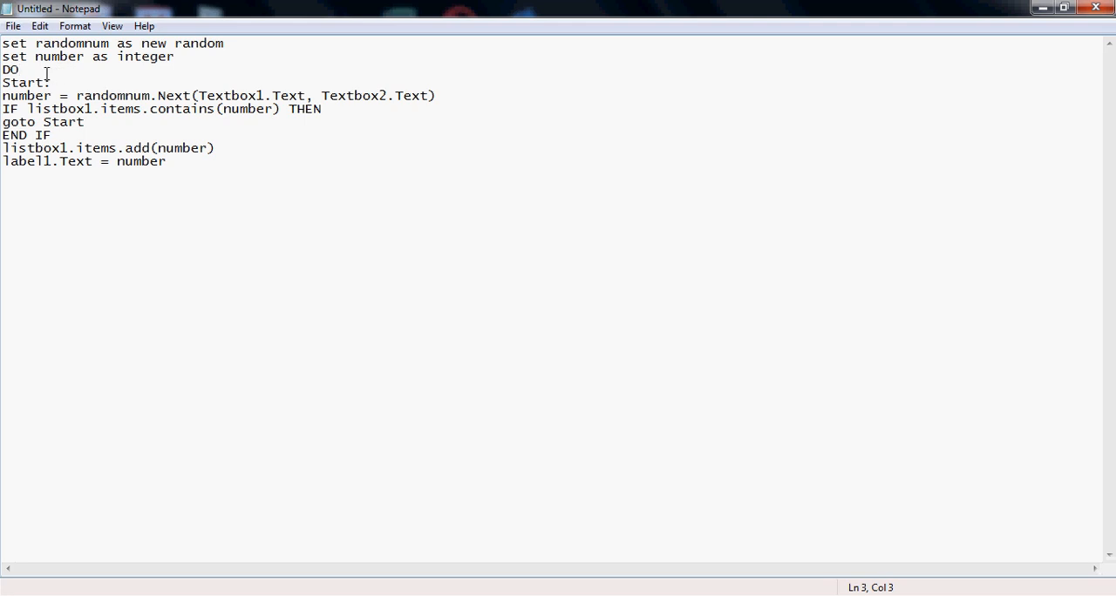
double_click(11, 74)
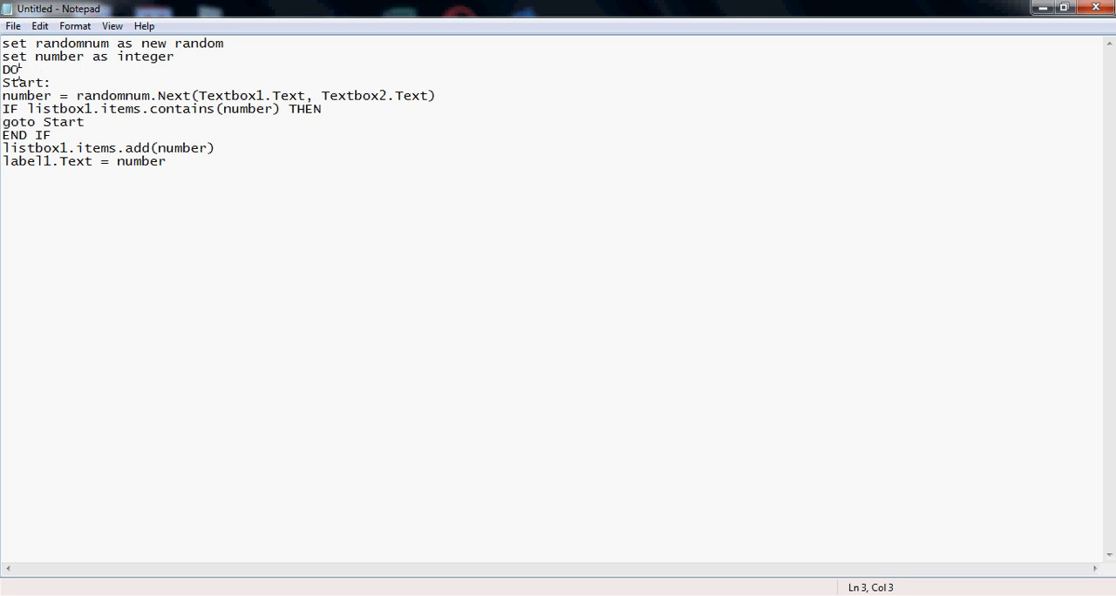
key(Enter)
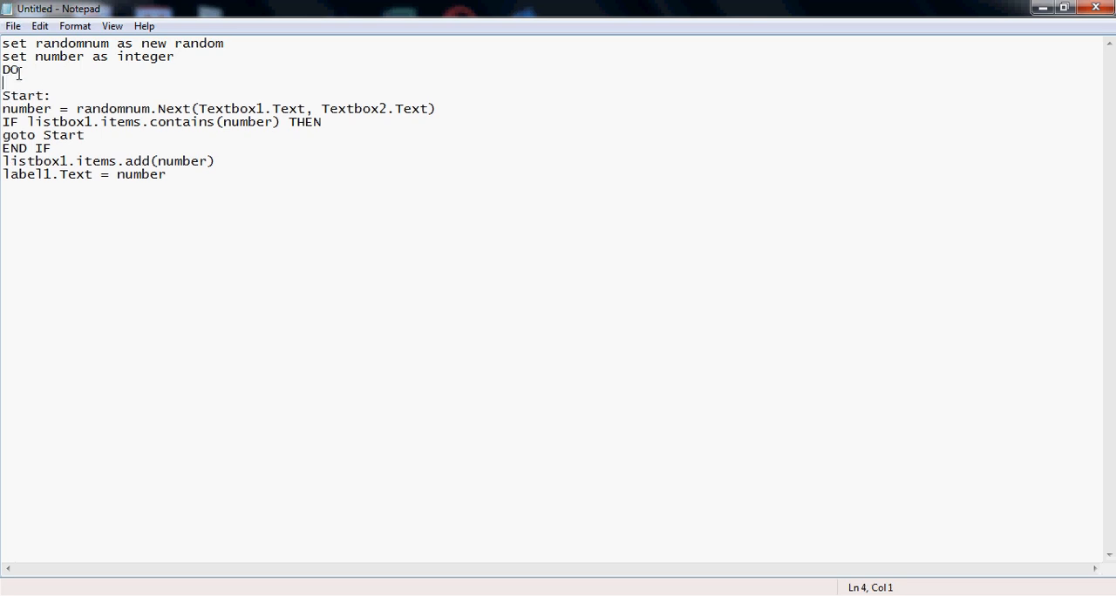
Write the loop header looping i from 0 to (Textbox2.Text + Textbox1.Text) under DO
text(For)
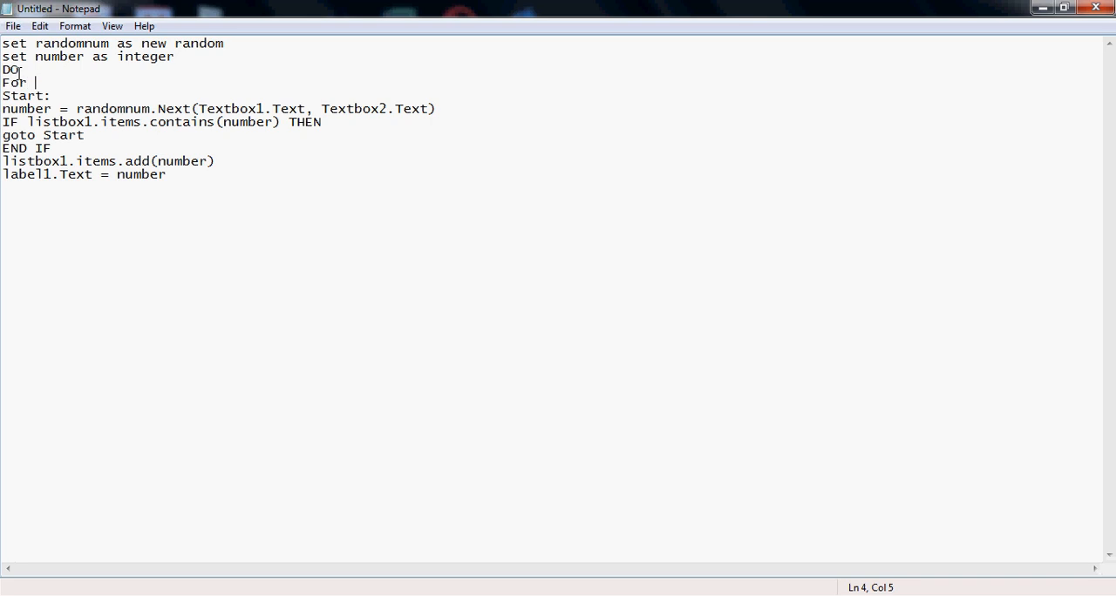
text(i)
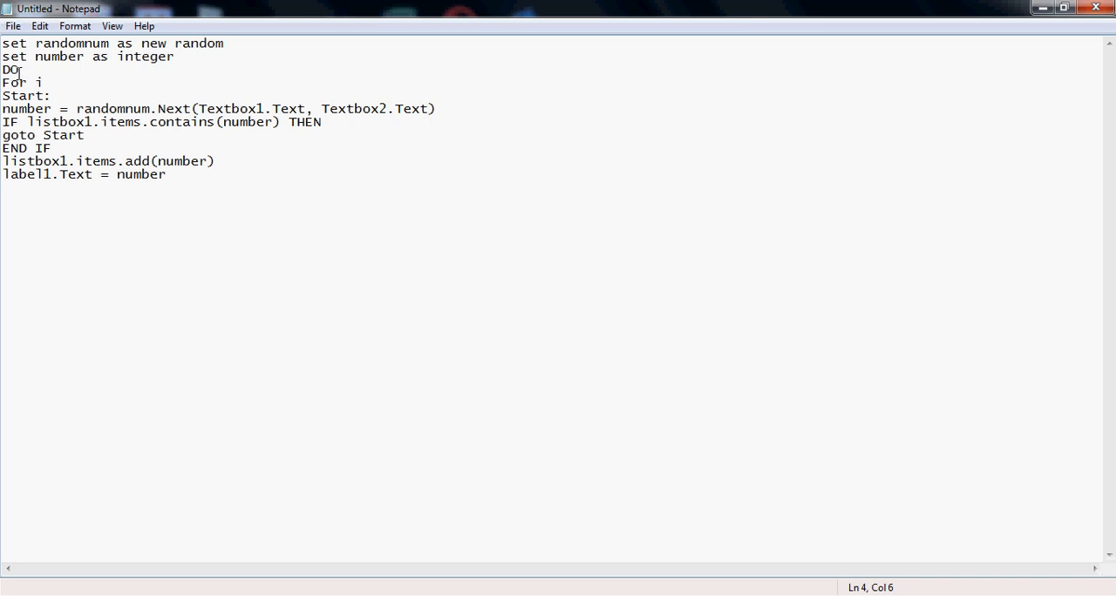
text(=)
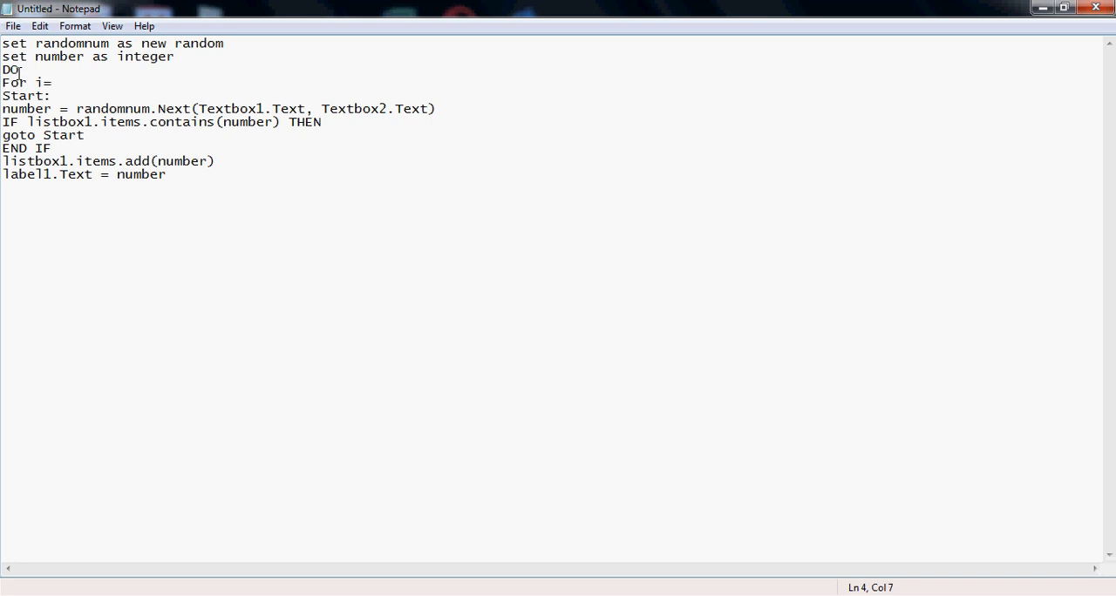
text(0 to)
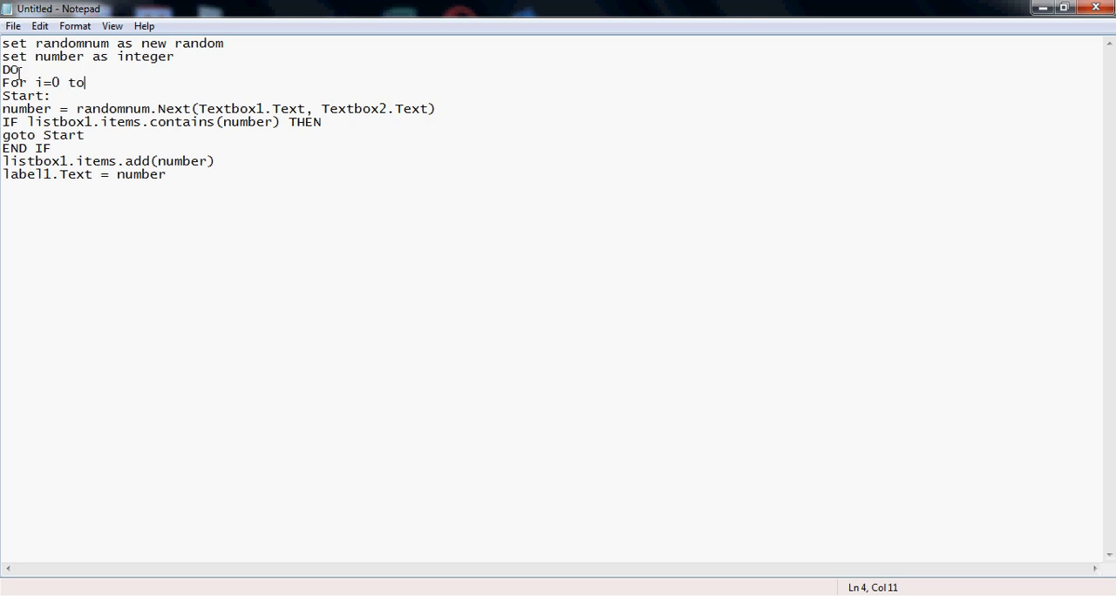
text(()
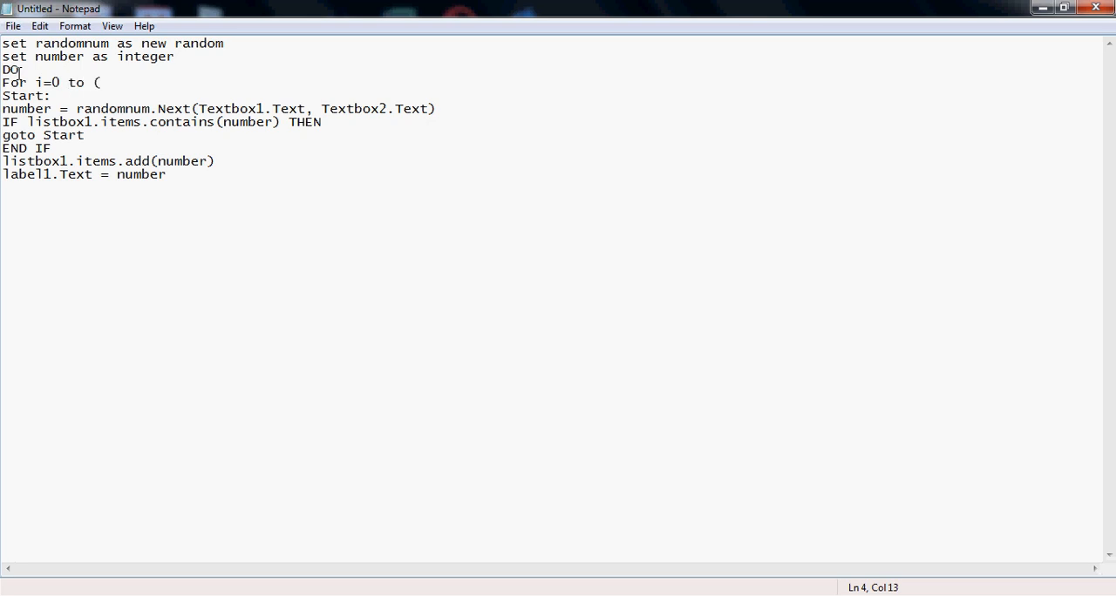
text(Text)
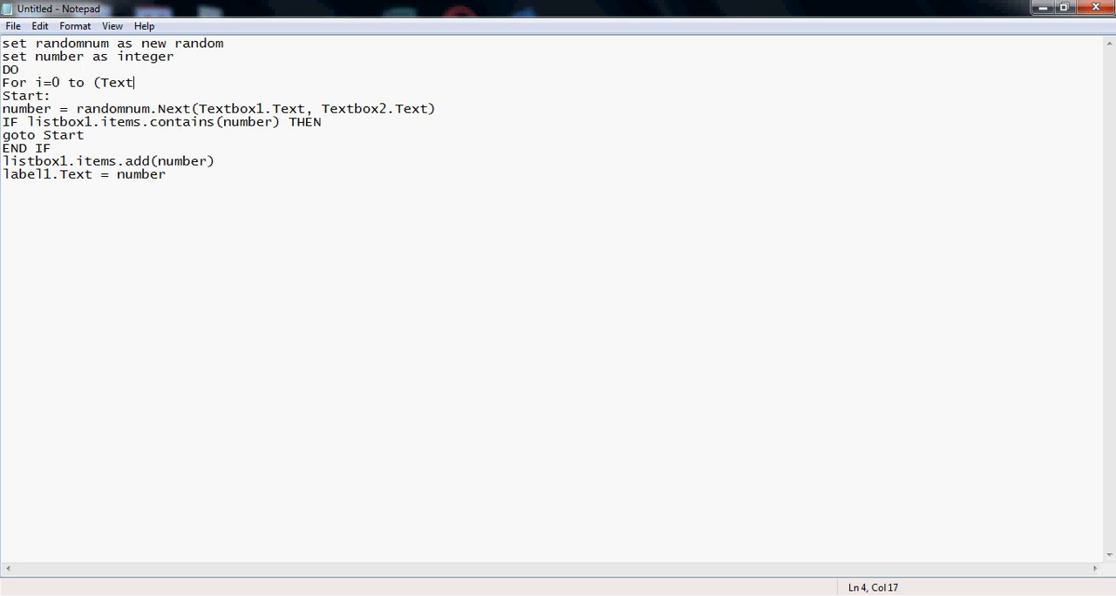
text(box1.)
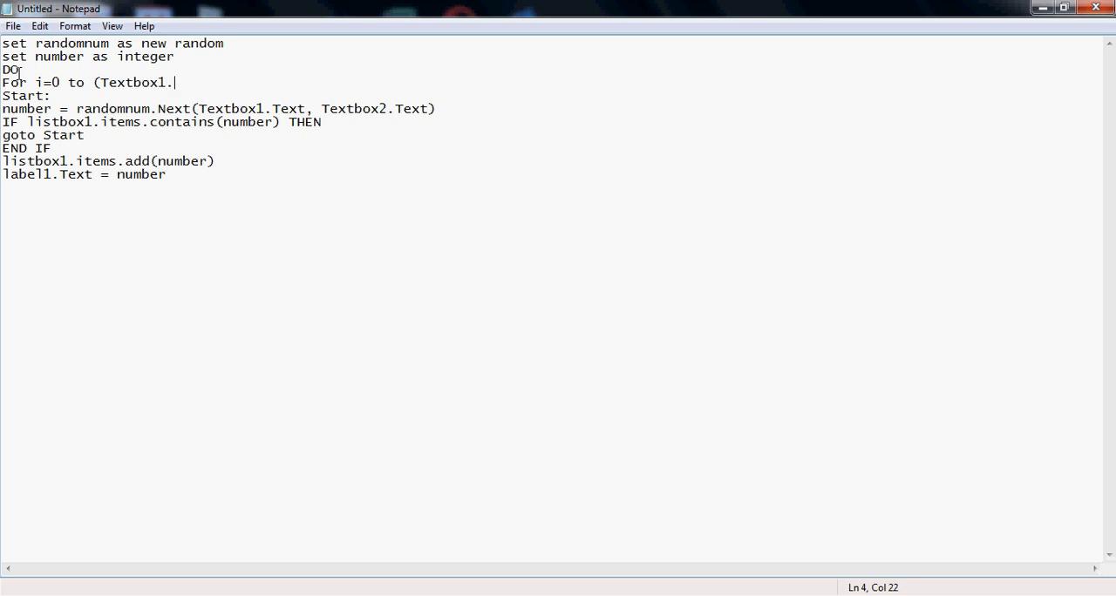
text(Text + Te)
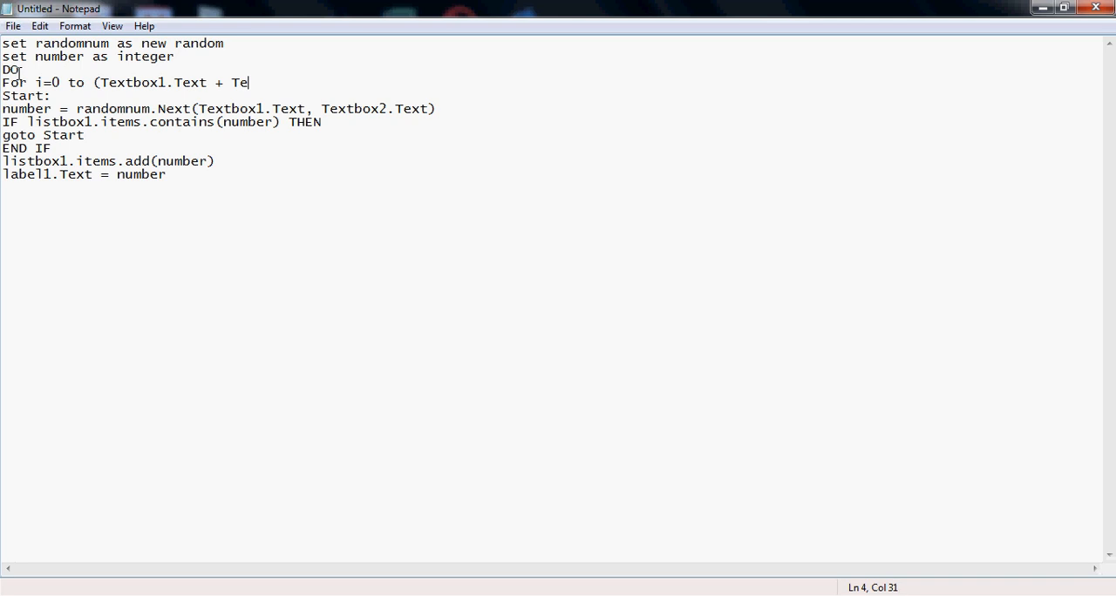
text(xtbox)
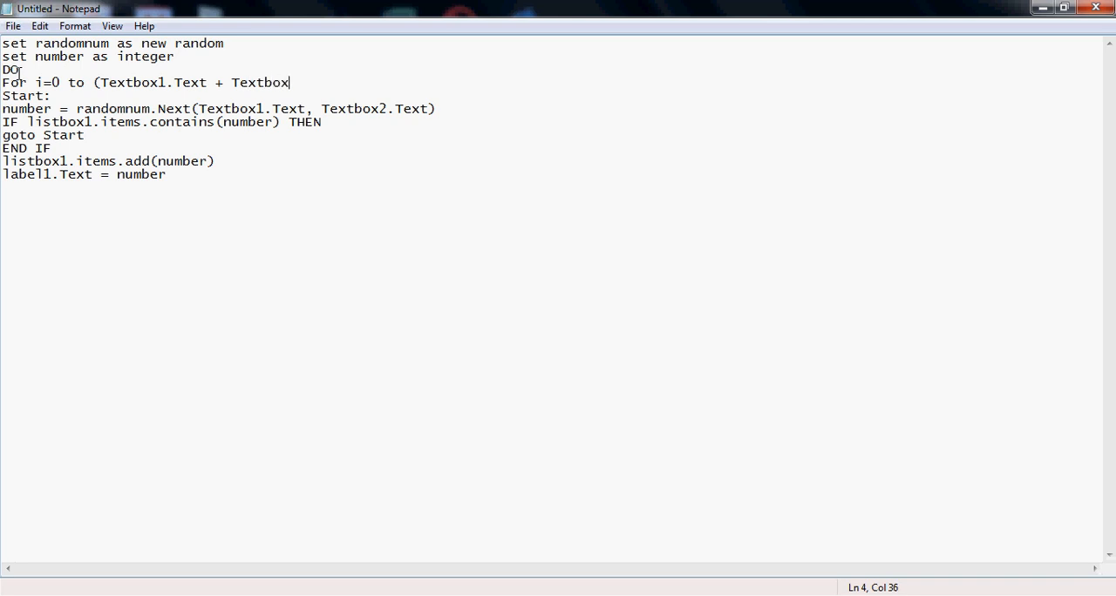
text(2.Te)
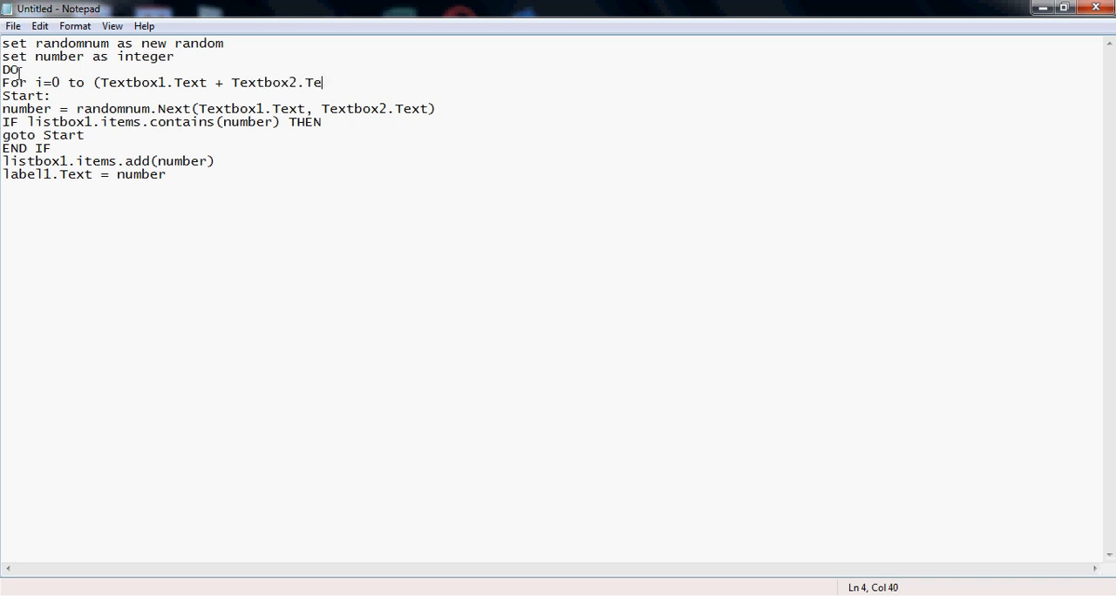
text(xt))
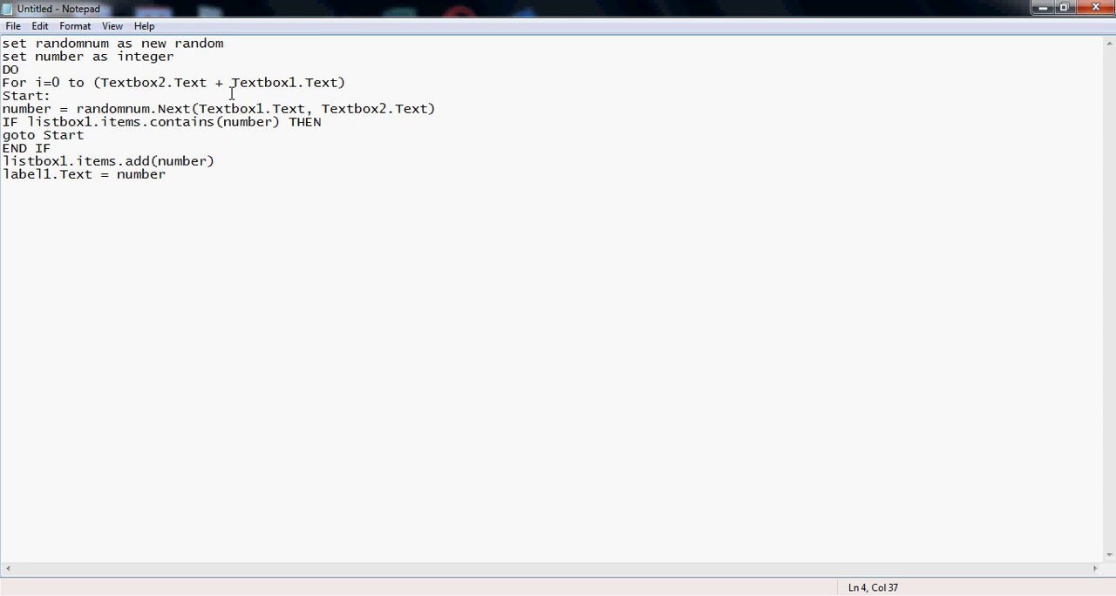
Replace the + in the For bound with -, giving (Textbox2.Text - Textbox1.Text)
key(BackSpace)
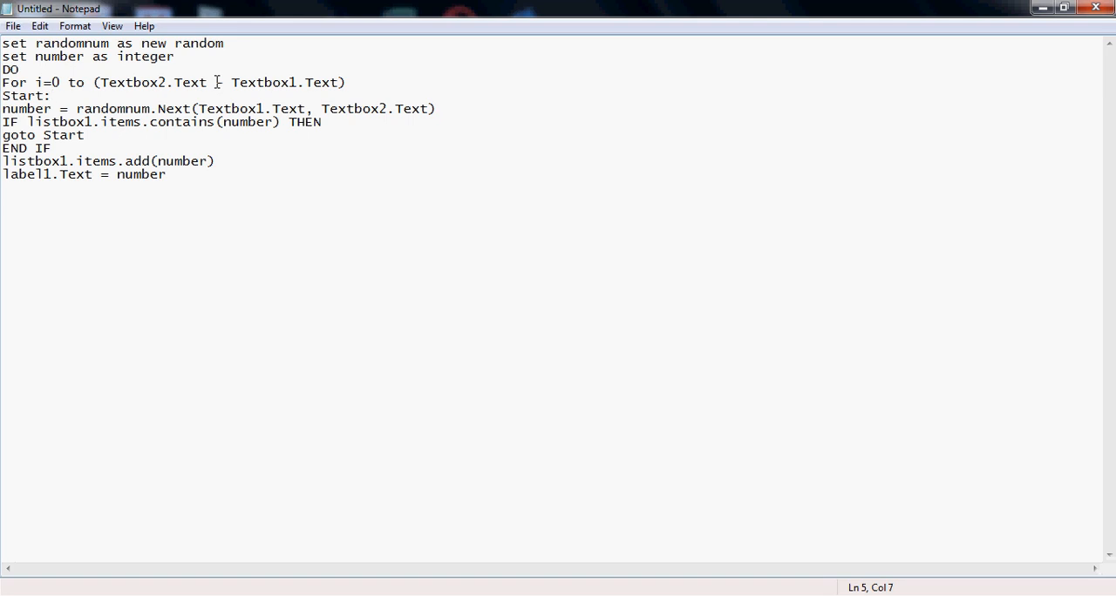
text(-)
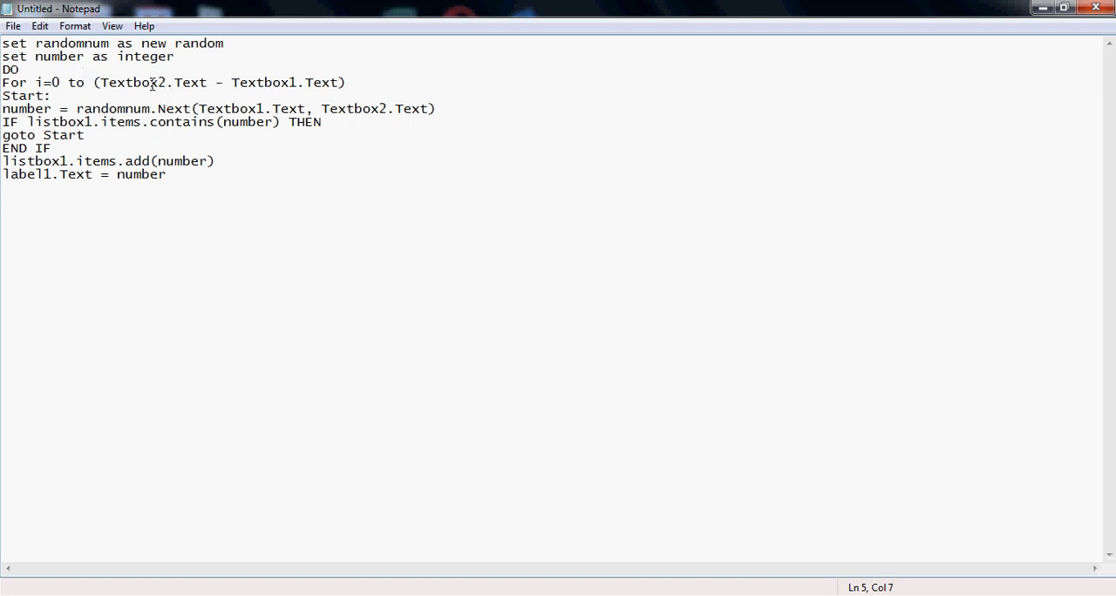
mouse_move(4, 58)
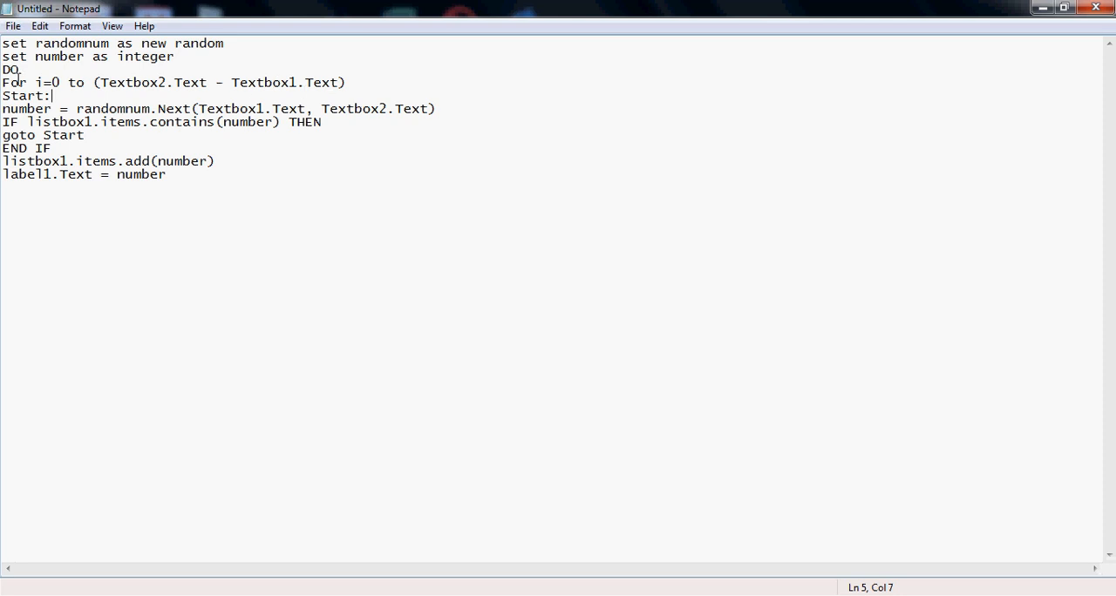
mouse_move(130, 109)
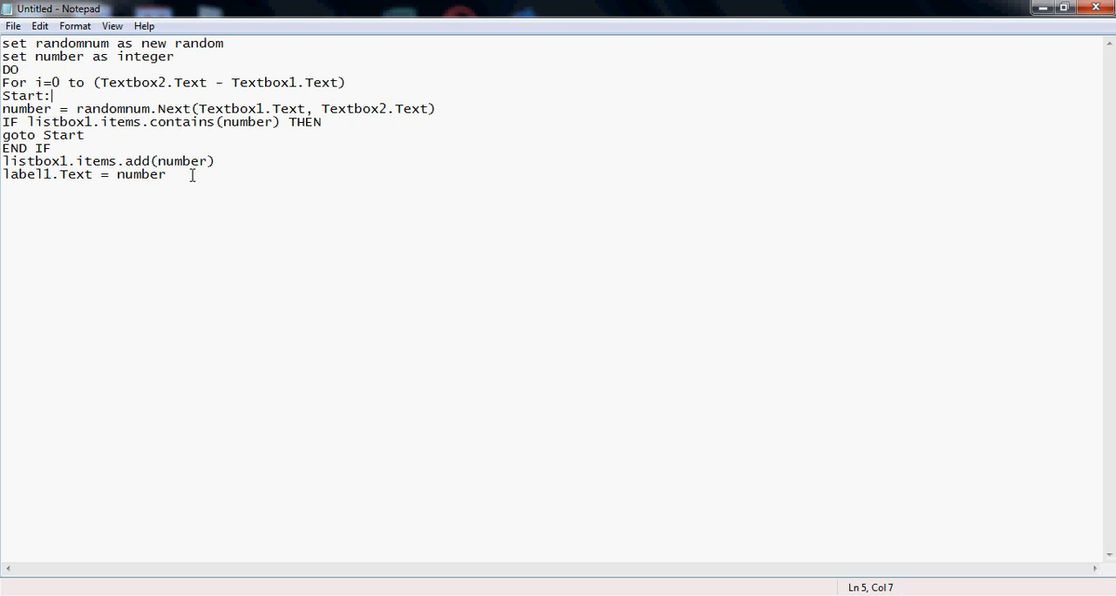
click(166, 174)
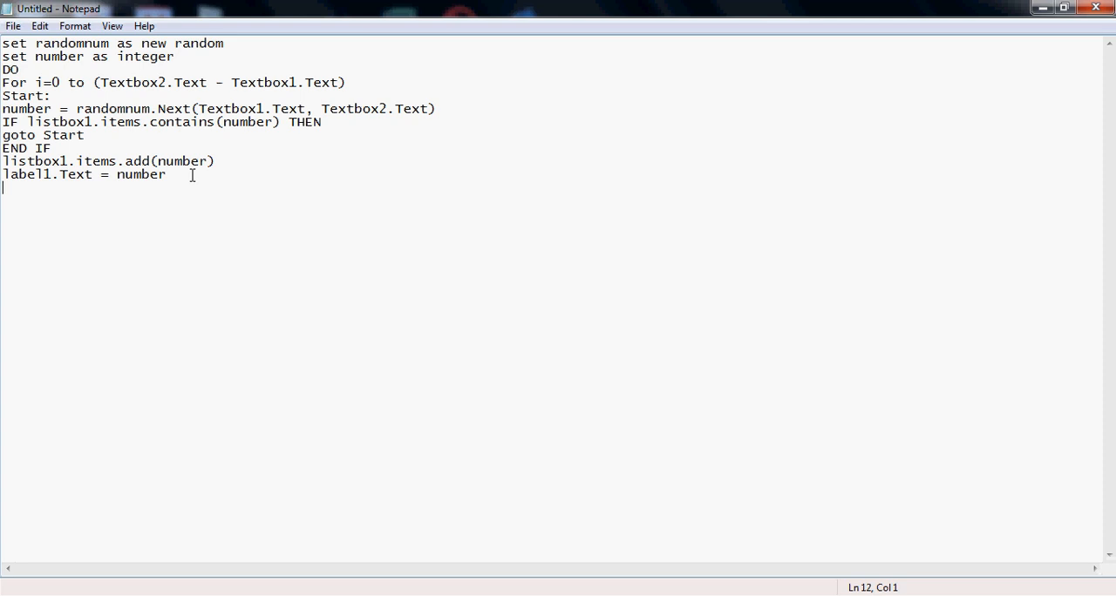
Add the closing lines 'loop' and 'Application.Quit()' after label1.Text = number
text(w)
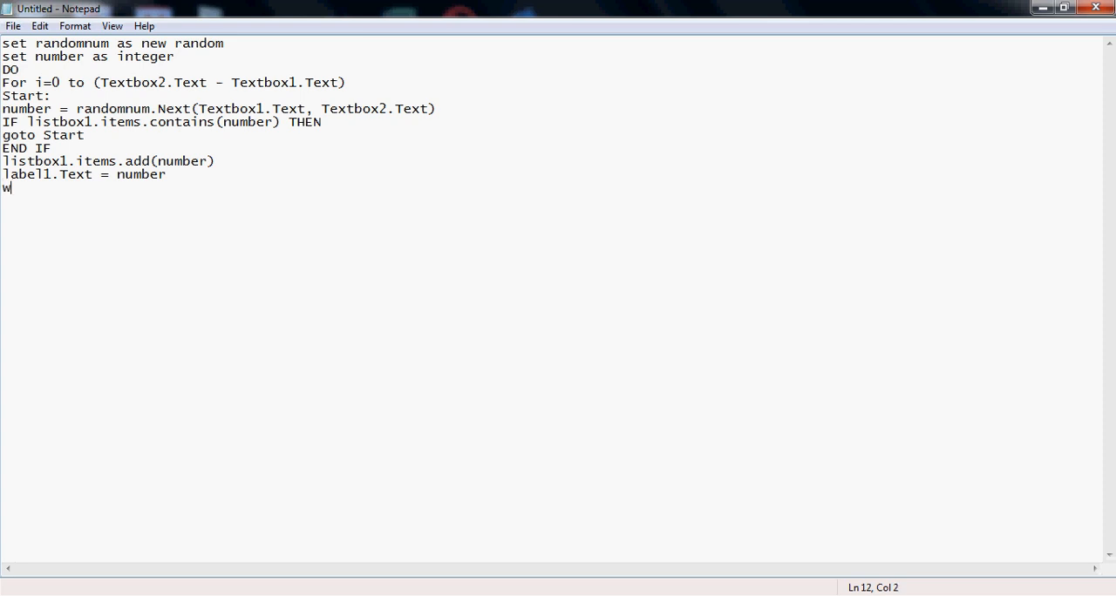
key(Backspace)
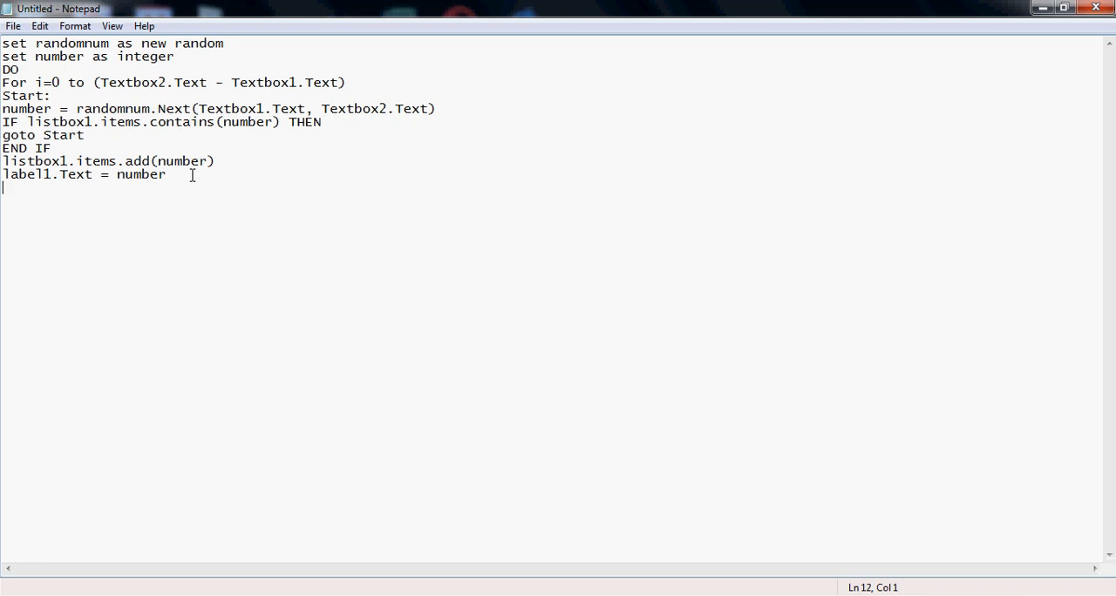
text(loop)
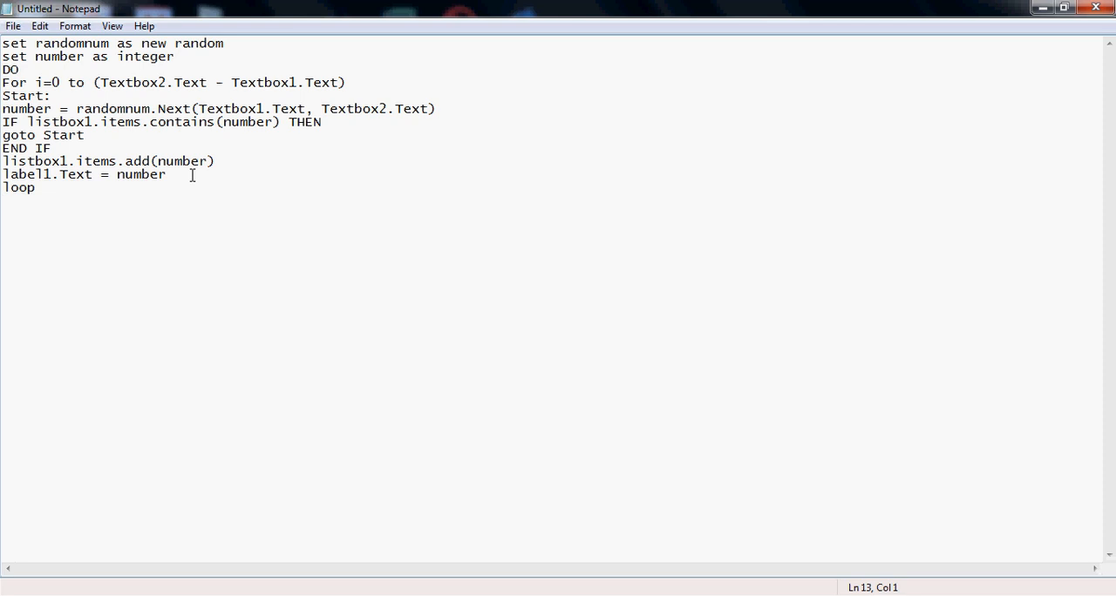
text(Applo)
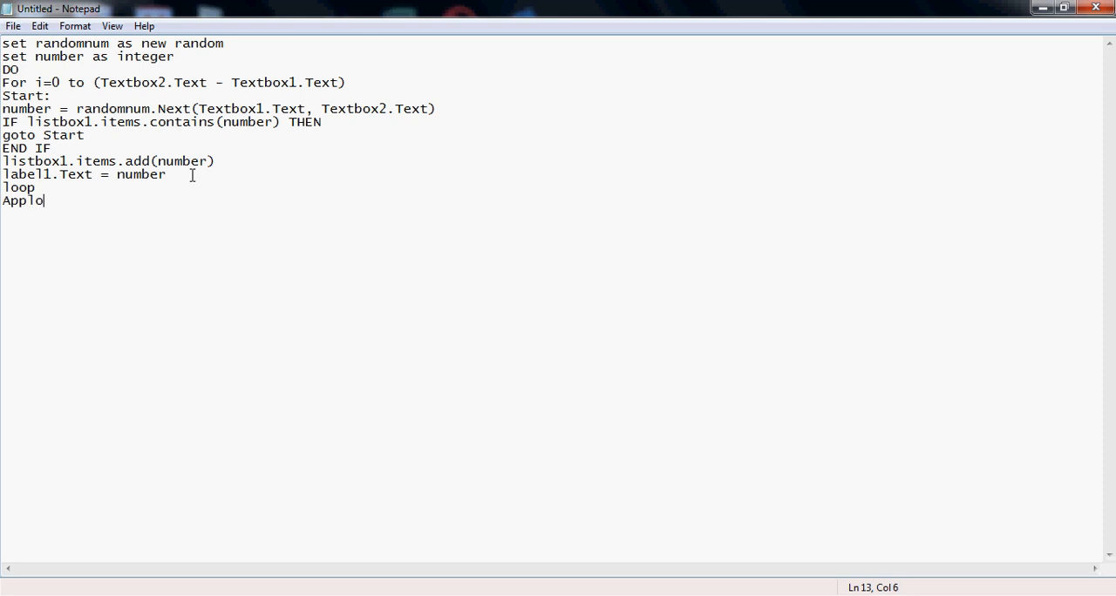
text(catio)
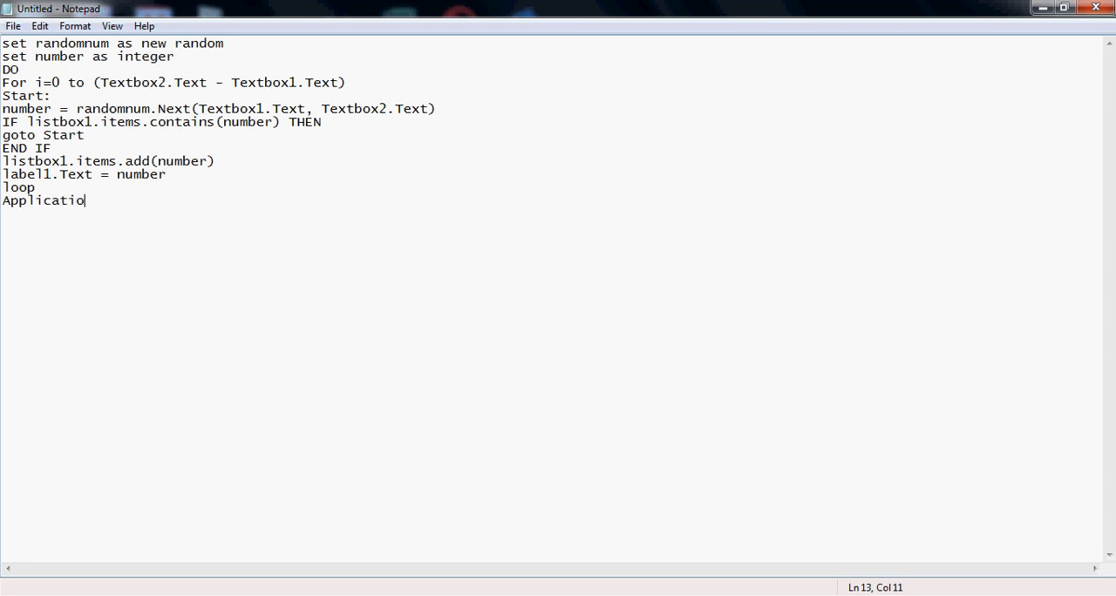
text(n.Quit)
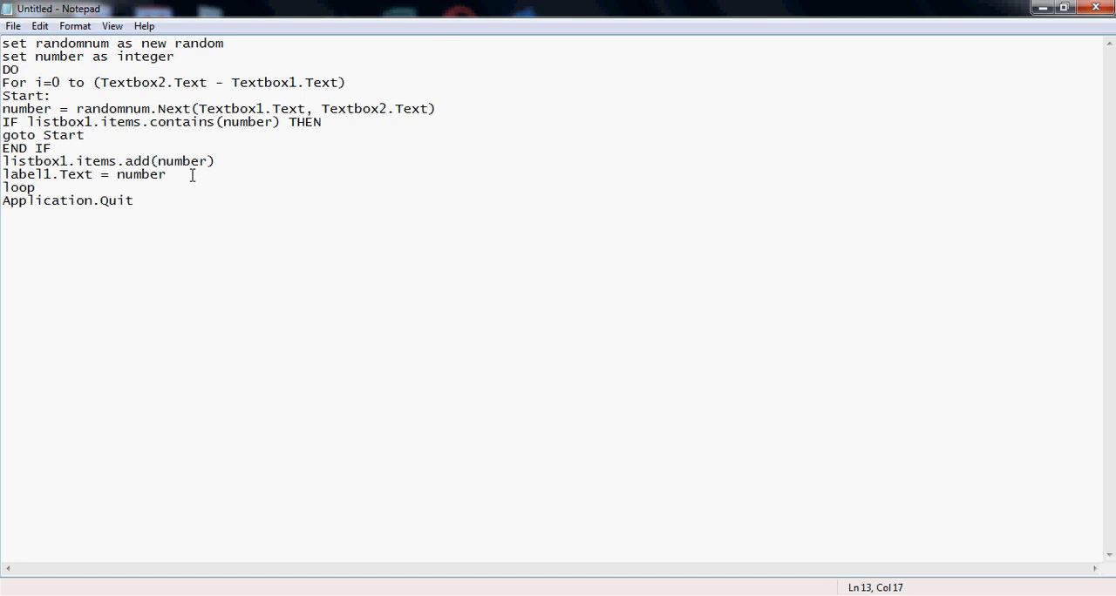
text(())
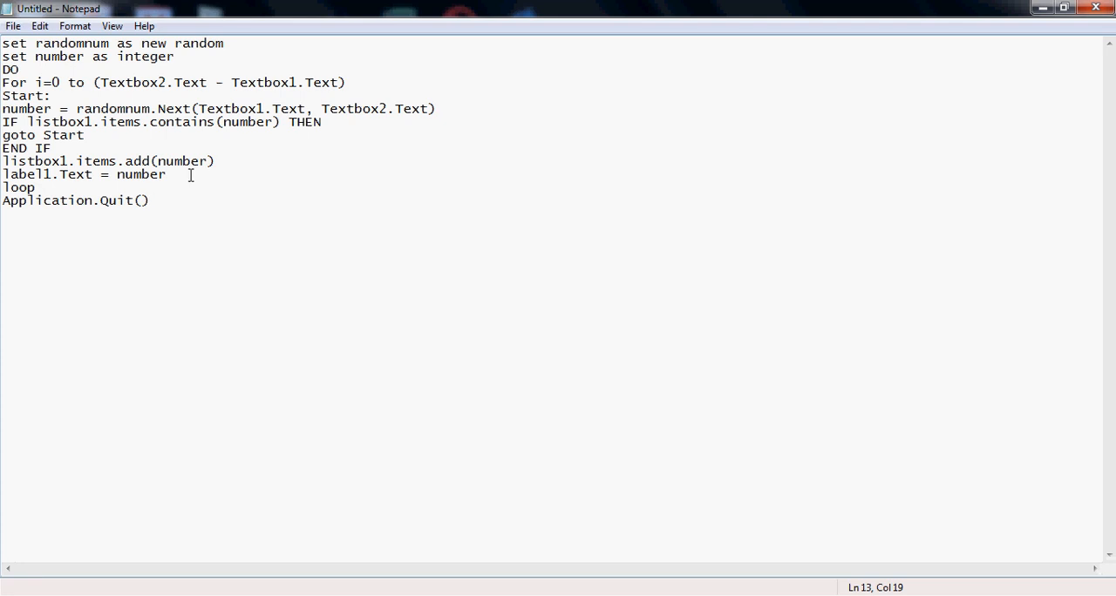
mouse_move(55, 201)
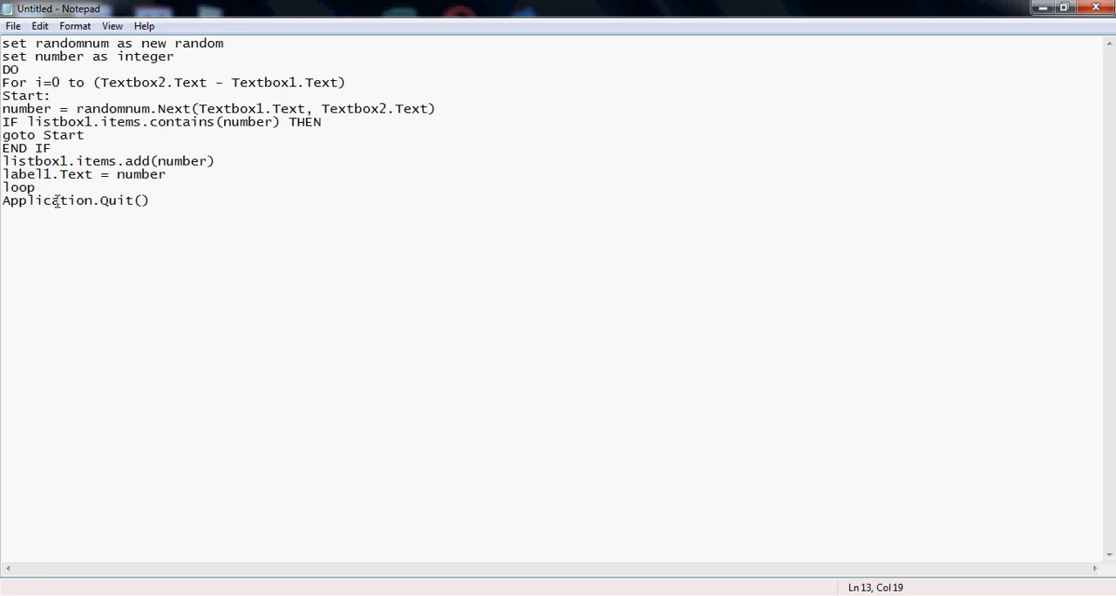
mouse_move(66, 150)
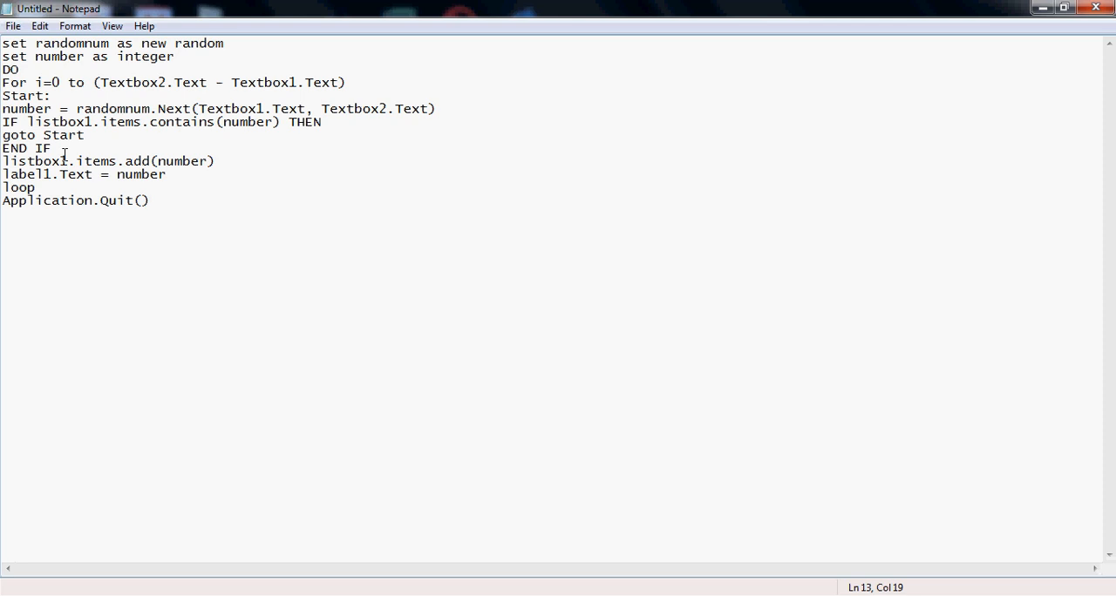
mouse_move(97, 161)
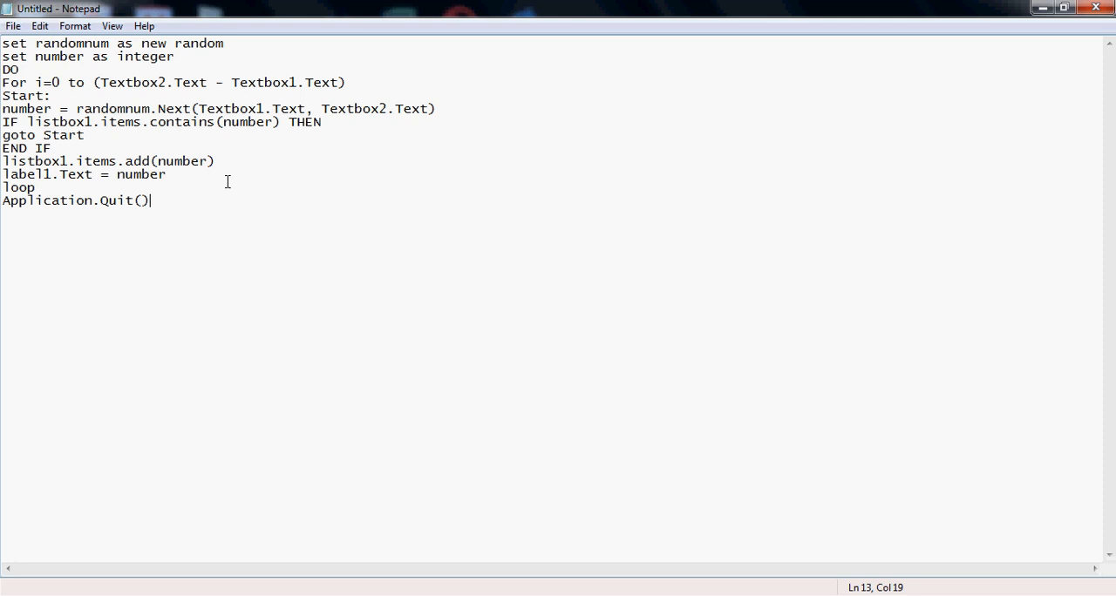
mouse_move(217, 143)
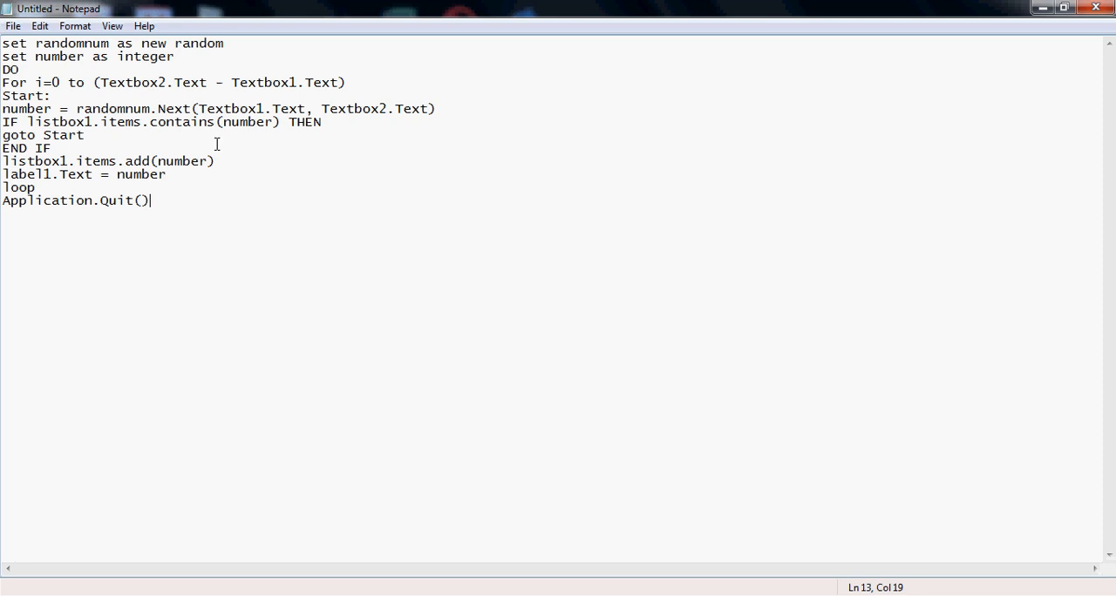
mouse_move(213, 298)
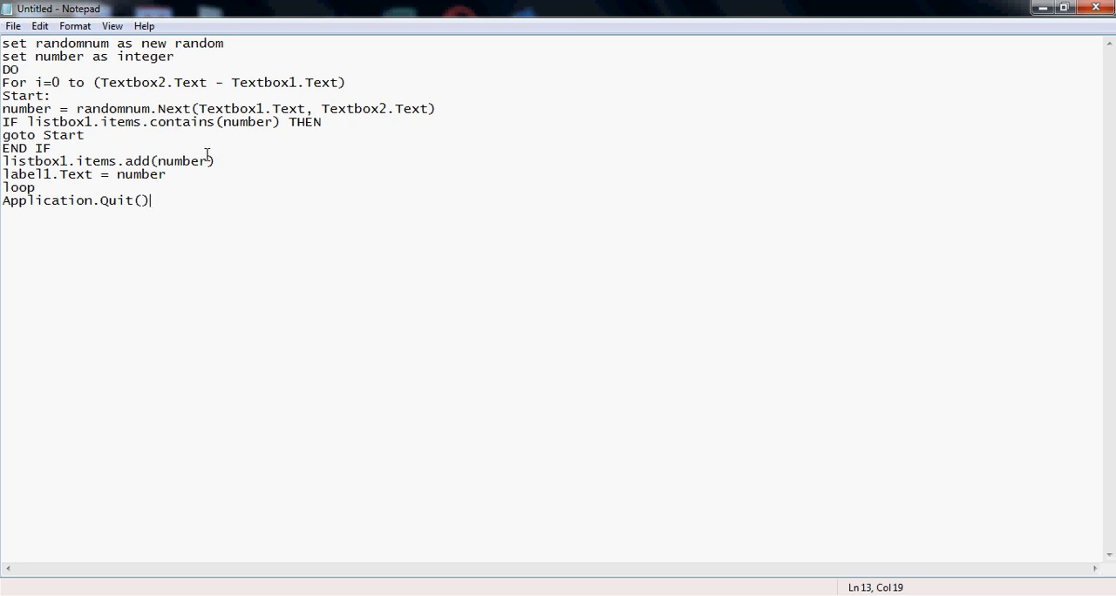
mouse_move(306, 253)
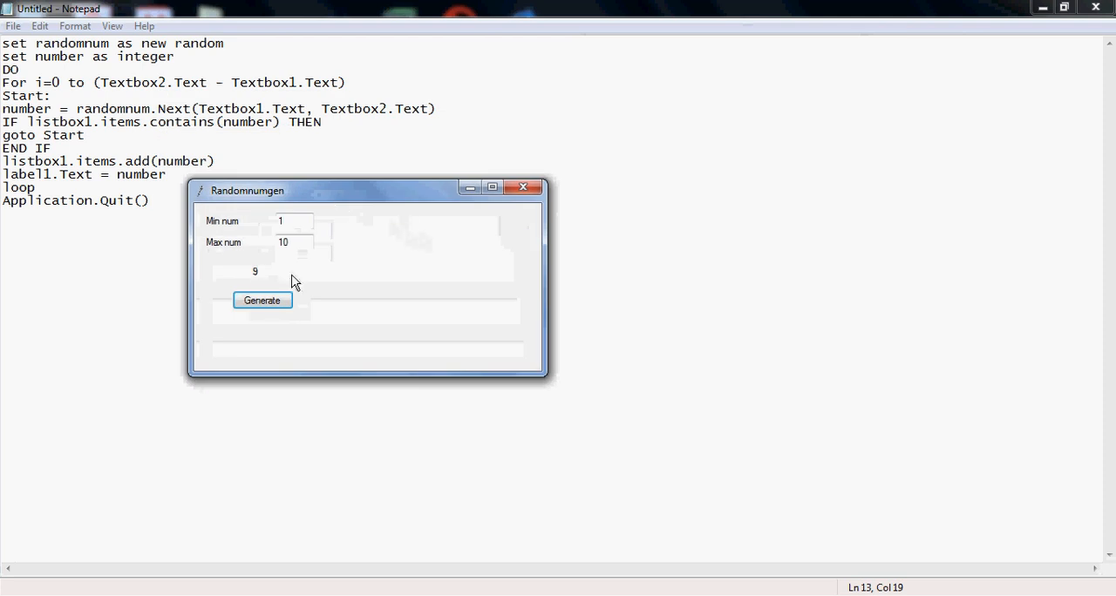
Generate four random numbers between 1 and 10, then close Randomnumgen
click(261, 300)
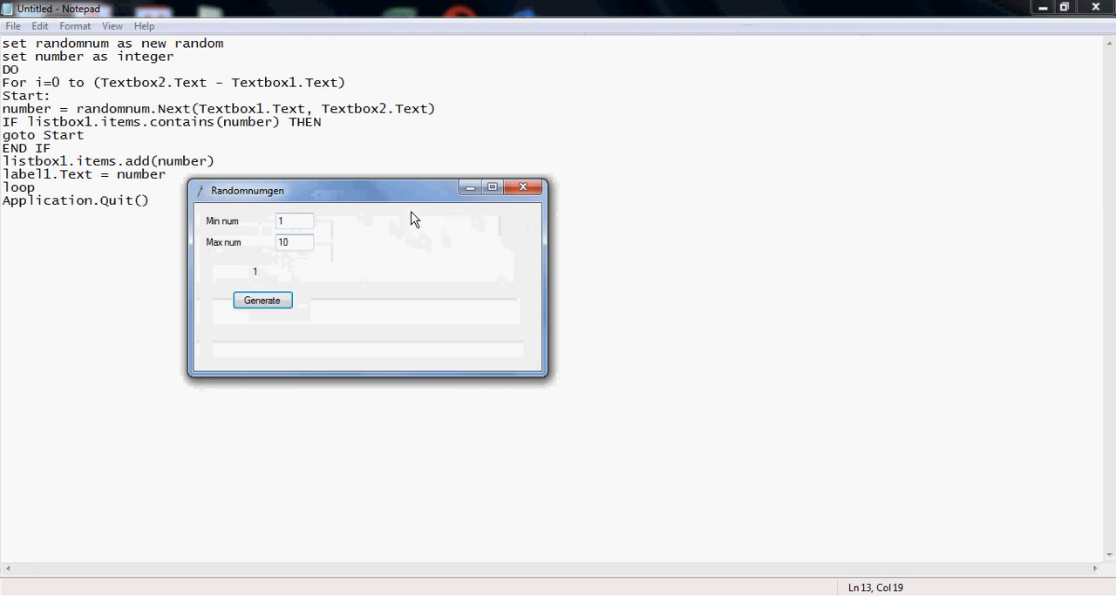
click(262, 300)
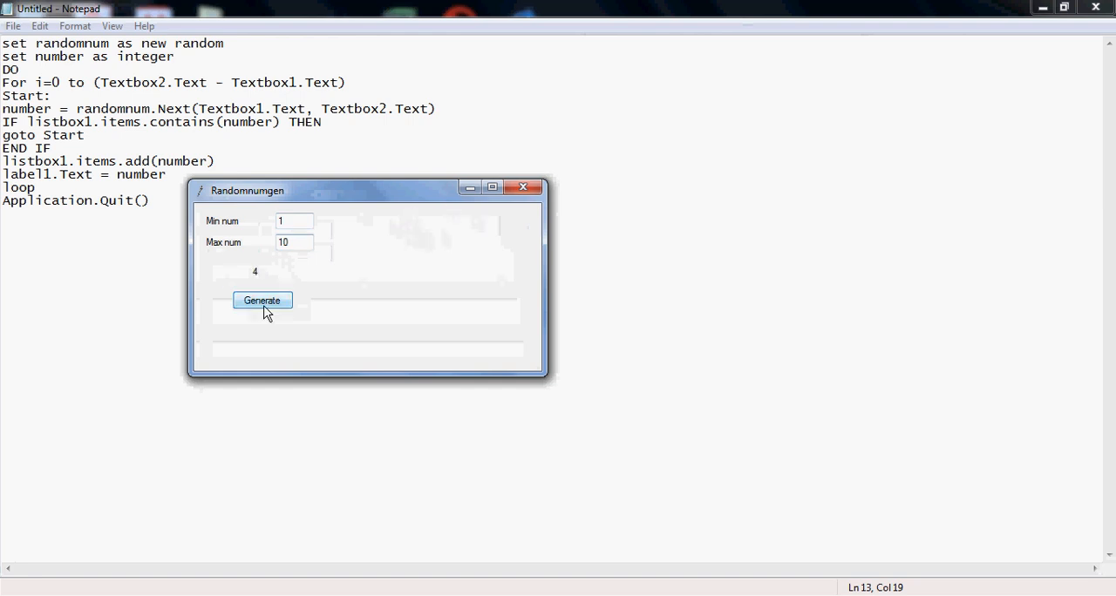
mouse_move(271, 314)
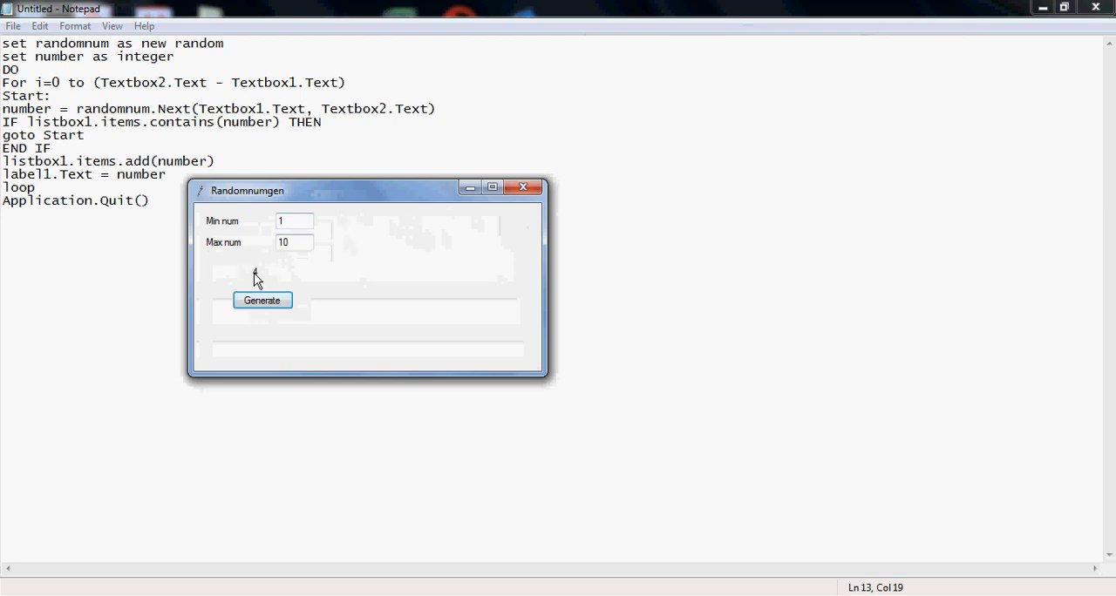
click(261, 300)
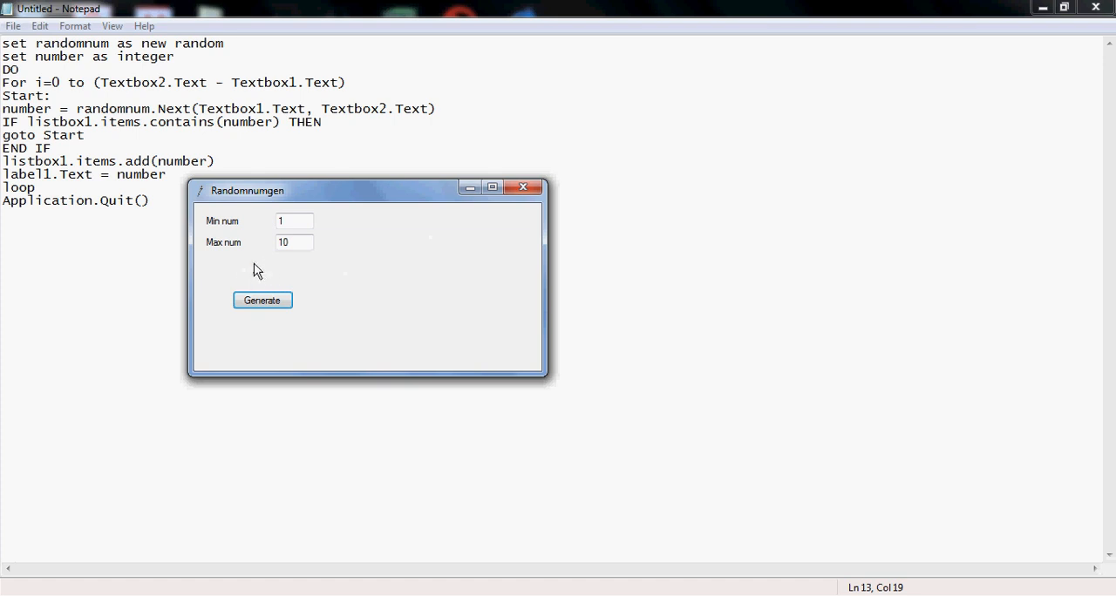
mouse_move(258, 277)
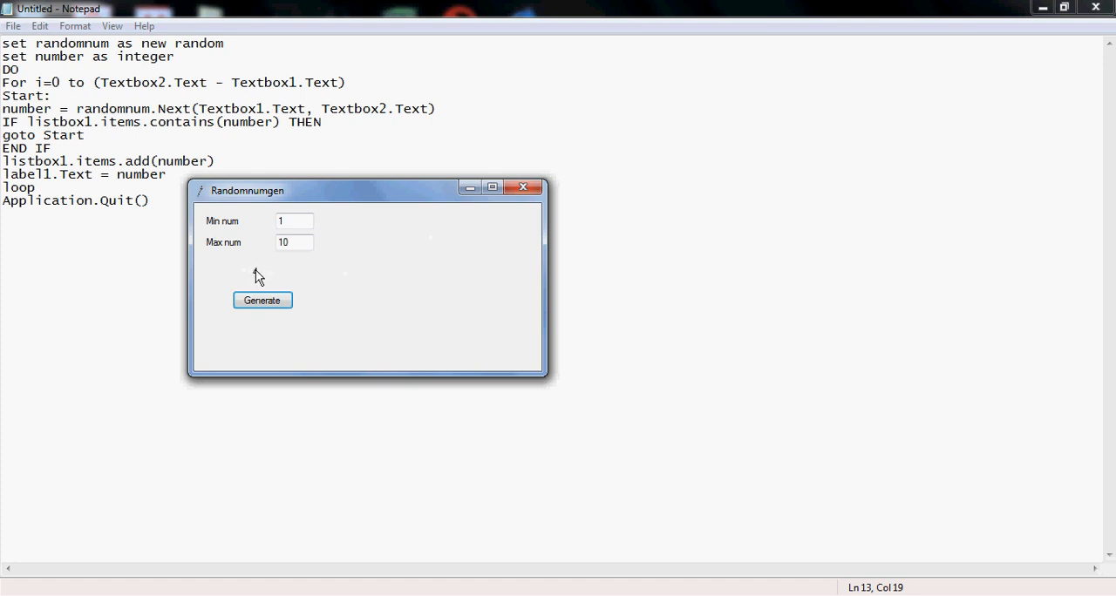
click(261, 300)
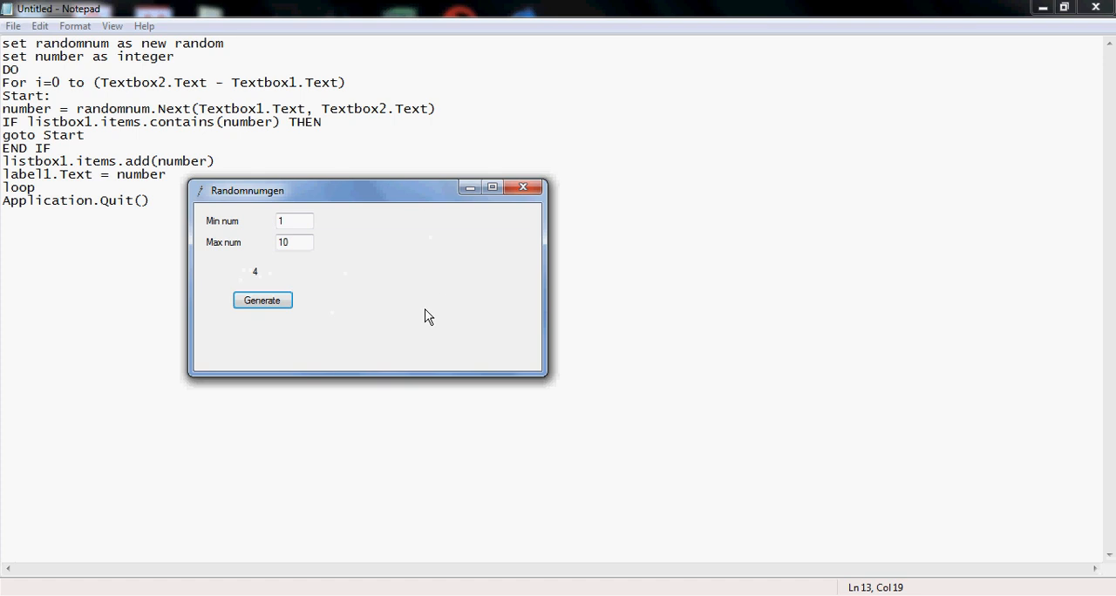
click(524, 187)
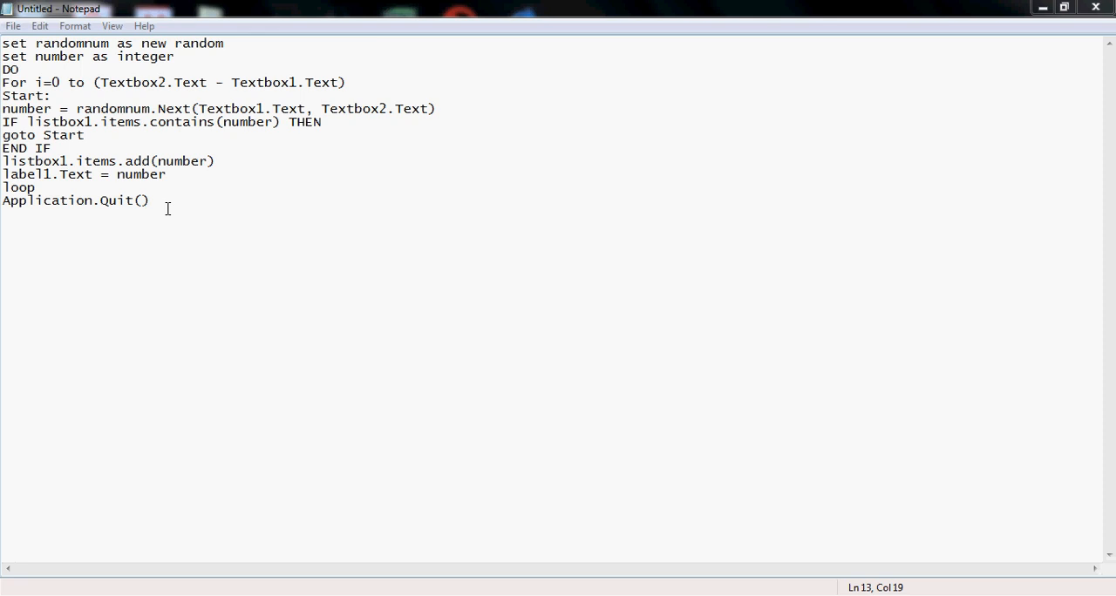
mouse_move(1034, 34)
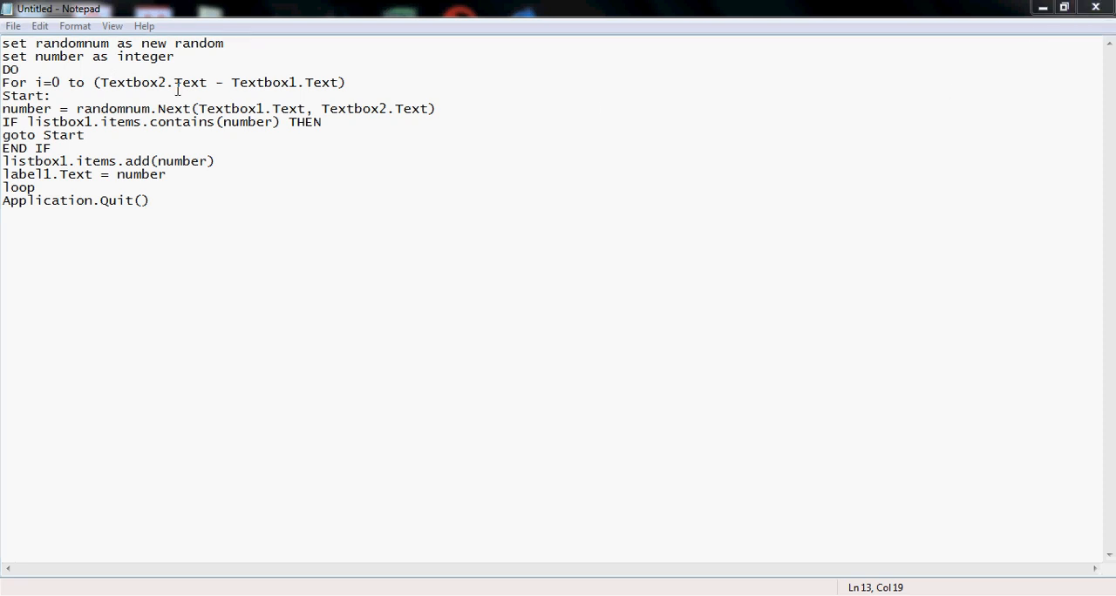
mouse_move(550, 106)
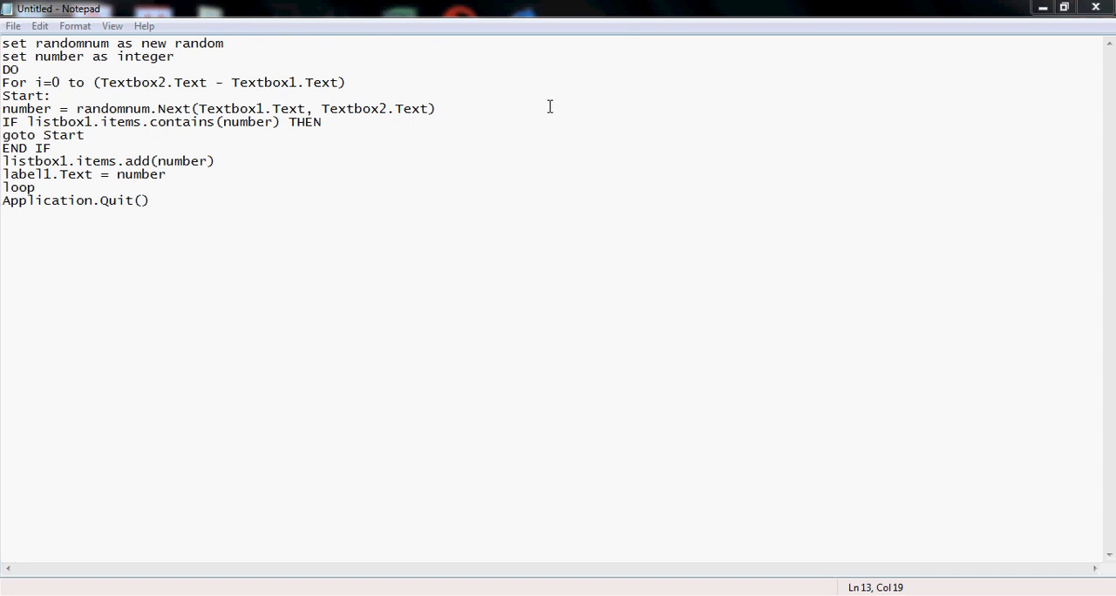
Close Notepad, discarding the untitled document's changes with Don't Save
click(1096, 9)
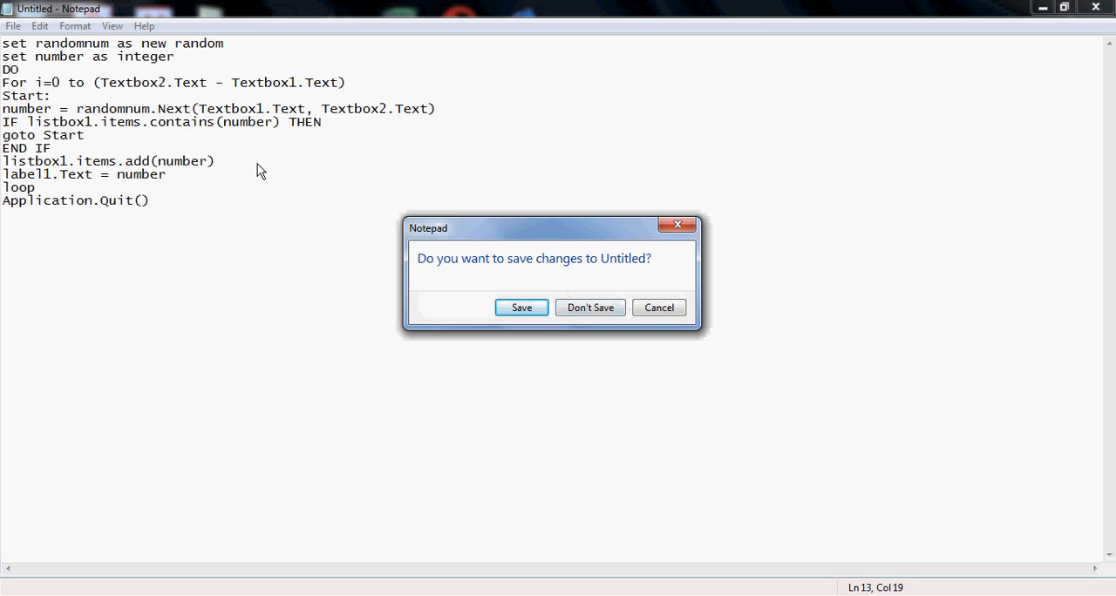
mouse_move(306, 164)
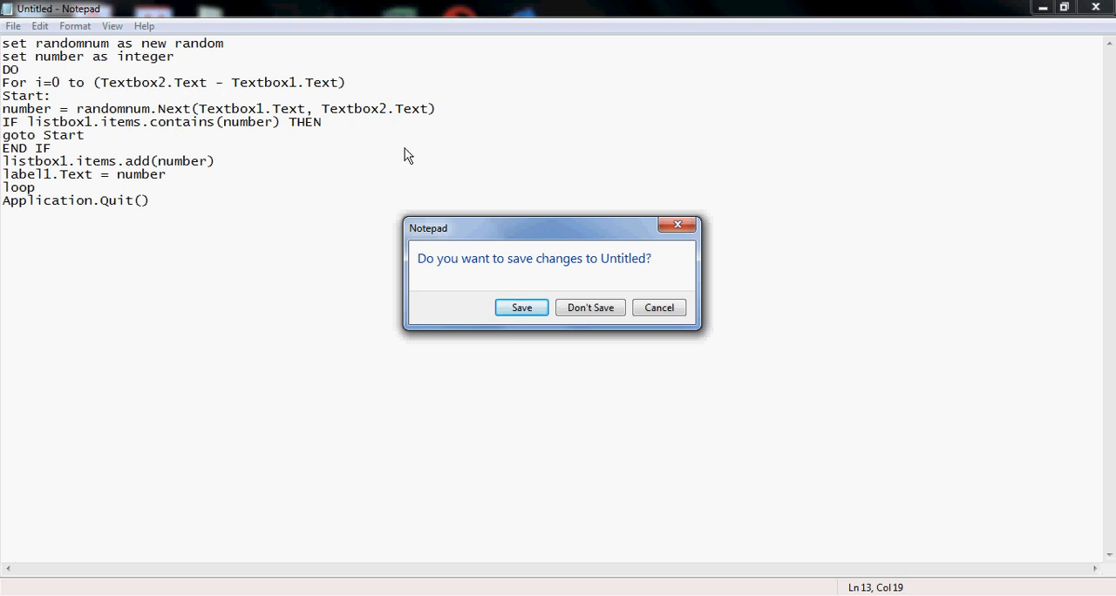
click(590, 307)
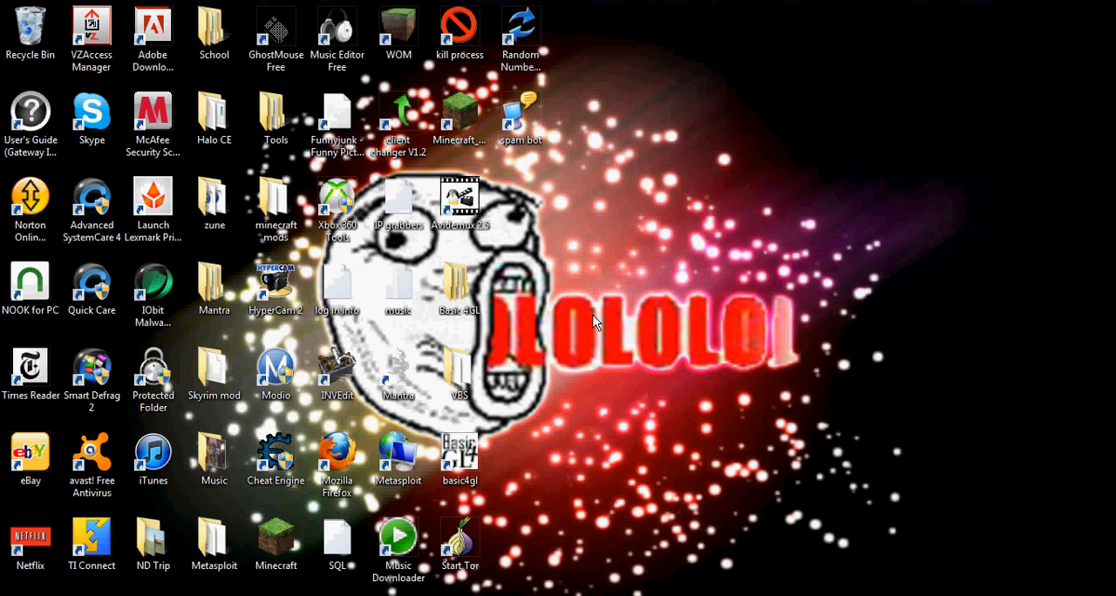
mouse_move(657, 268)
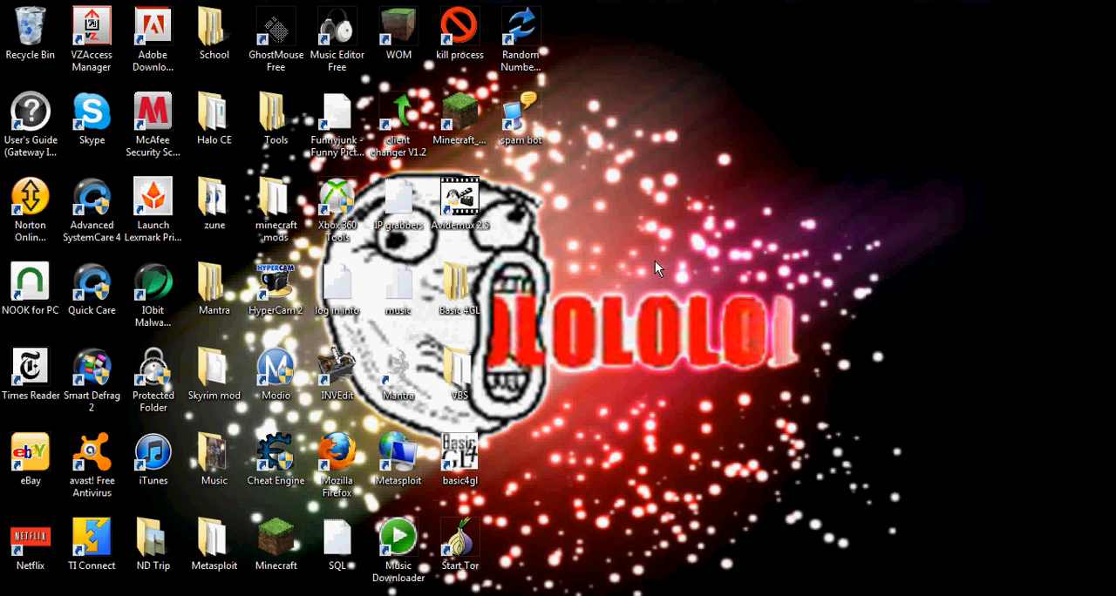